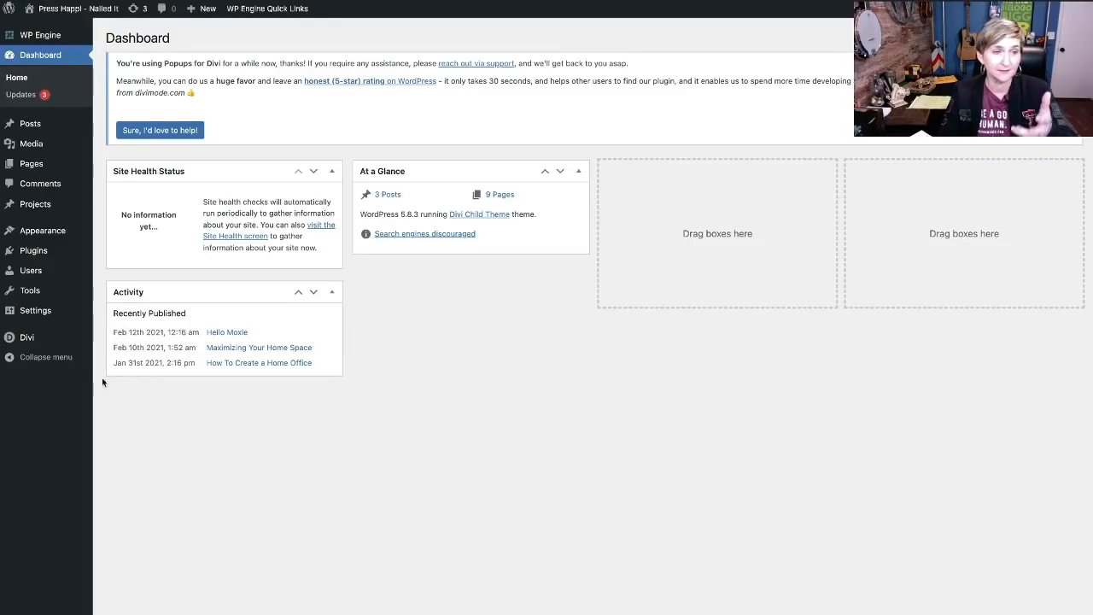
- Open Divi Theme Options from the admin sidebar's Divi submenu
left_click(27, 336)
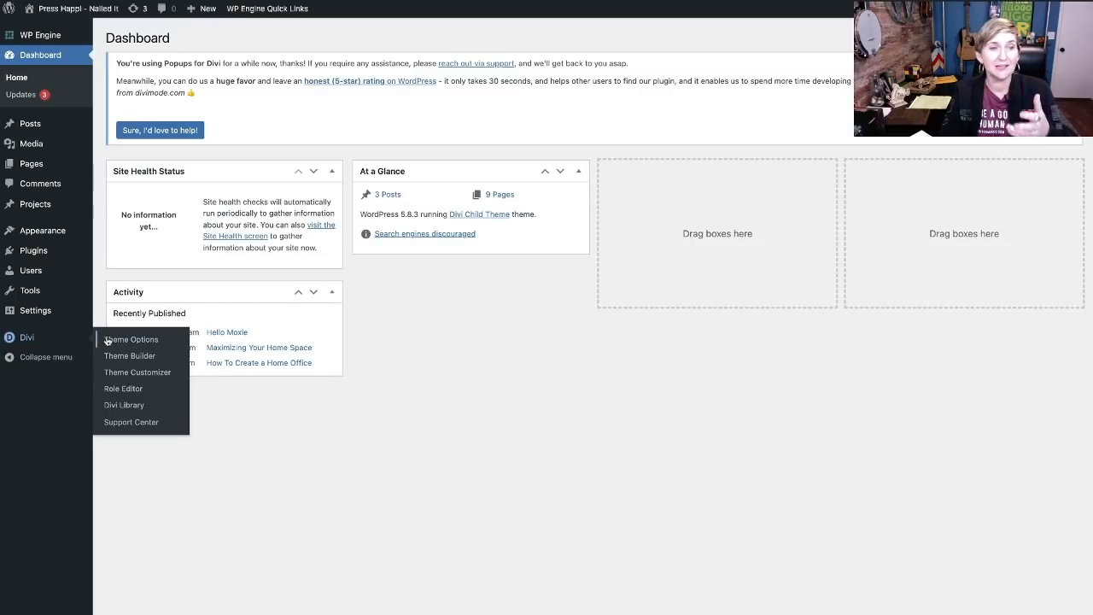
left_click(130, 339)
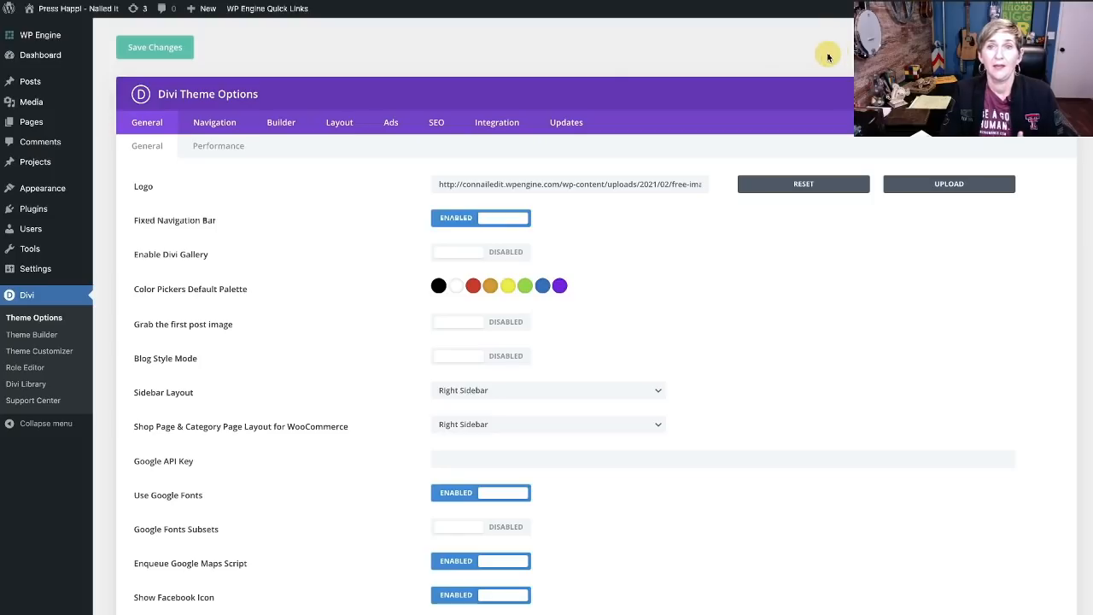
mouse_move(337, 290)
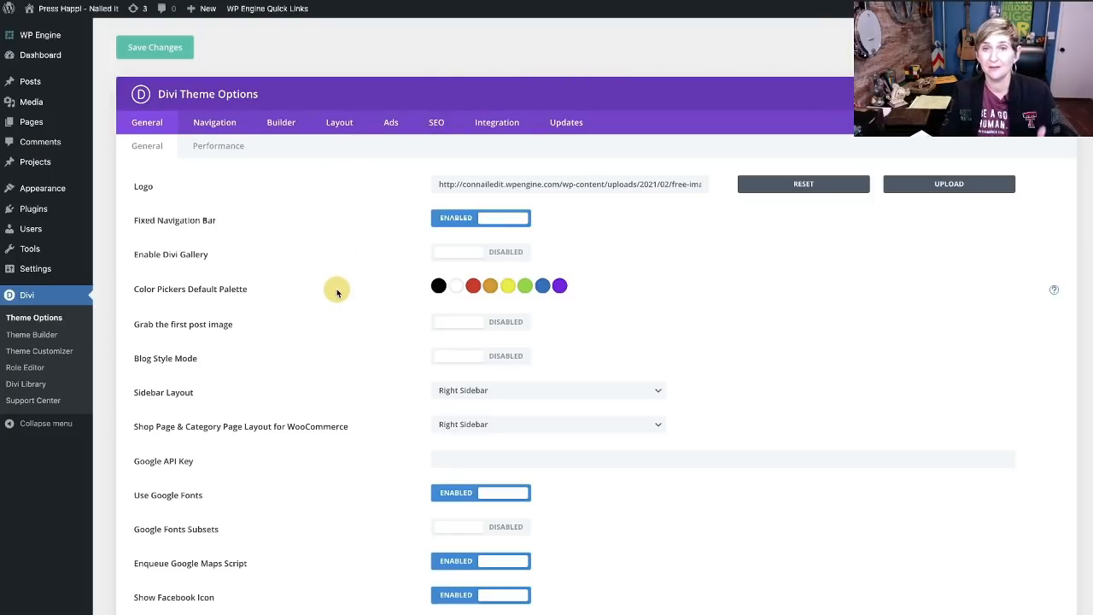
mouse_move(297, 253)
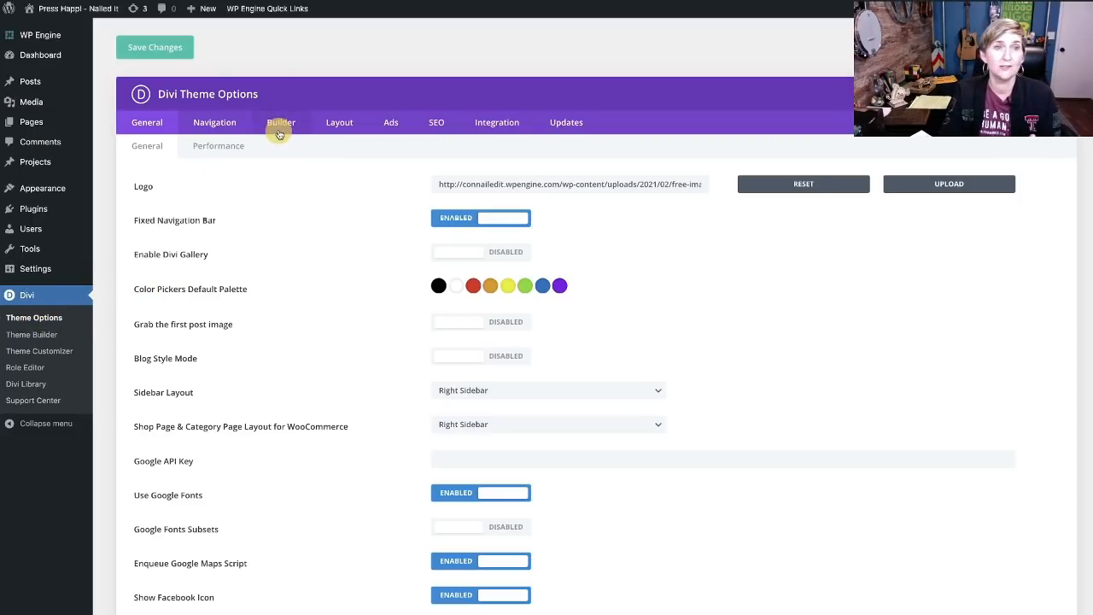
- Enable the Classic Editor under Builder > Advanced and save the change
left_click(280, 123)
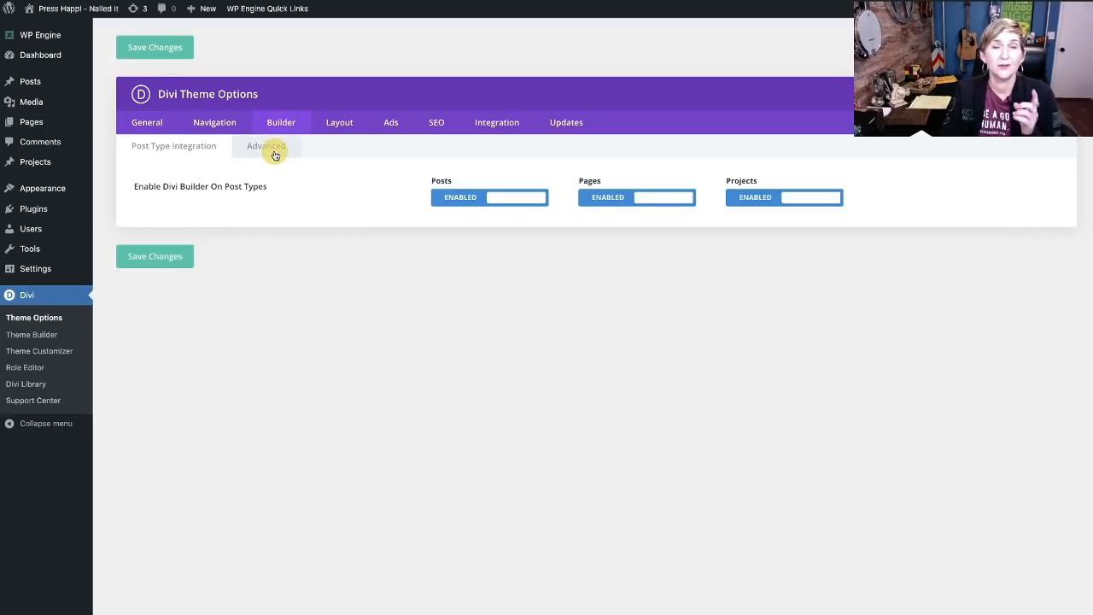
left_click(267, 145)
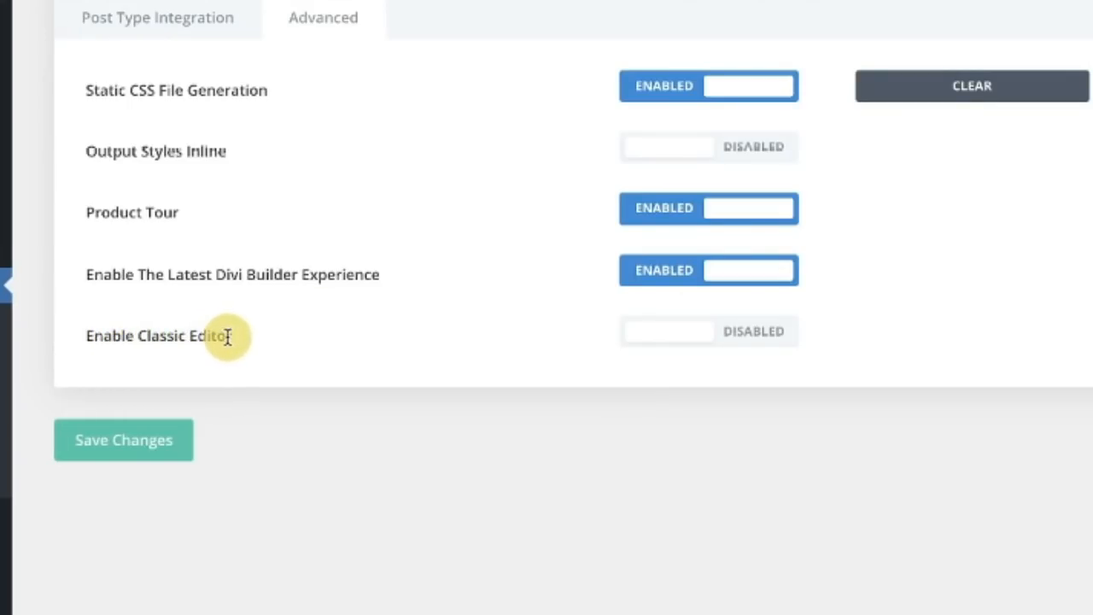
left_click(709, 331)
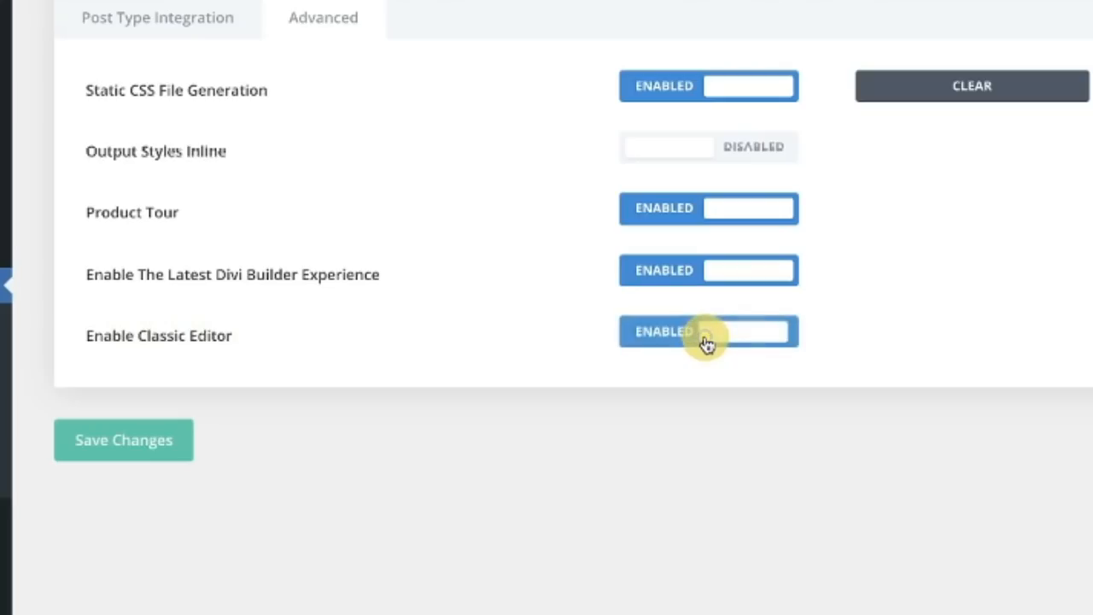
left_click(707, 331)
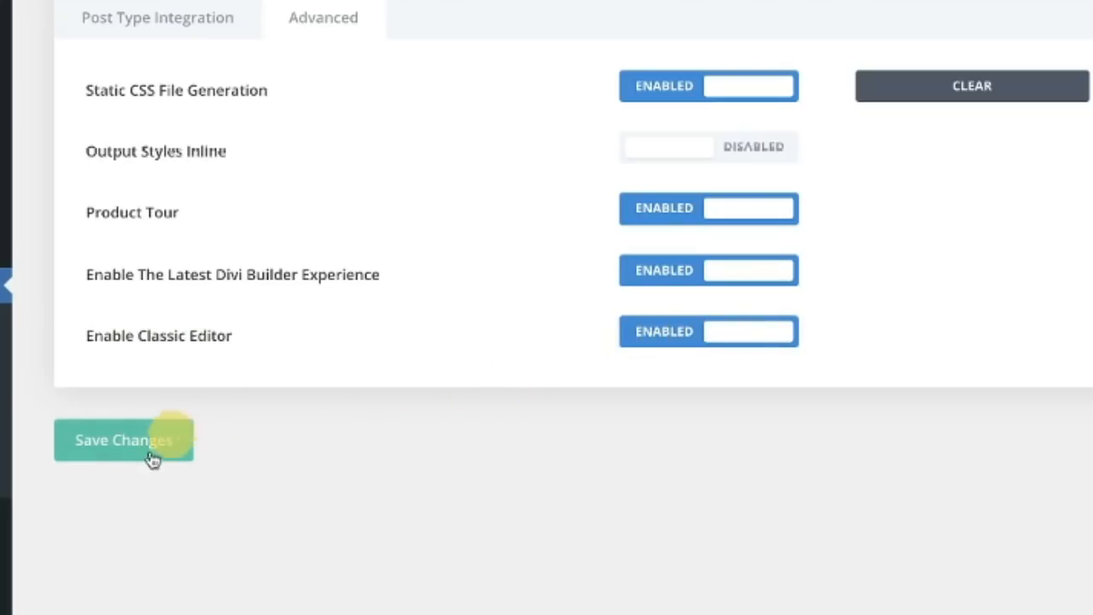
left_click(123, 440)
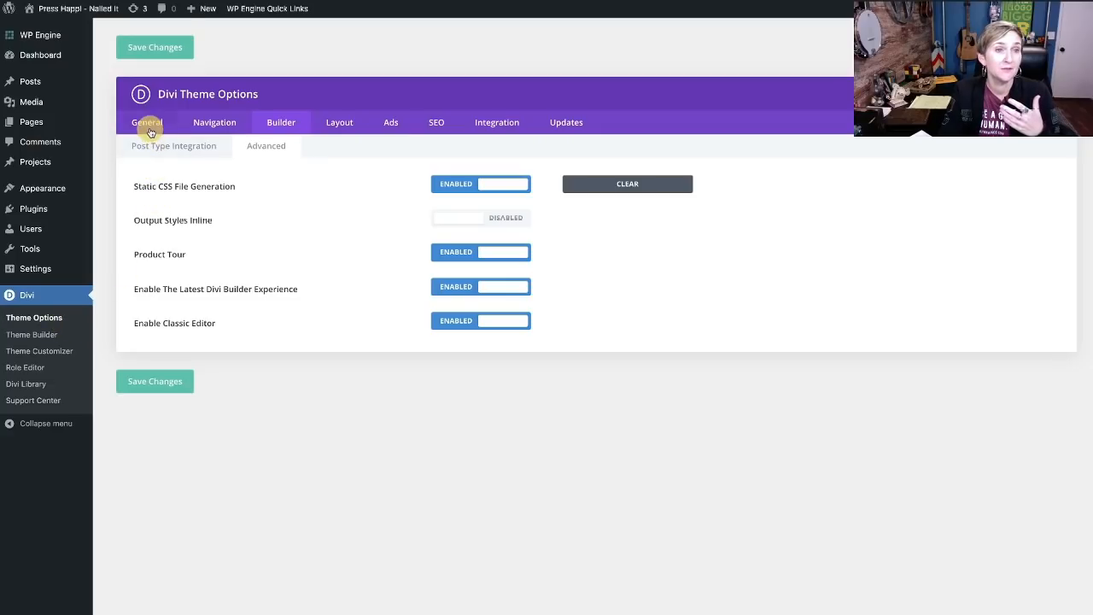
- Return to the General theme options and review the Color Pickers Default Palette
left_click(147, 123)
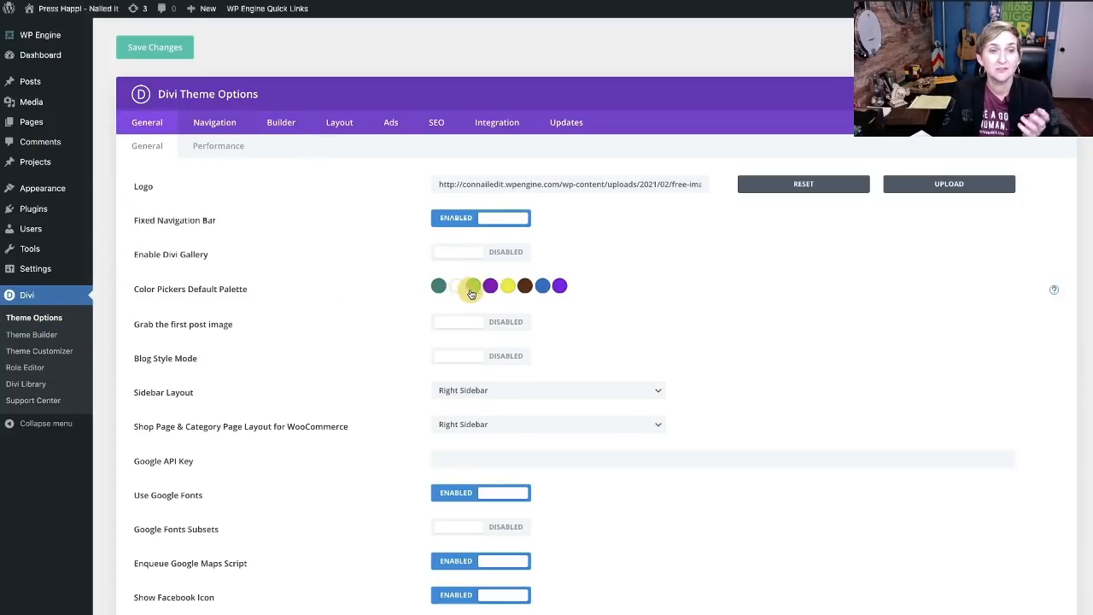
left_click(439, 287)
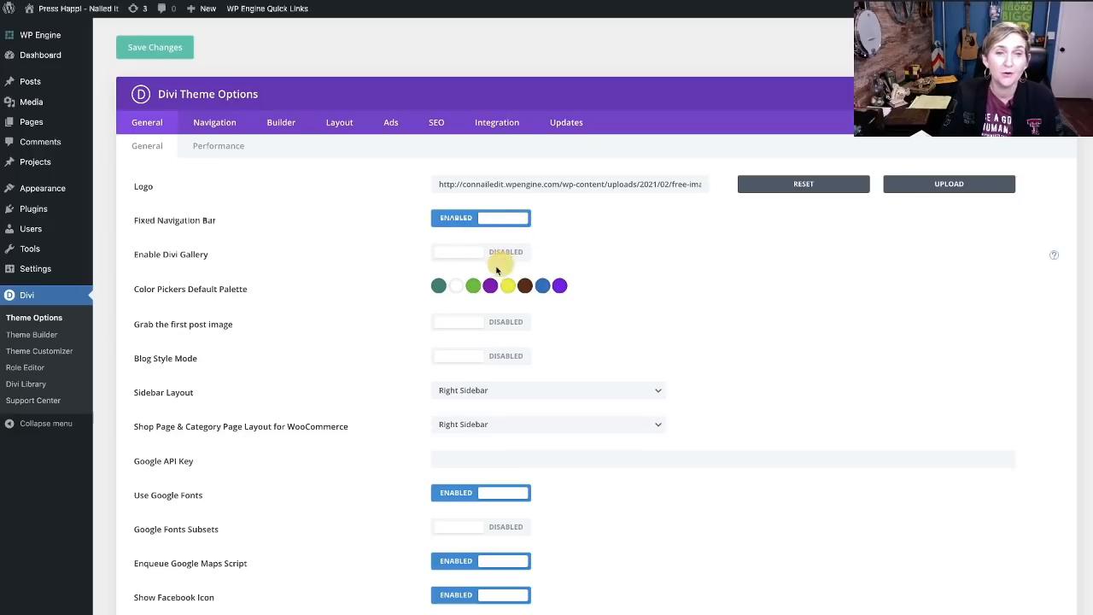
mouse_move(495, 323)
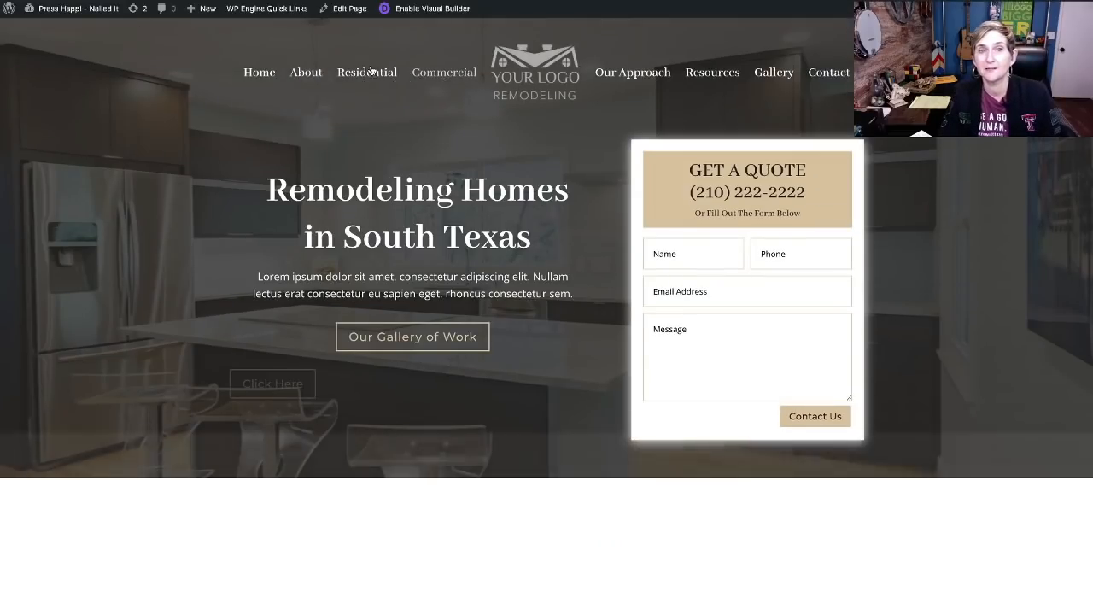
- Scroll the live remodeling homepage to inspect the Get a Quote form and layout
scroll("down", 3)
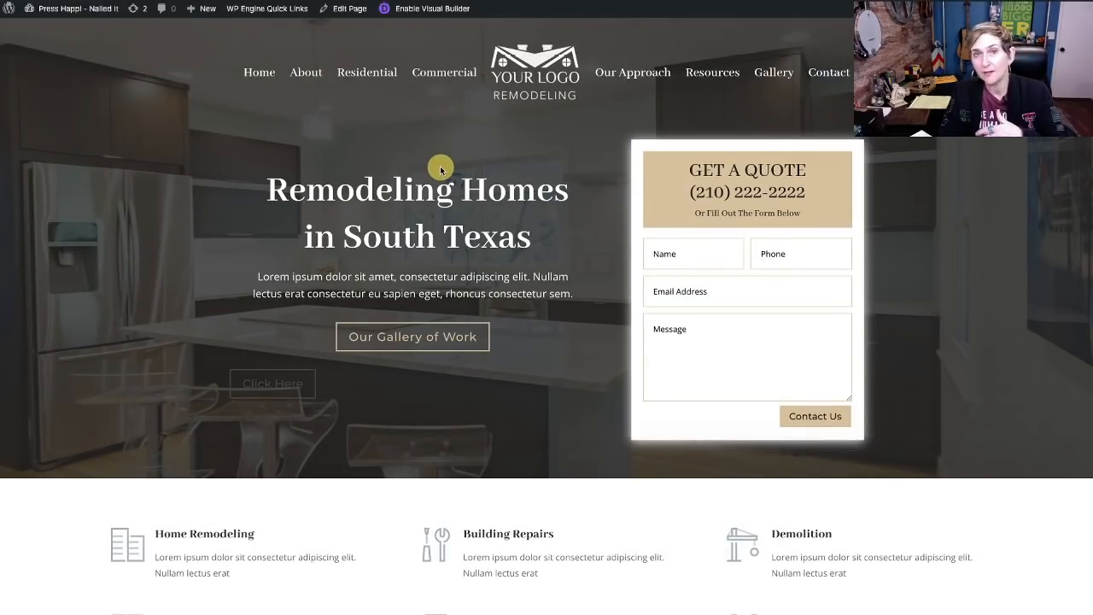
mouse_move(677, 181)
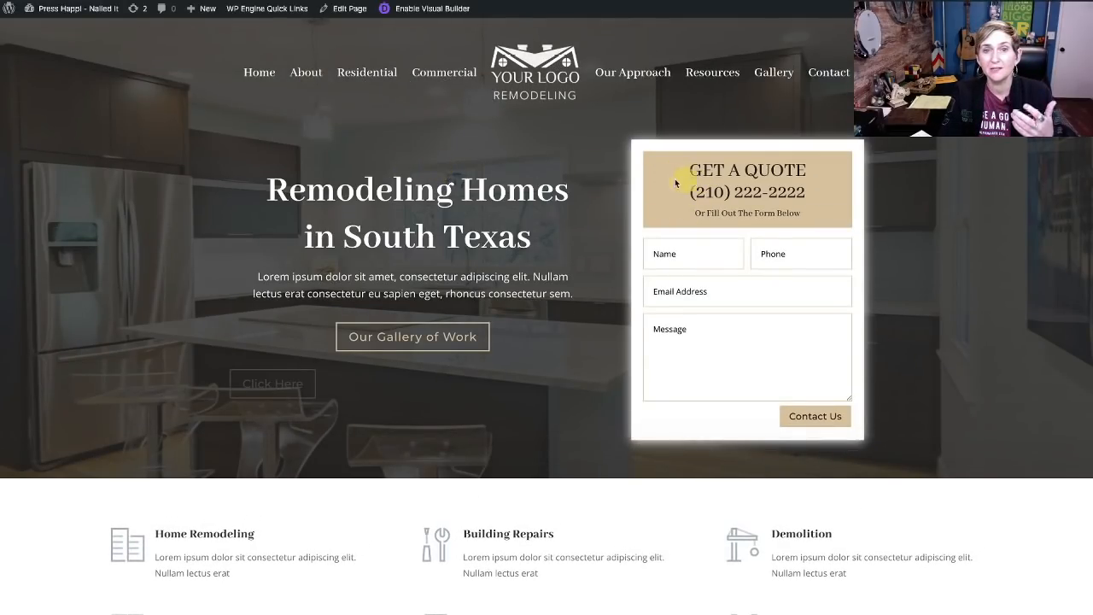
mouse_move(670, 201)
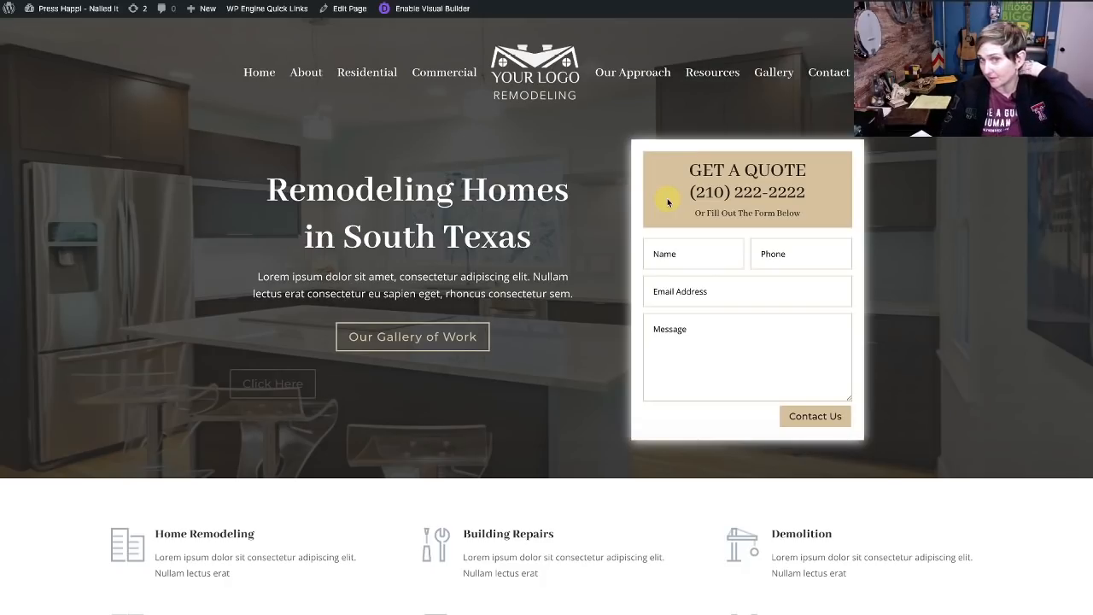
mouse_move(671, 196)
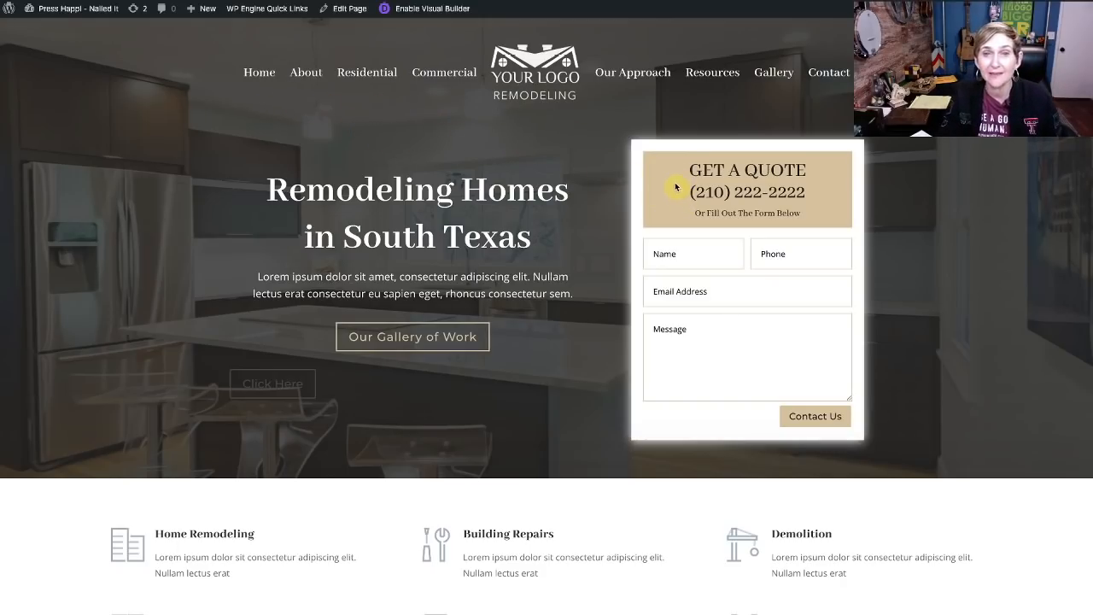
mouse_move(671, 200)
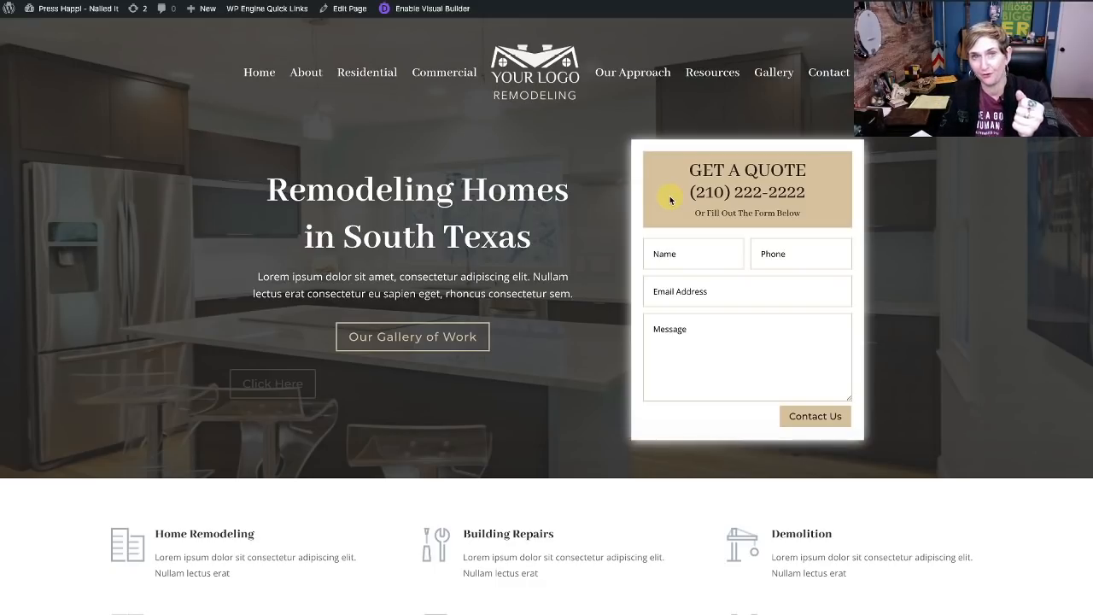
mouse_move(533, 191)
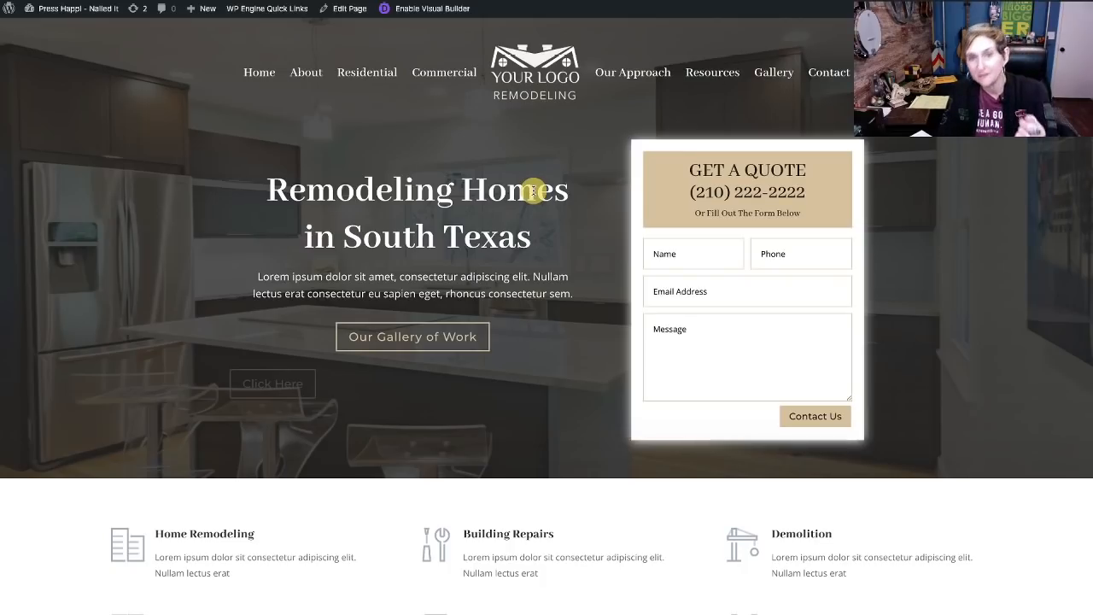
mouse_move(598, 222)
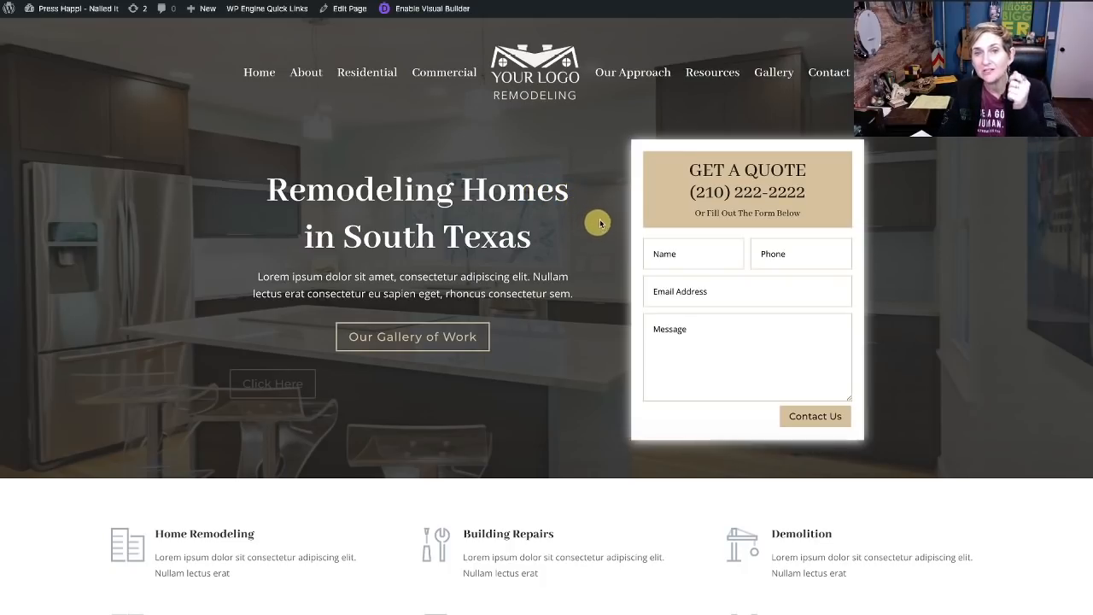
mouse_move(694, 209)
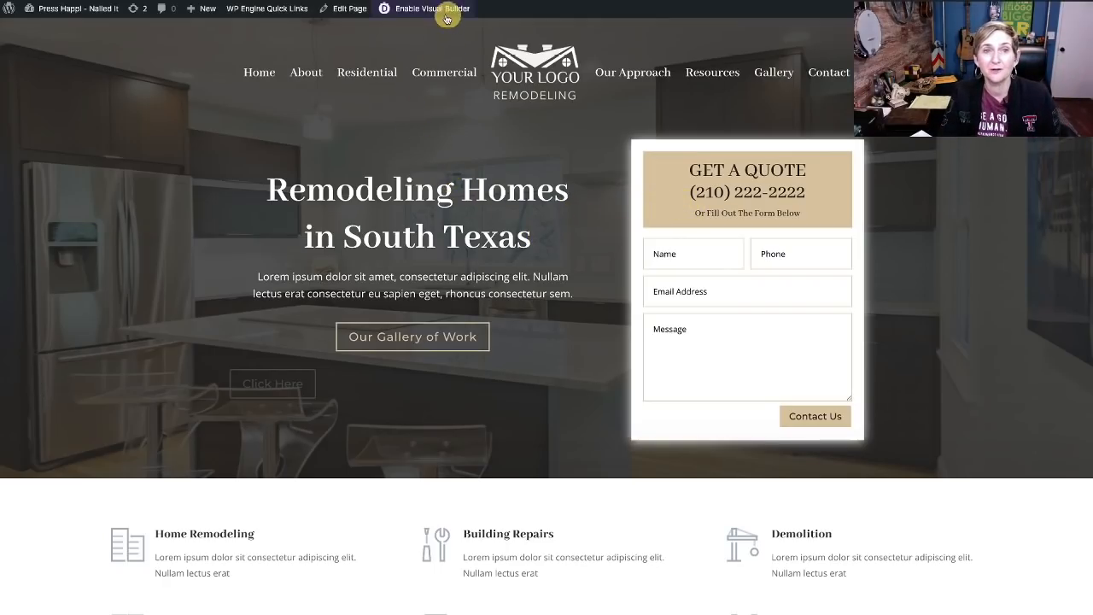
- Enable the Visual Builder on the remodeling homepage from the admin bar
left_click(430, 8)
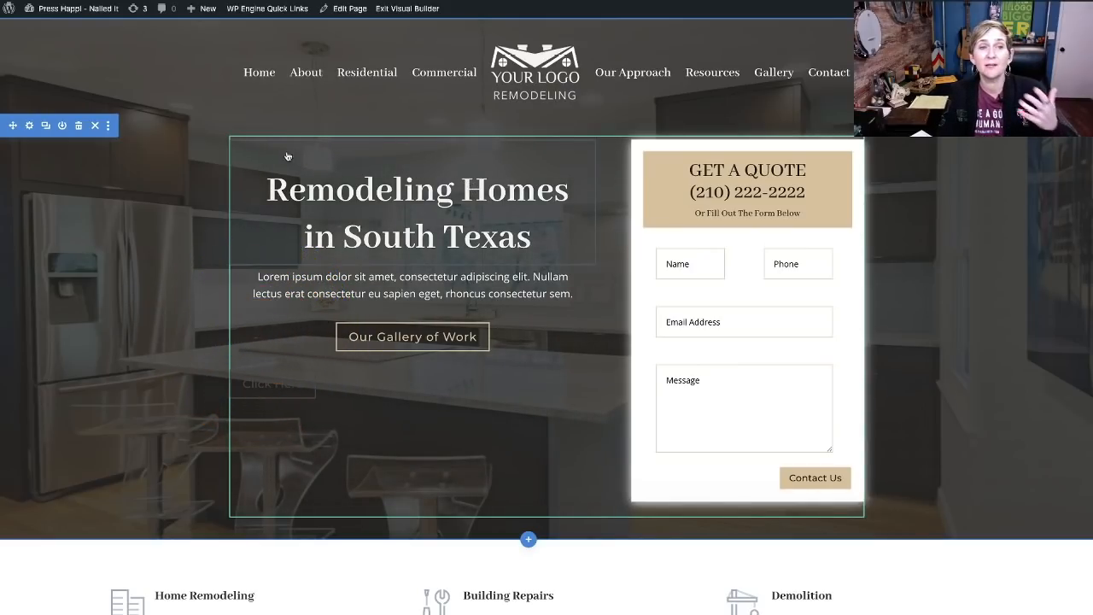
mouse_move(204, 164)
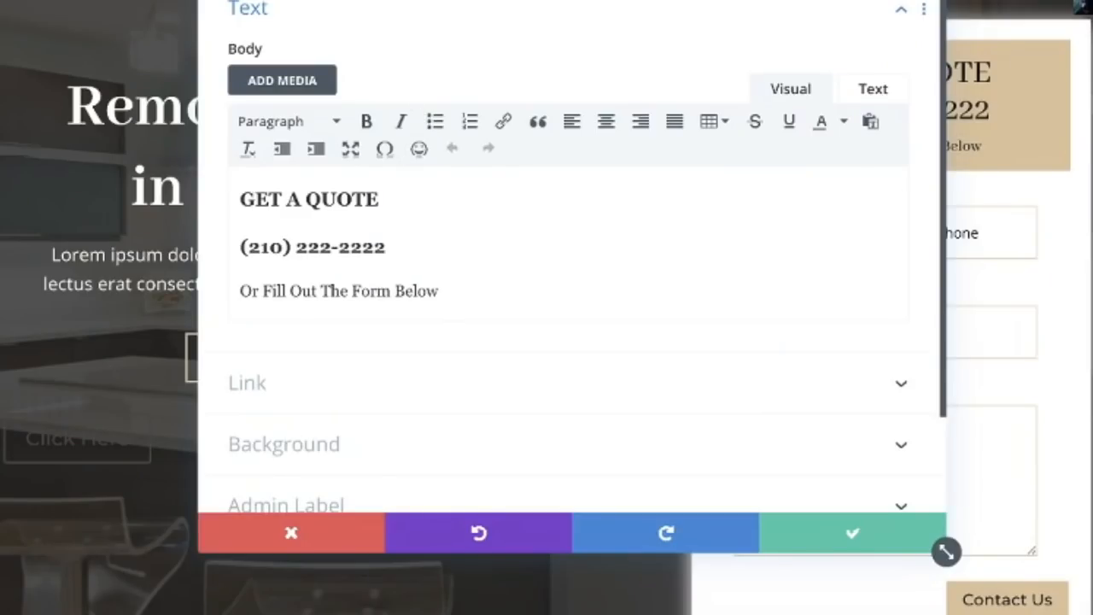
- Change the quote box's tan global background colour to a muted green and save it
left_click(248, 10)
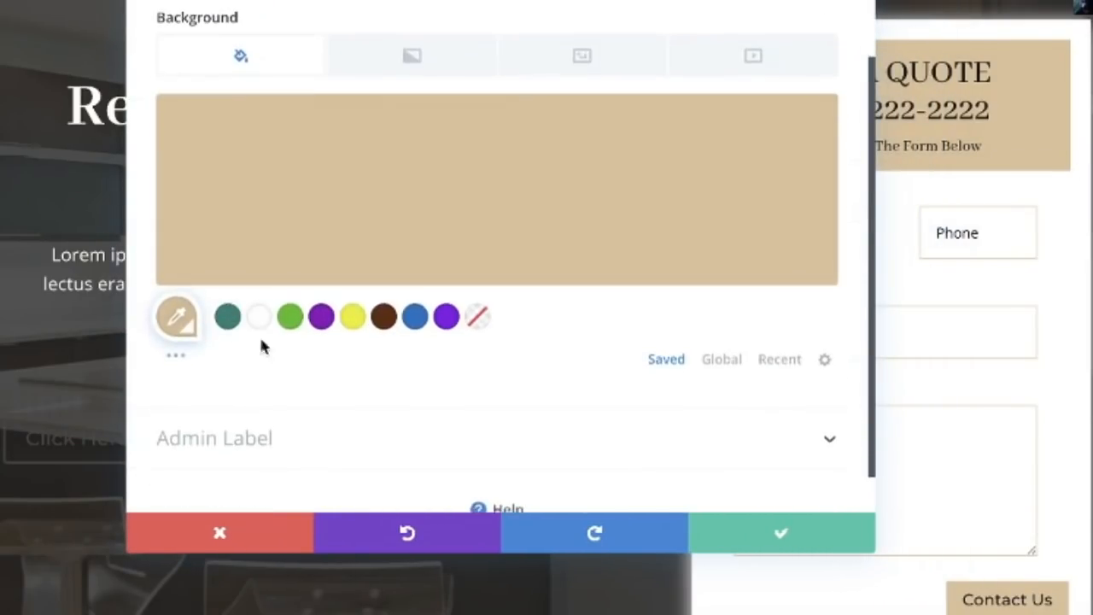
mouse_move(229, 309)
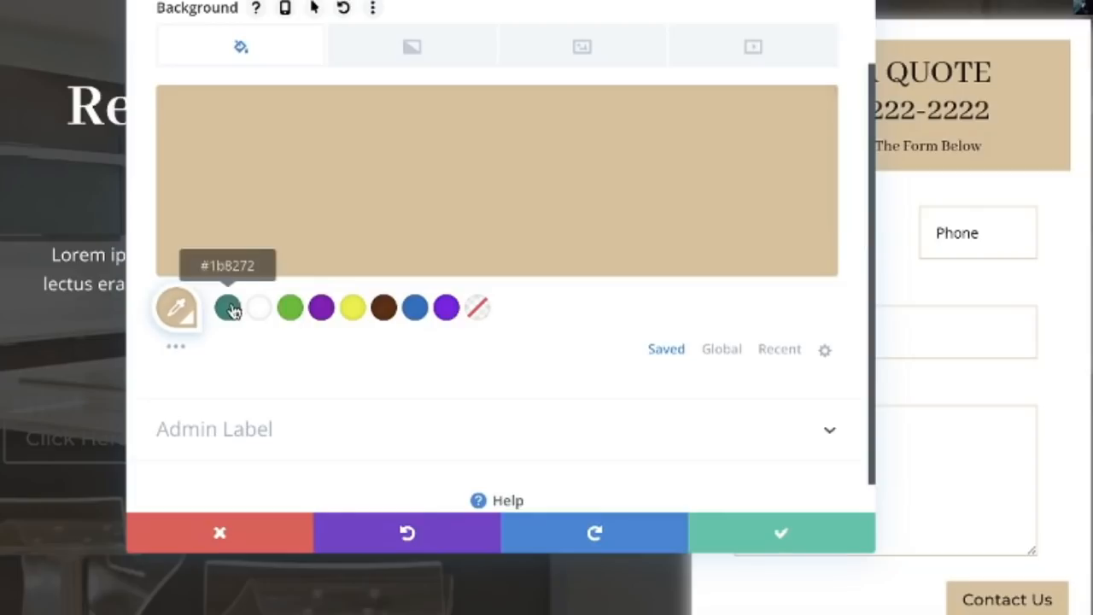
mouse_move(277, 321)
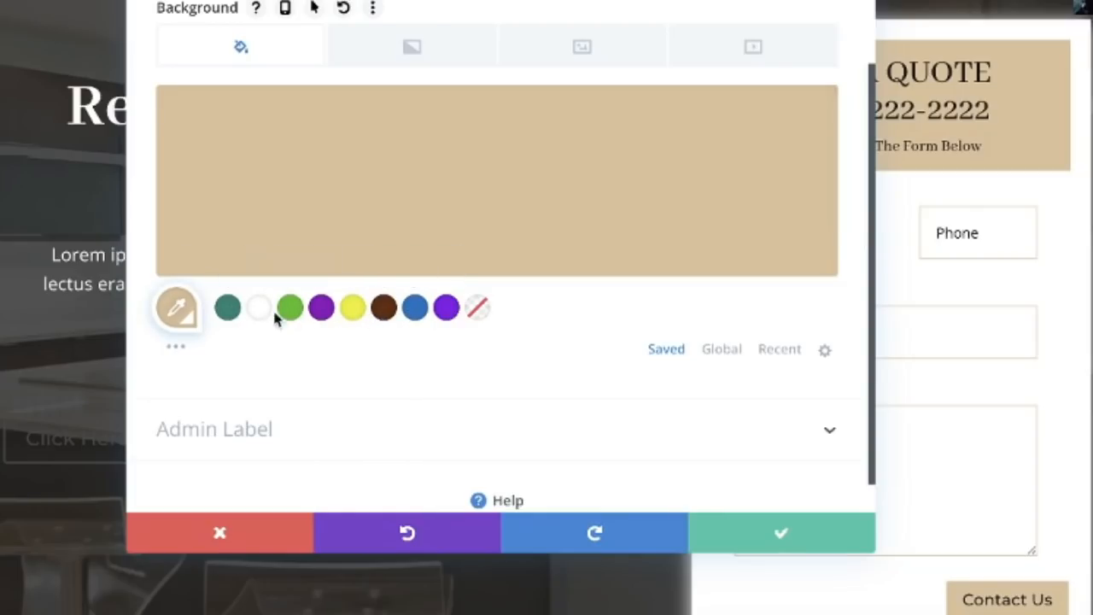
mouse_move(227, 307)
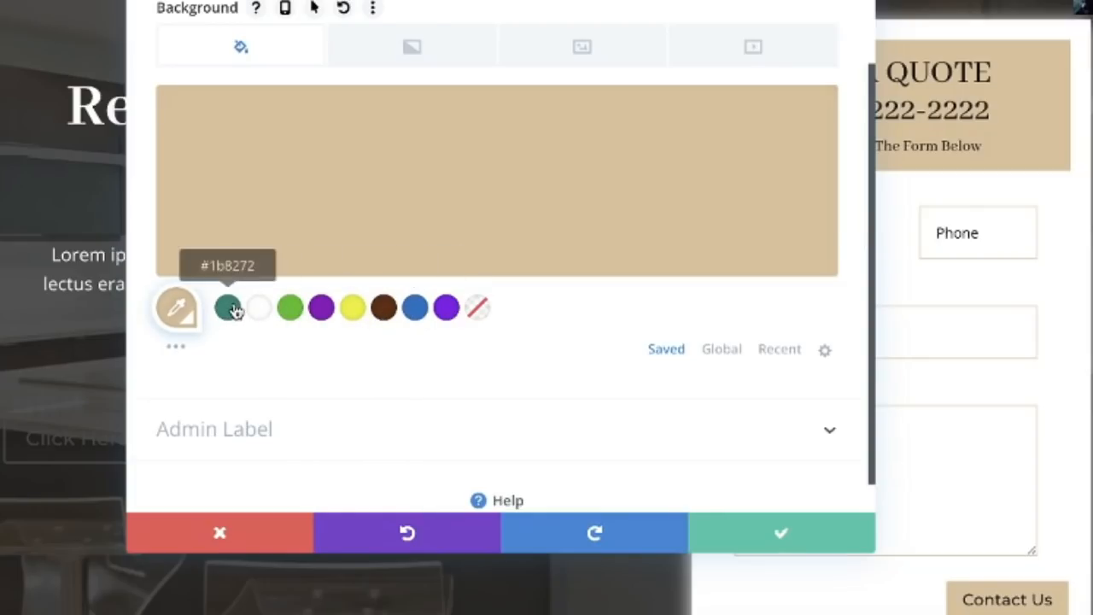
mouse_move(379, 352)
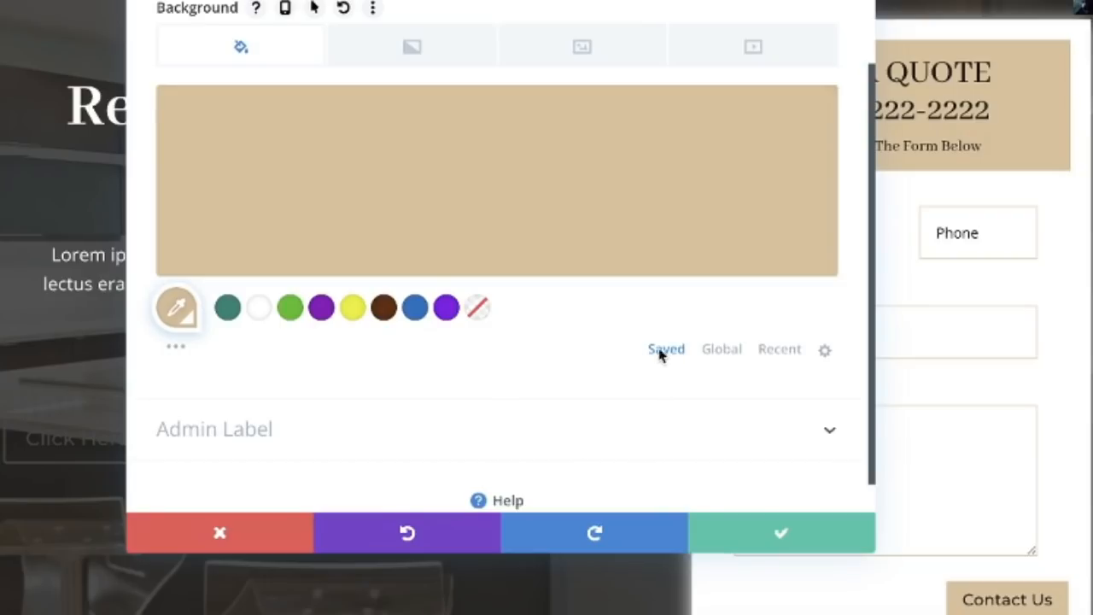
mouse_move(693, 361)
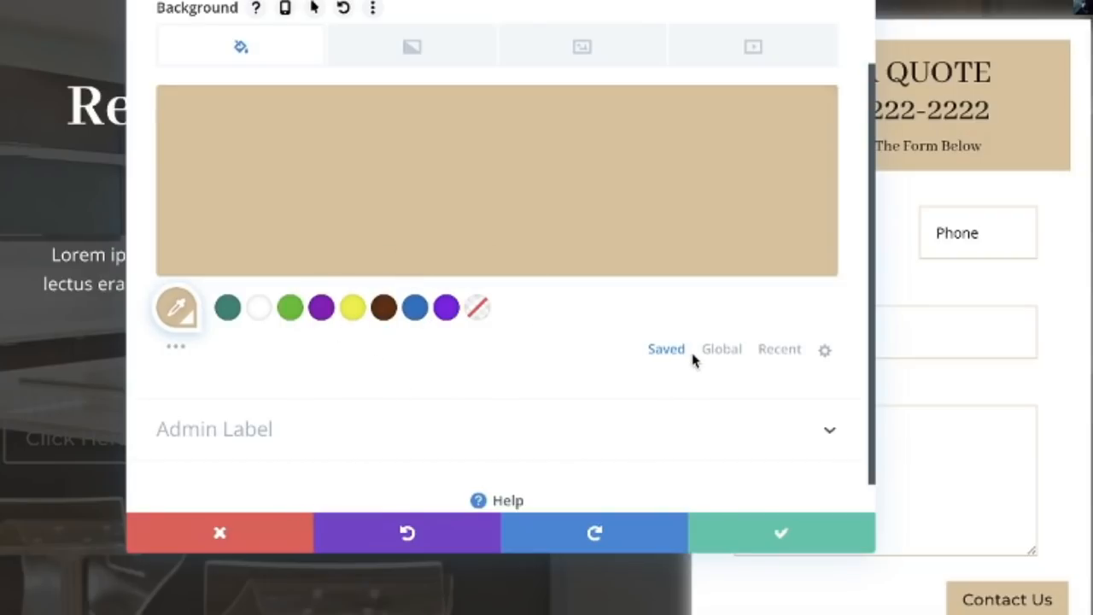
left_click(721, 349)
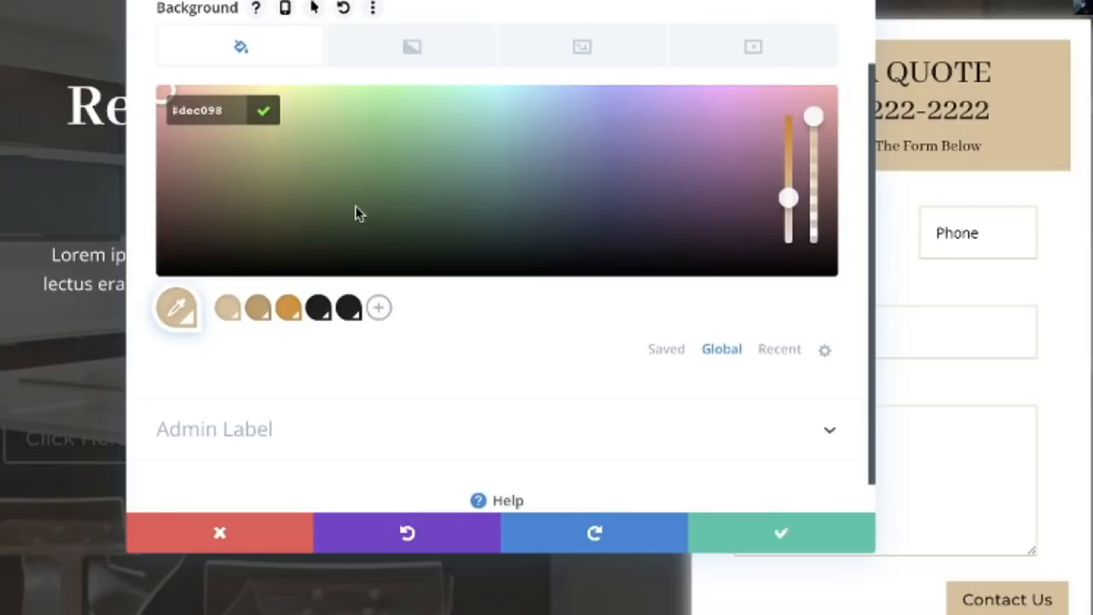
left_click(414, 170)
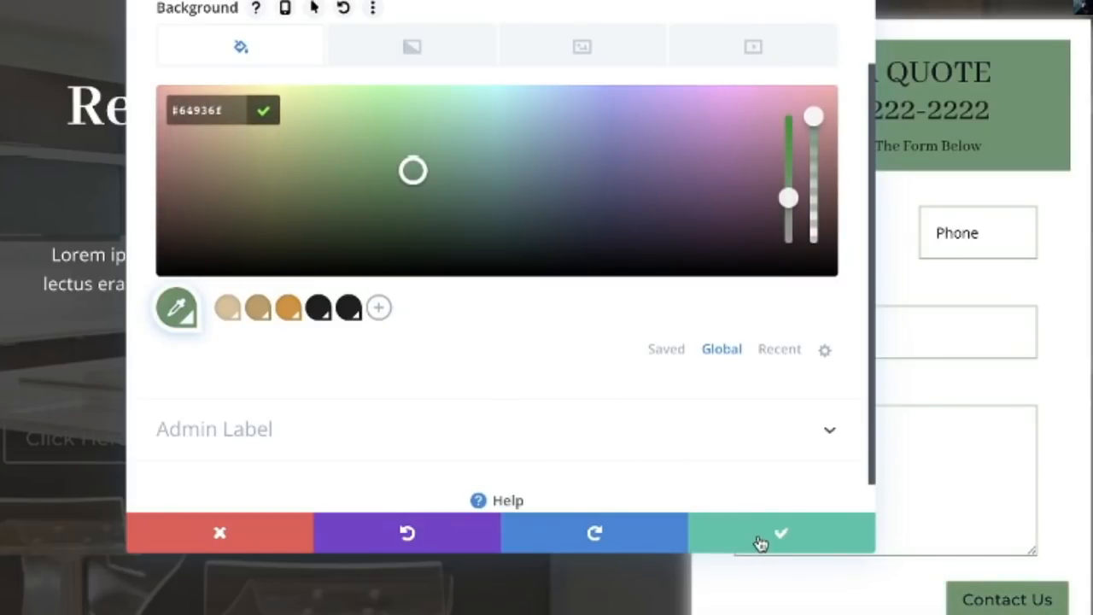
left_click(779, 533)
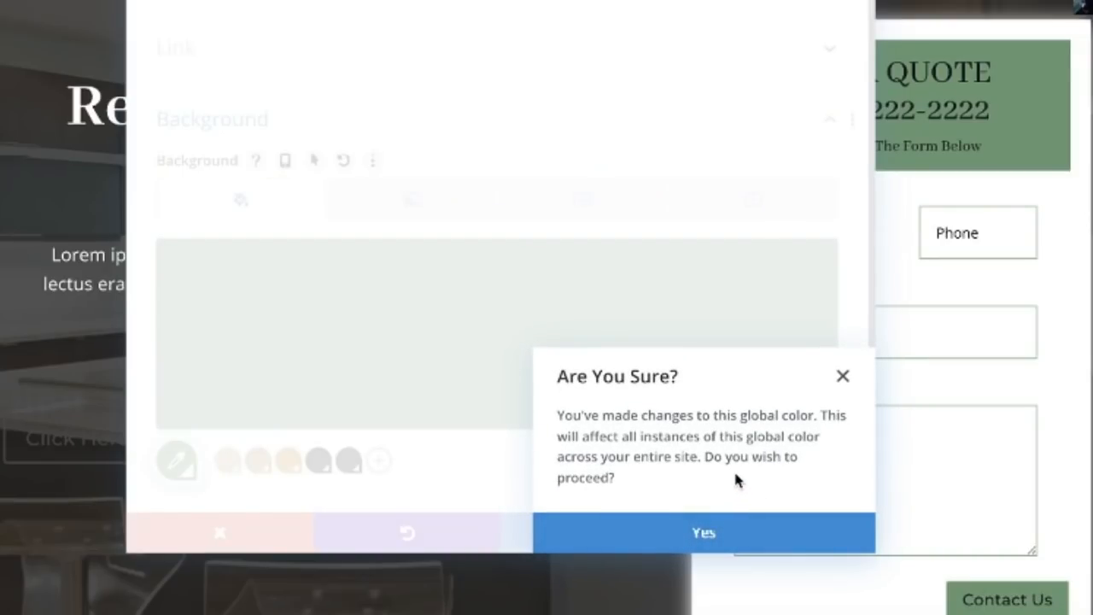
mouse_move(675, 478)
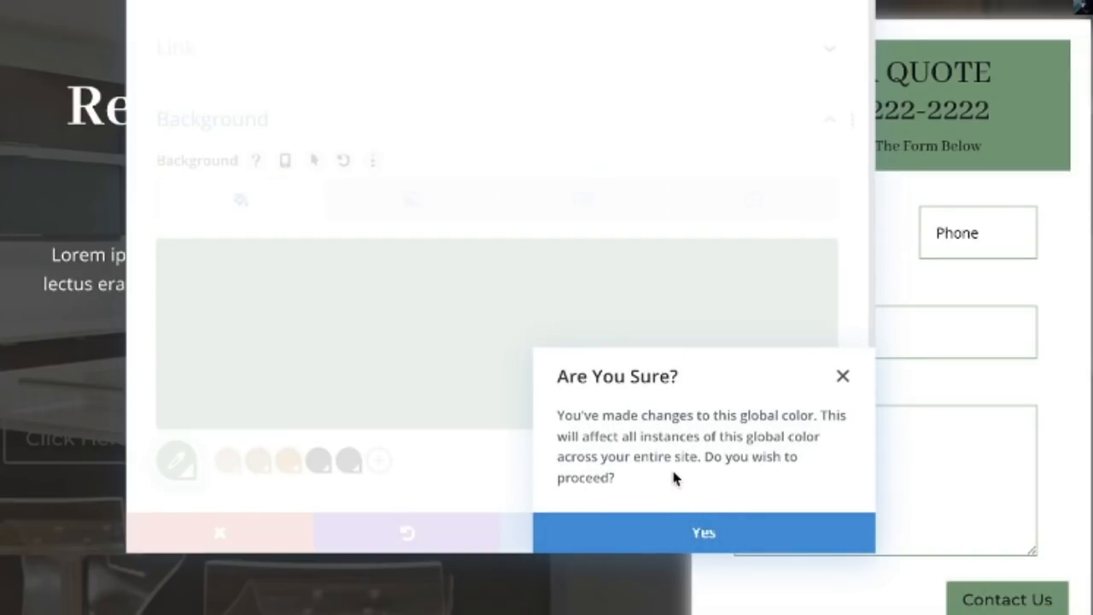
mouse_move(708, 464)
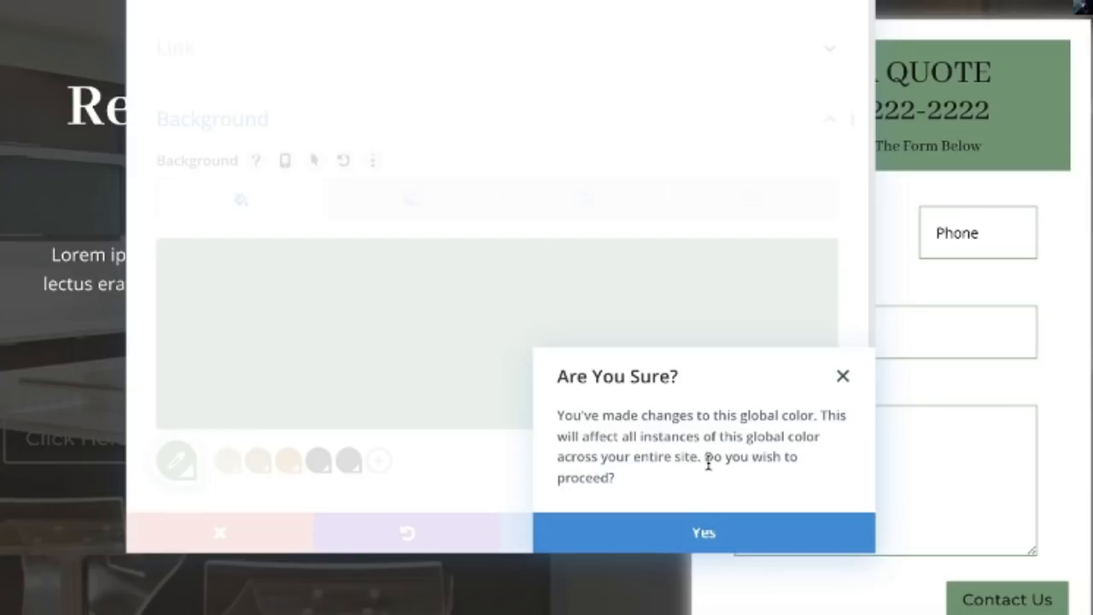
mouse_move(731, 475)
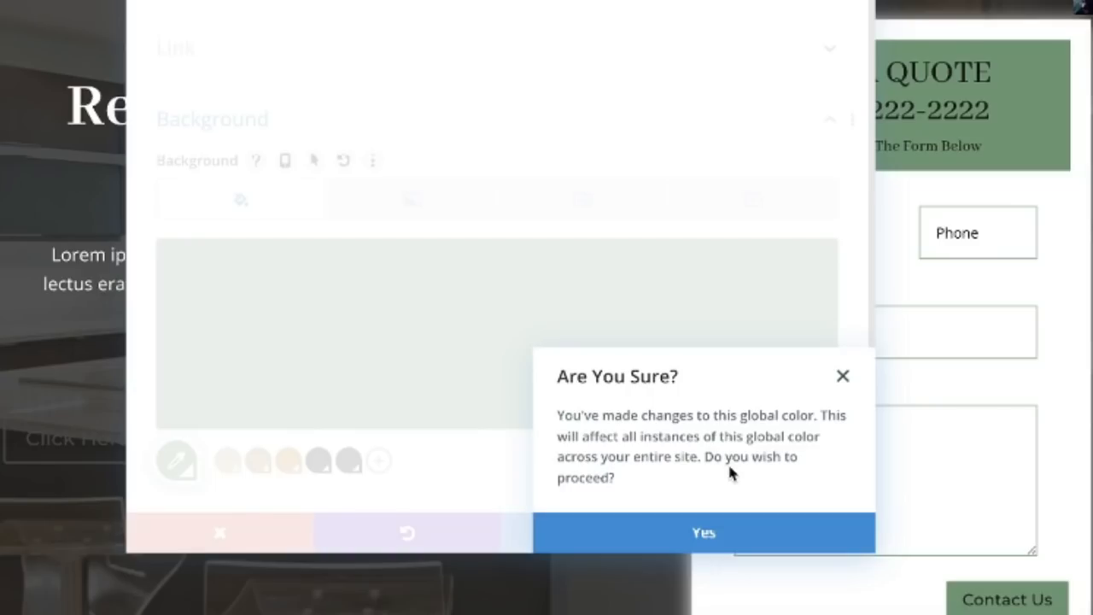
mouse_move(700, 492)
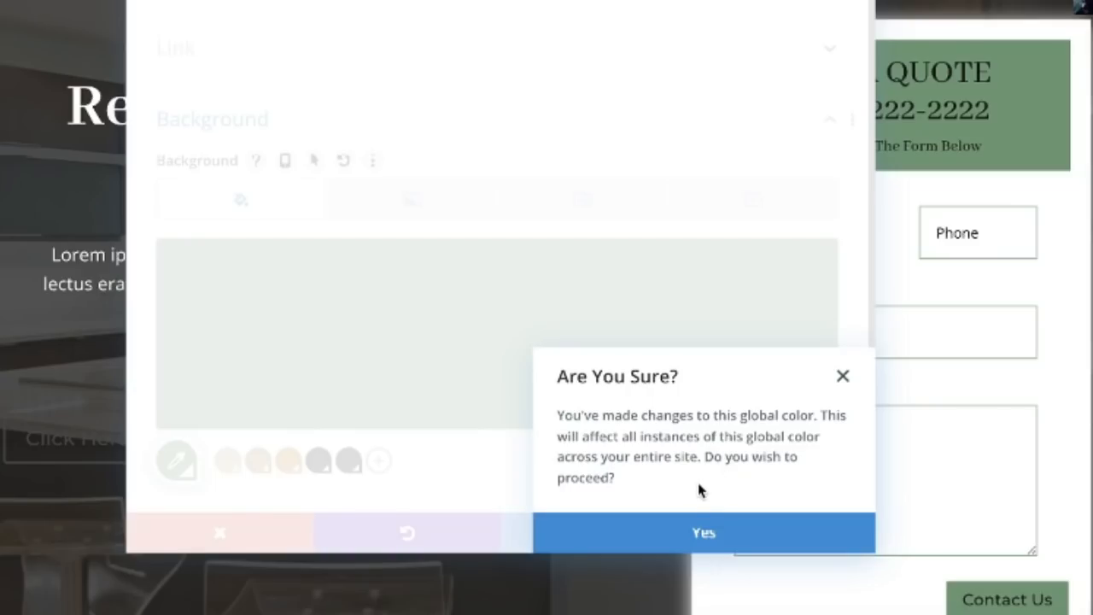
- Confirm the global colour warning so the green applies across the whole site
left_click(704, 533)
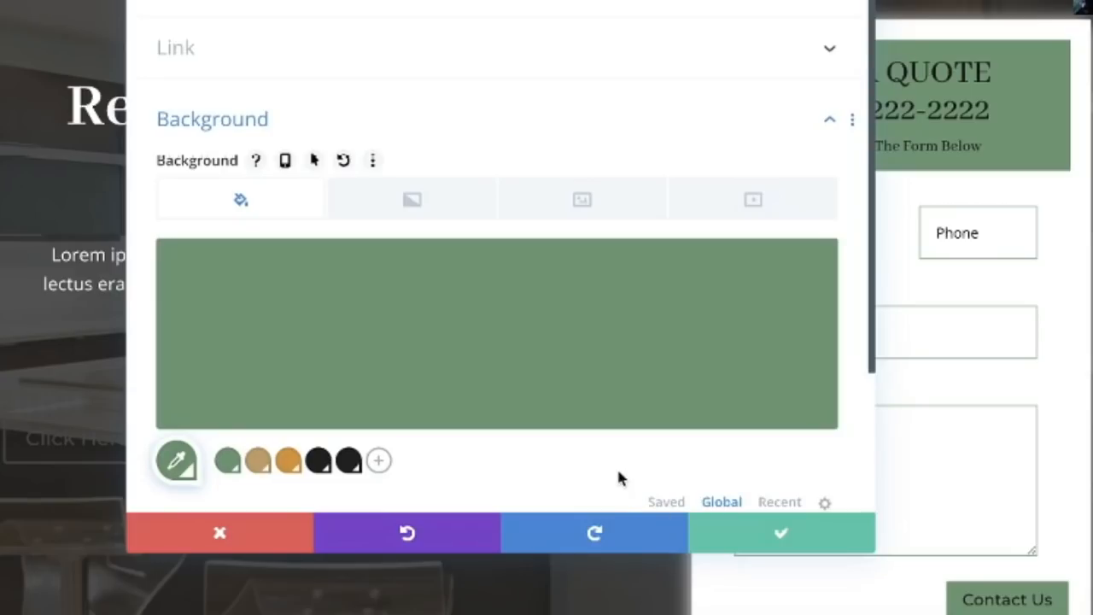
mouse_move(523, 472)
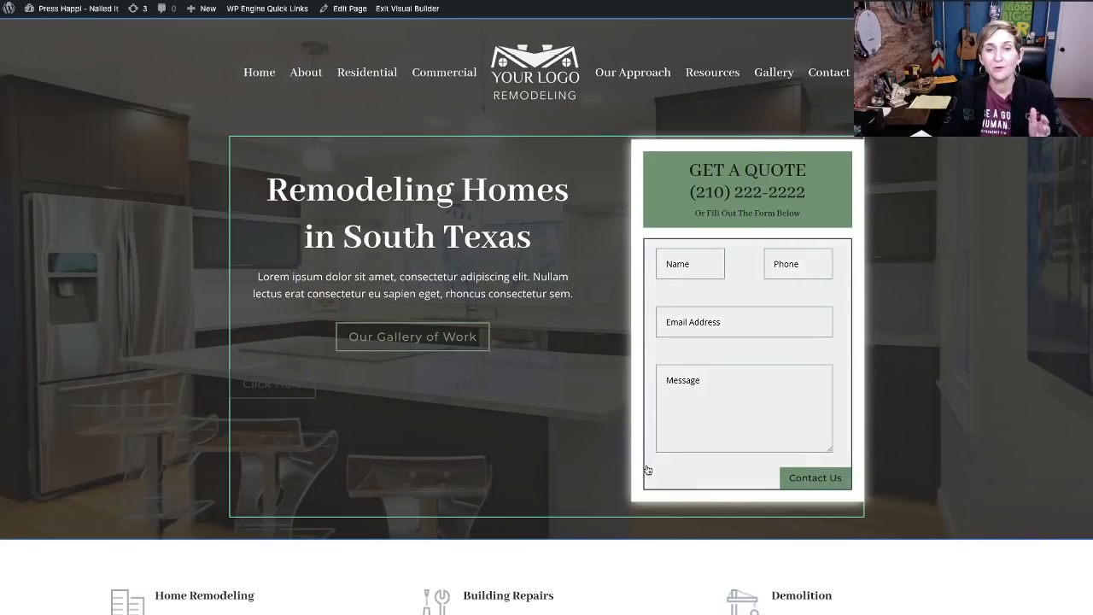
- Scroll down the homepage to the footer to review the green quote box changes
scroll("down", 3)
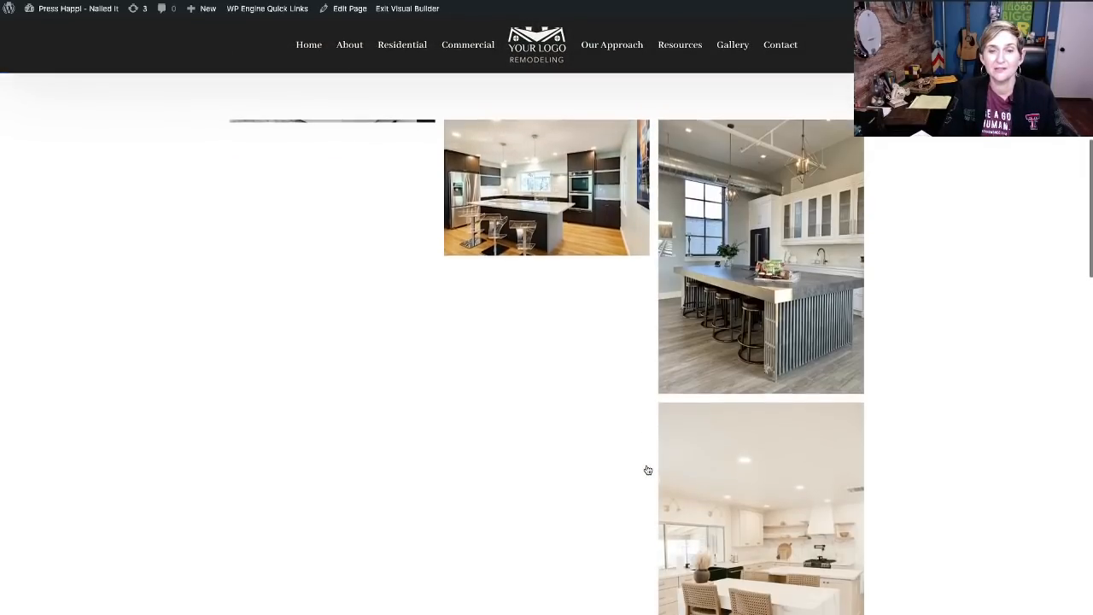
scroll("down", 3)
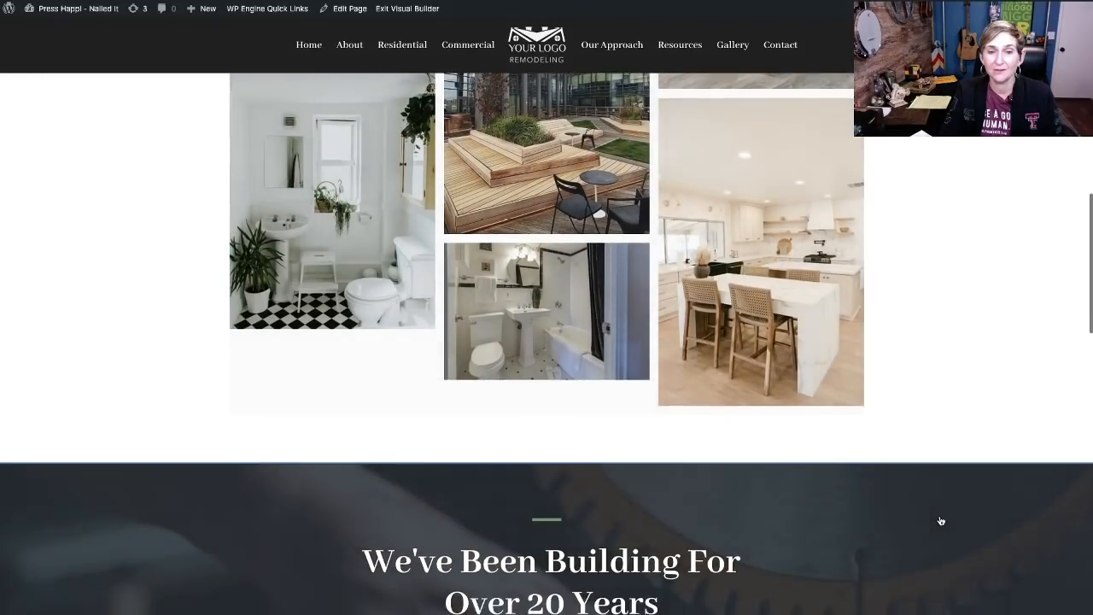
scroll("down", 3)
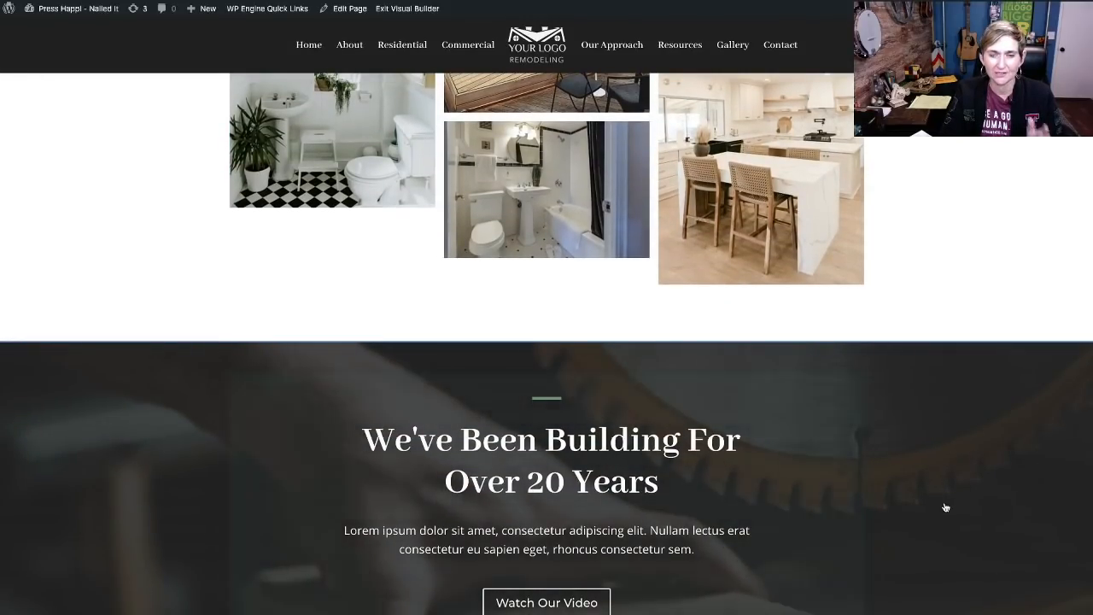
scroll("down", 3)
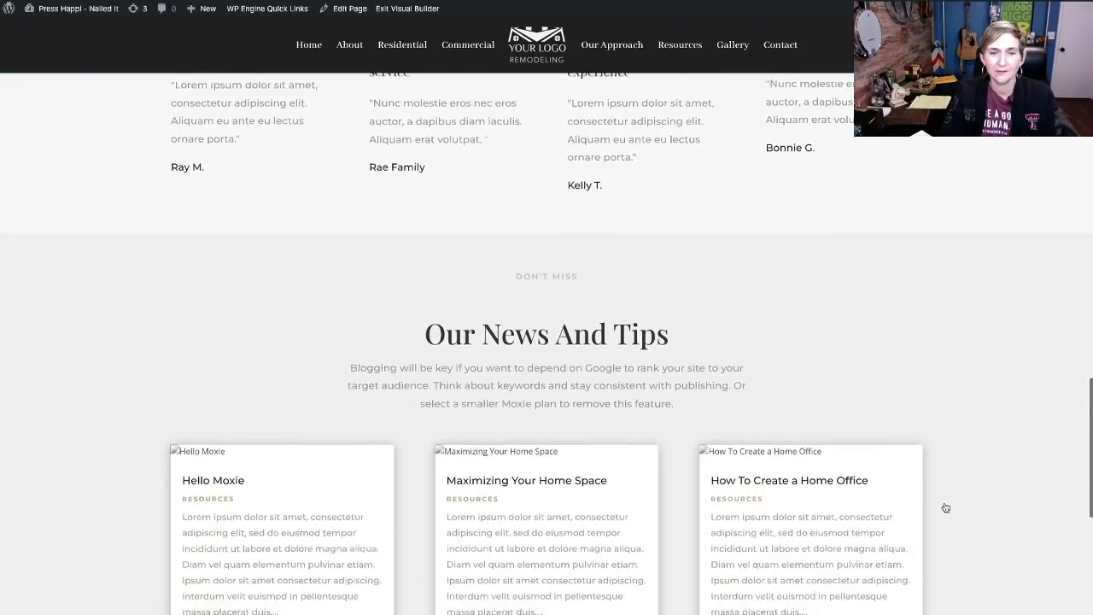
scroll("down", 3)
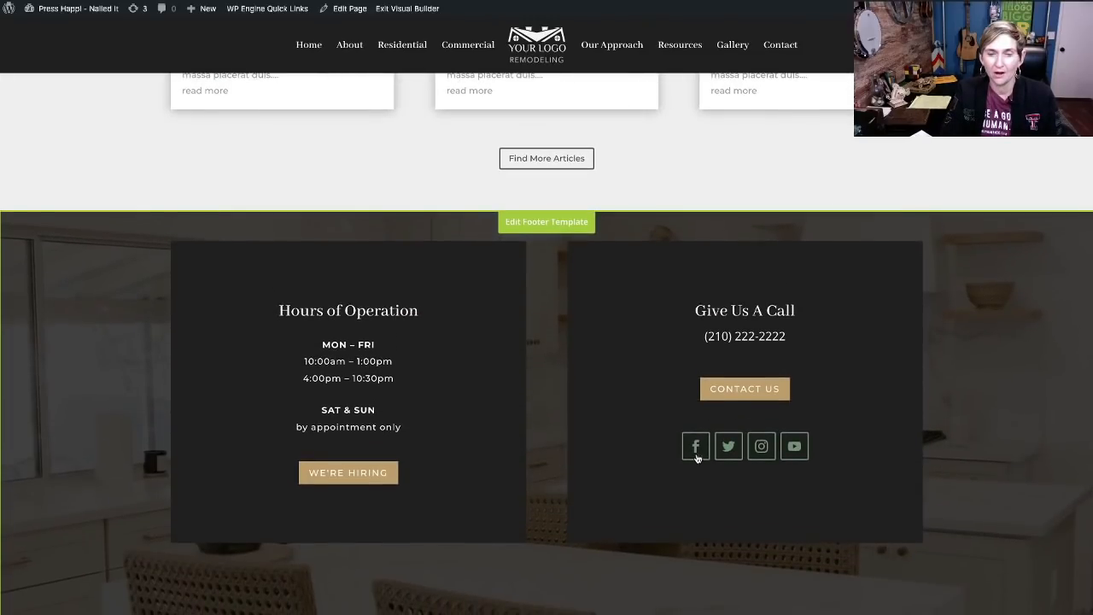
mouse_move(939, 459)
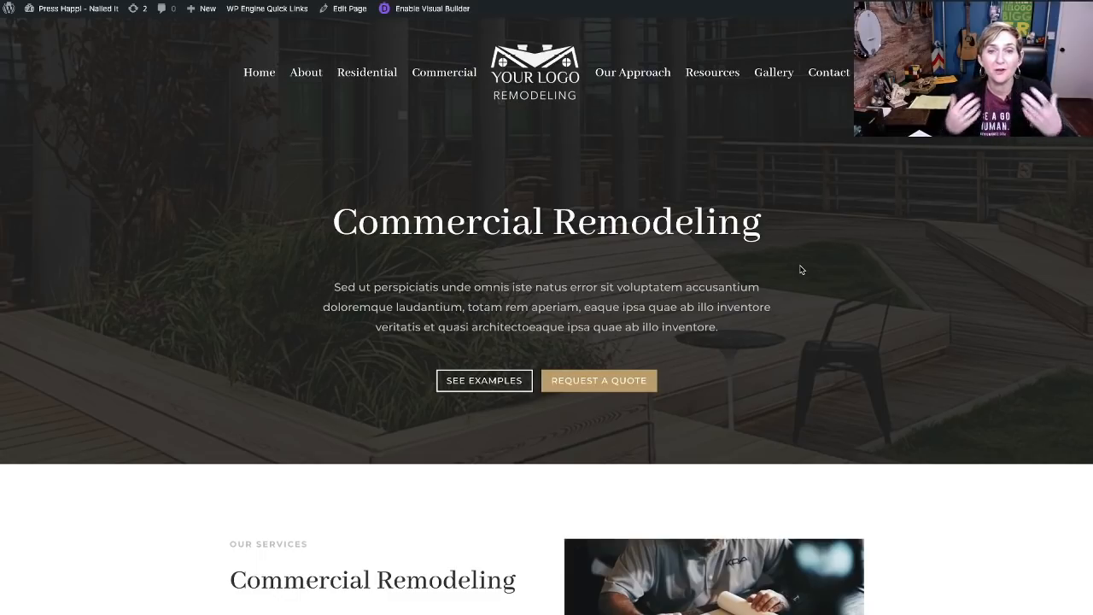
- Review the Commercial Remodeling page sections and enable the Visual Builder on it
scroll("down", 3)
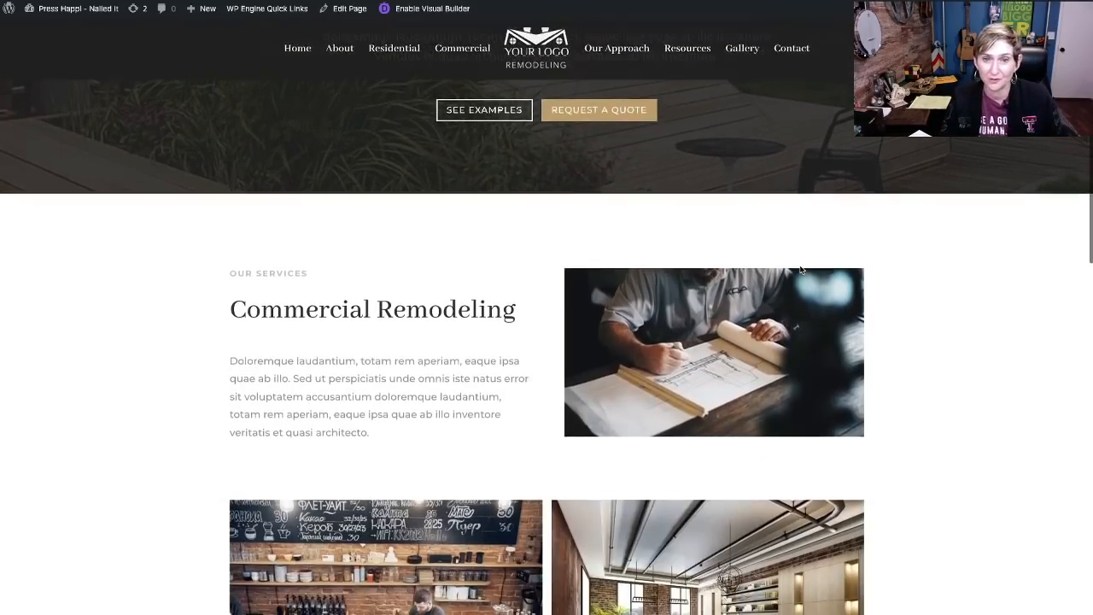
scroll("down", 3)
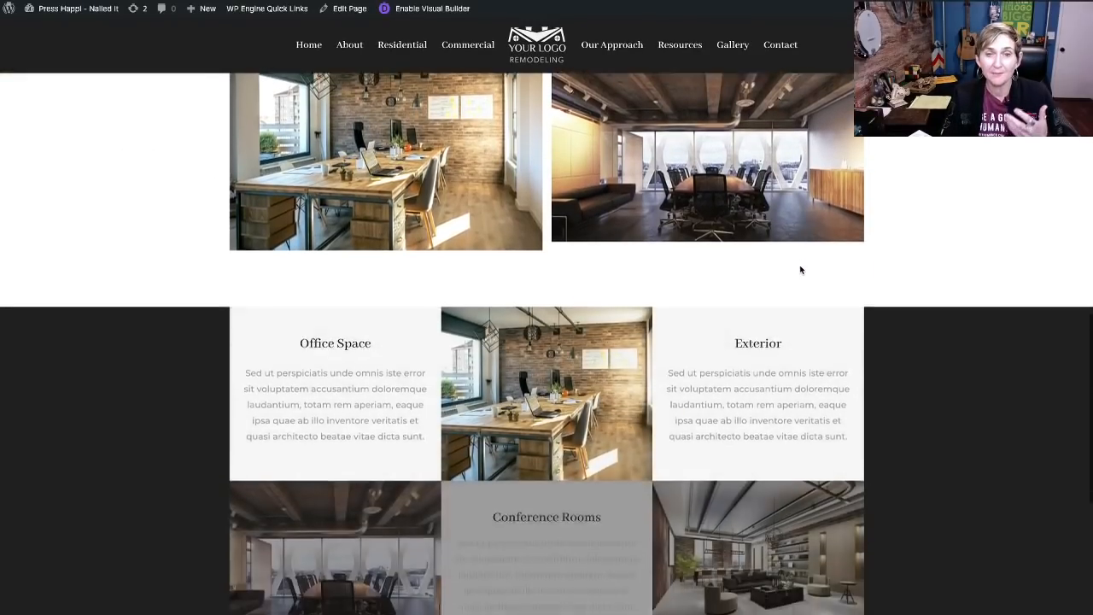
scroll("down", 3)
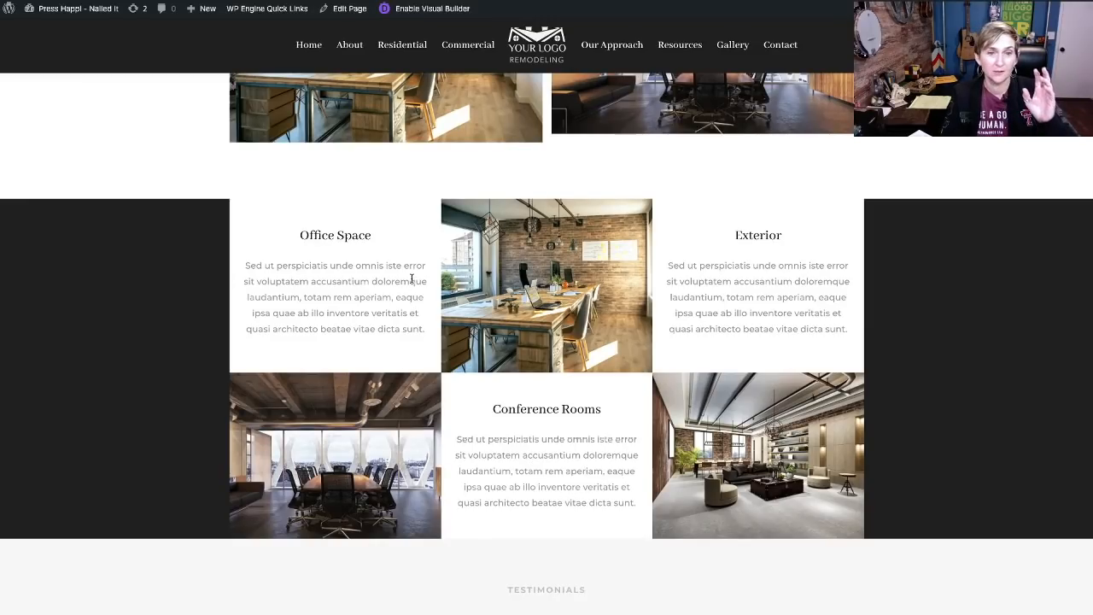
mouse_move(711, 605)
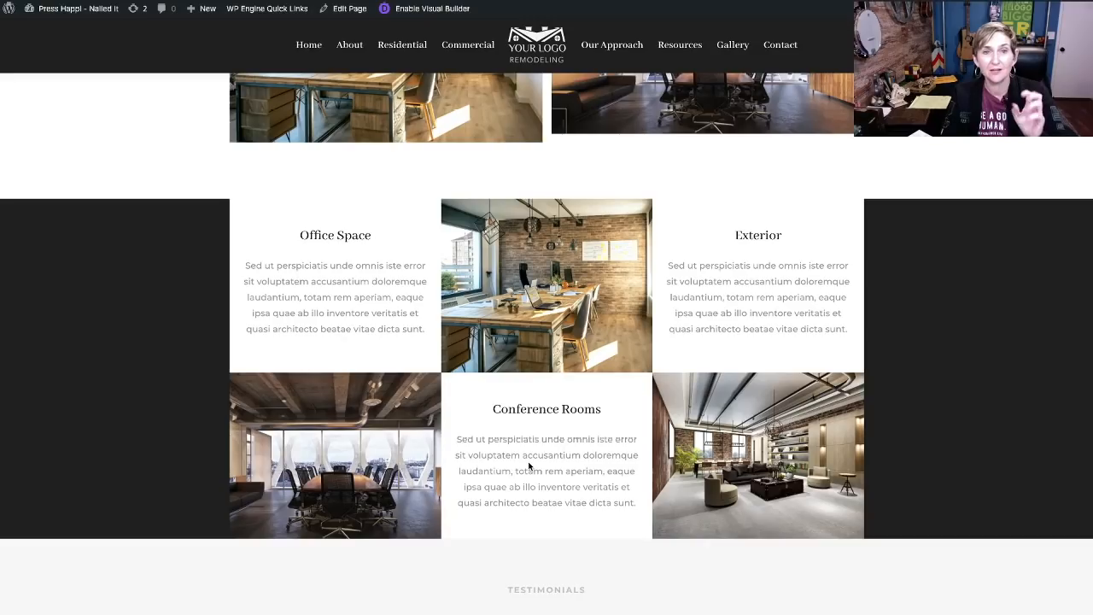
mouse_move(537, 349)
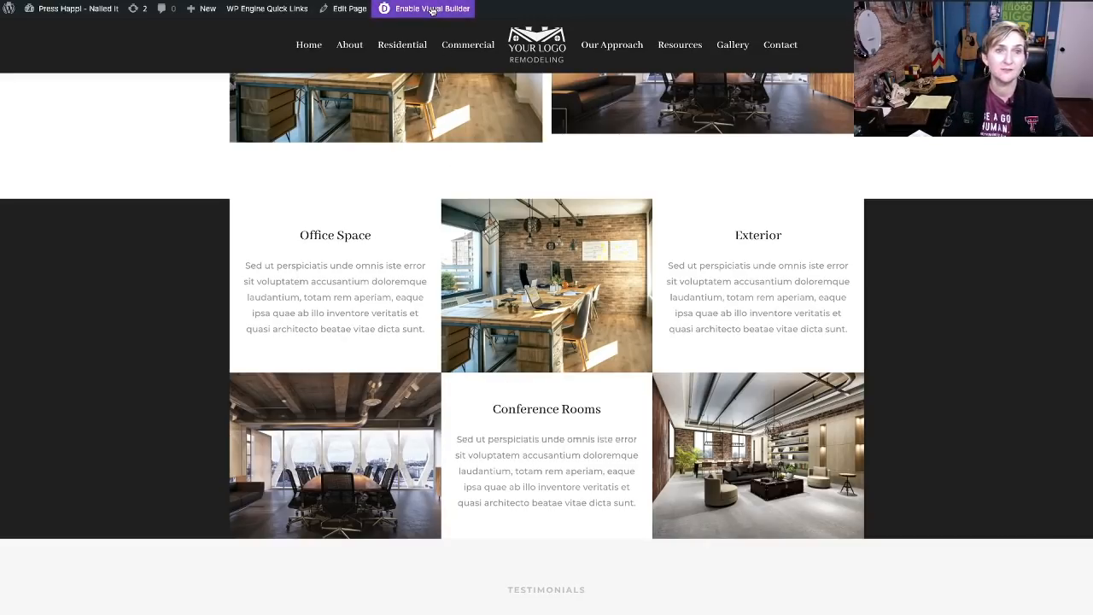
left_click(423, 9)
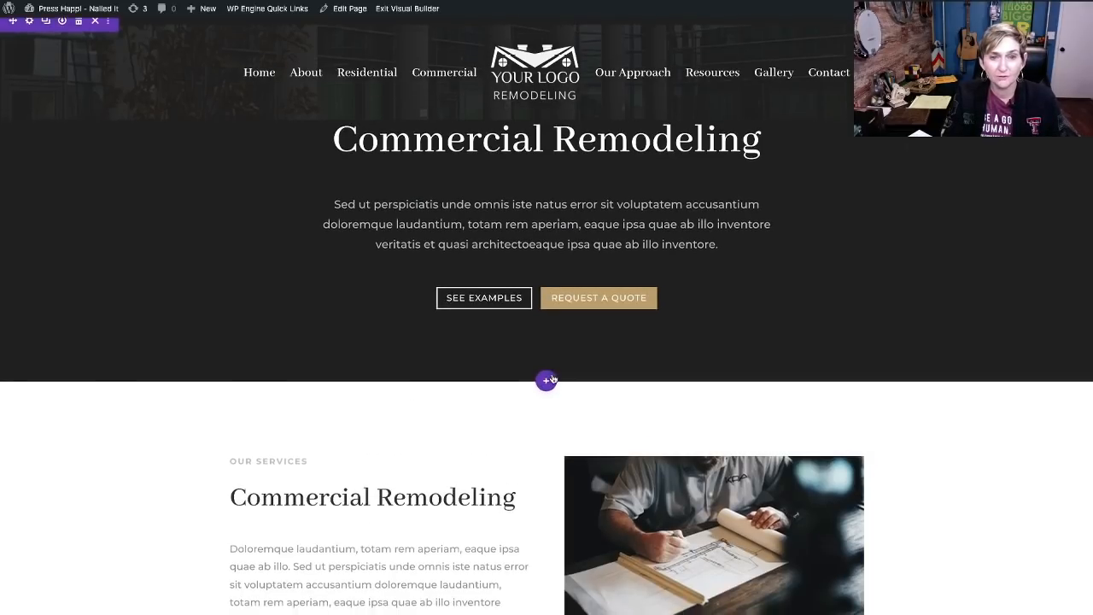
- Scroll to the Office Space grid section and open its section toolbar options
scroll("down", 3)
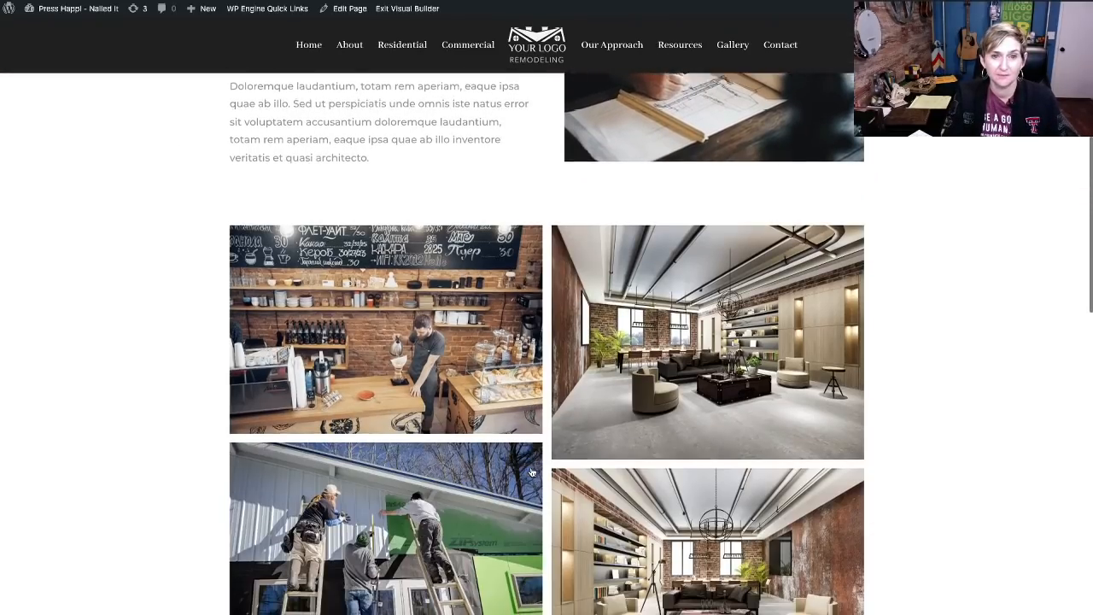
scroll("down", 3)
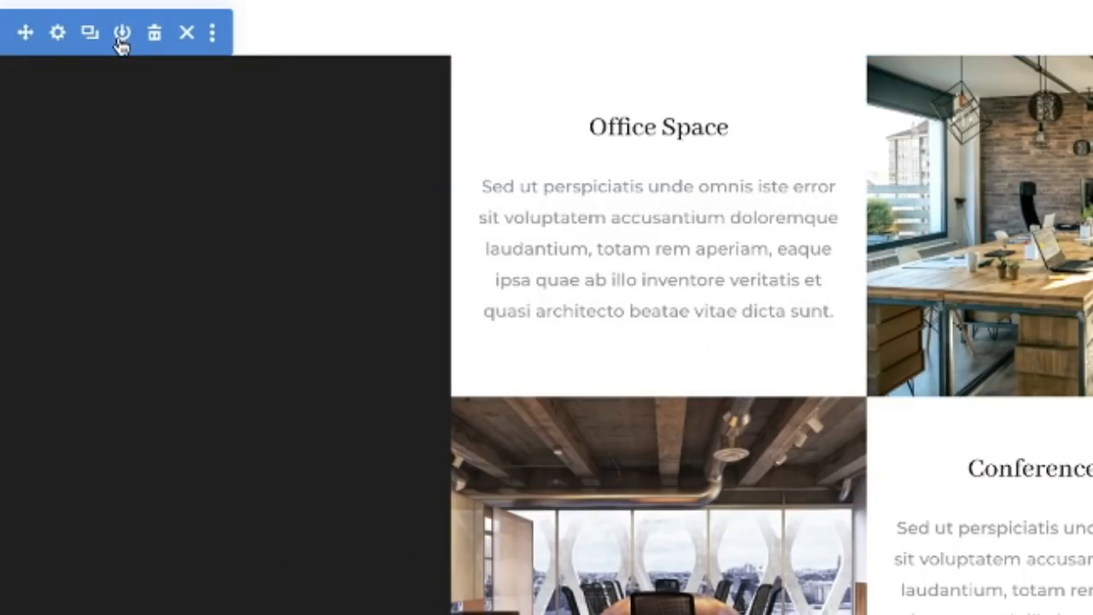
left_click(123, 33)
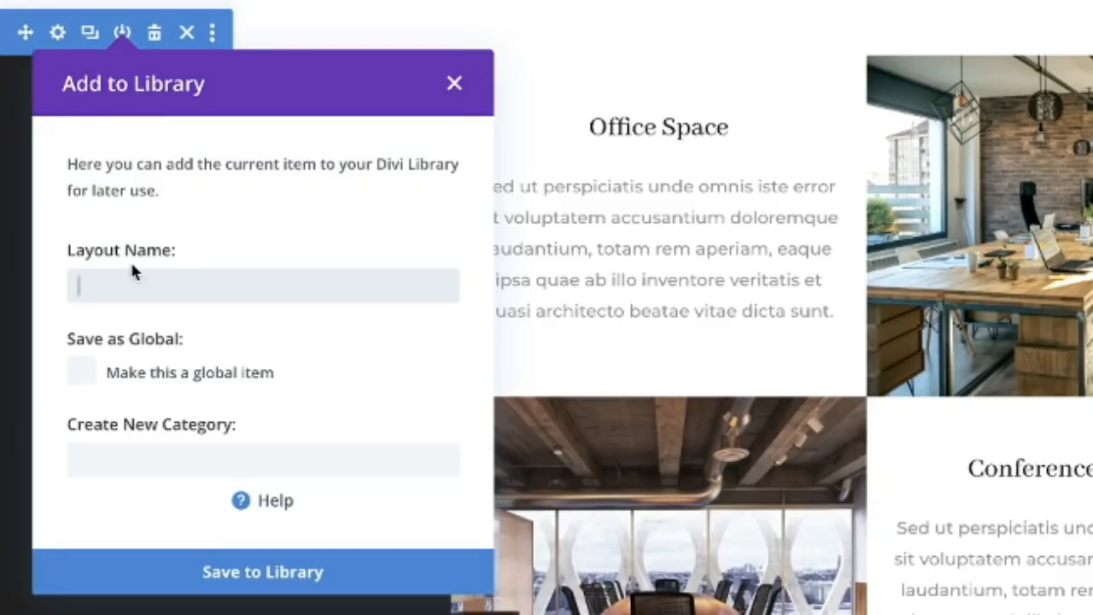
- Name the layout 3Col_Full_Gallery and save the office gallery section to the Divi Library
type("3Col")
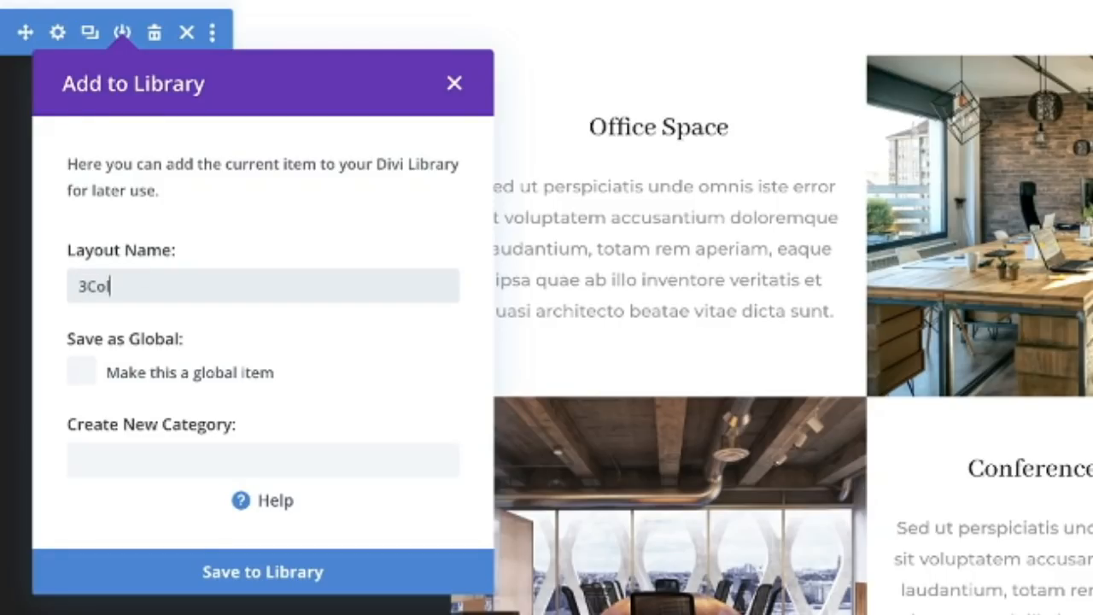
type("l_Full_")
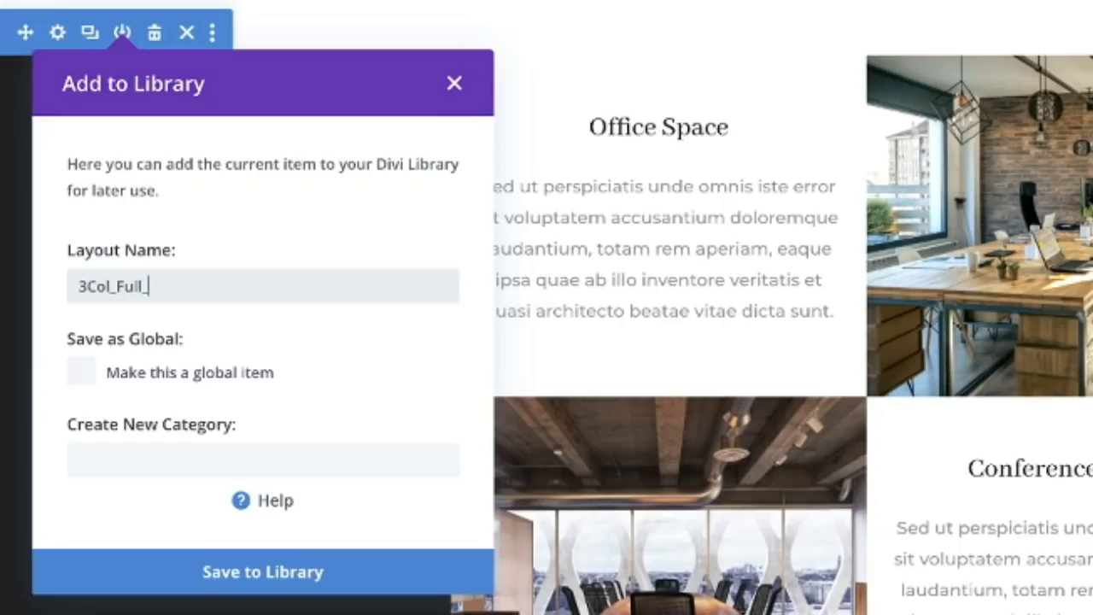
type("Gallery")
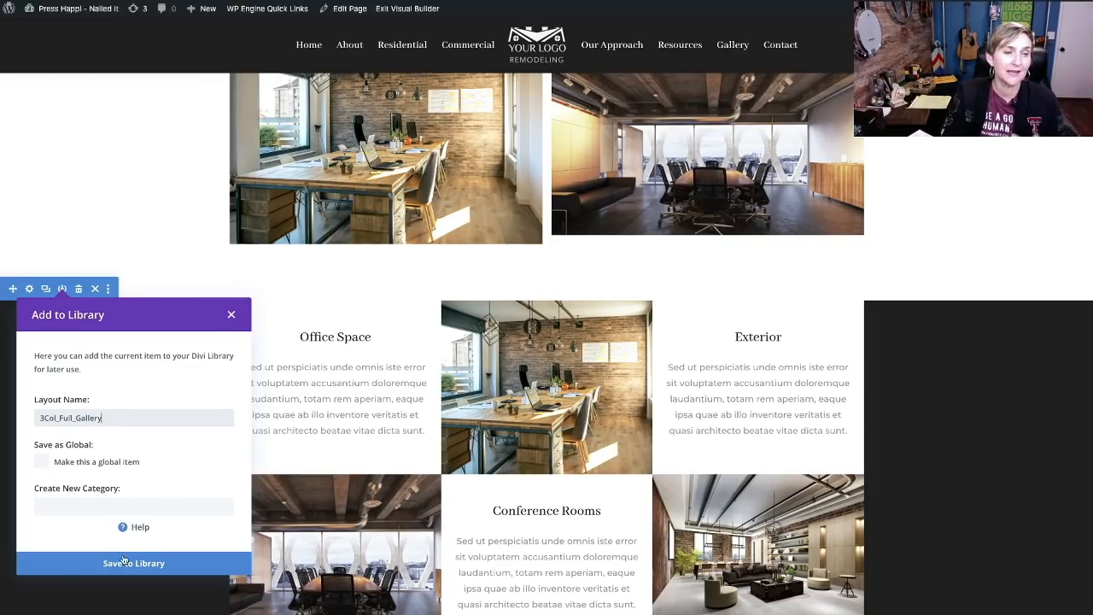
left_click(134, 563)
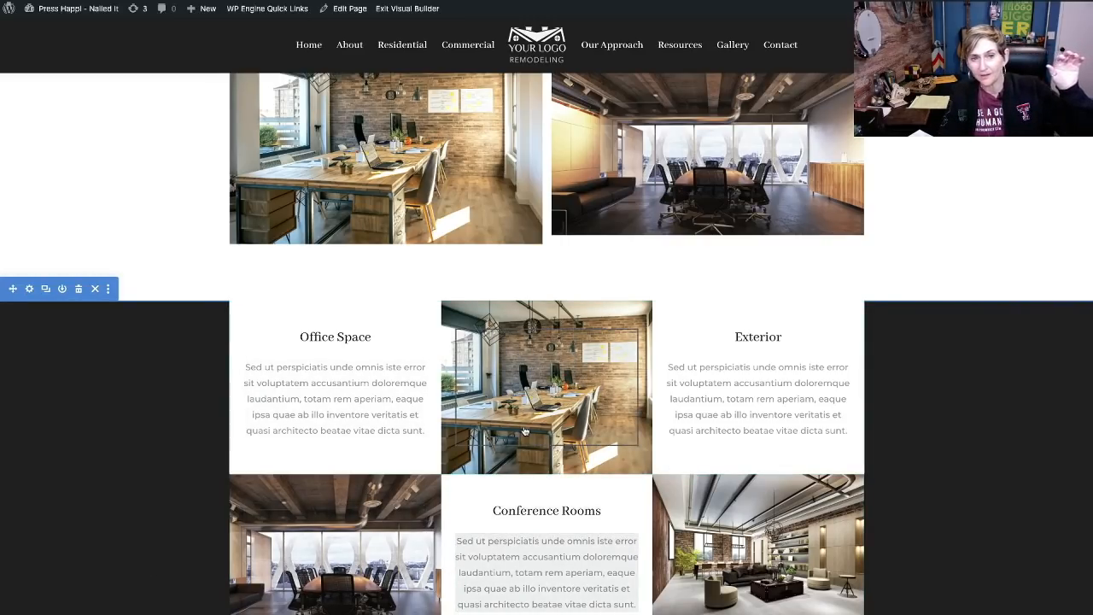
- Leave the builder page and go to the Our Approach page from the site menu
scroll("down", 3)
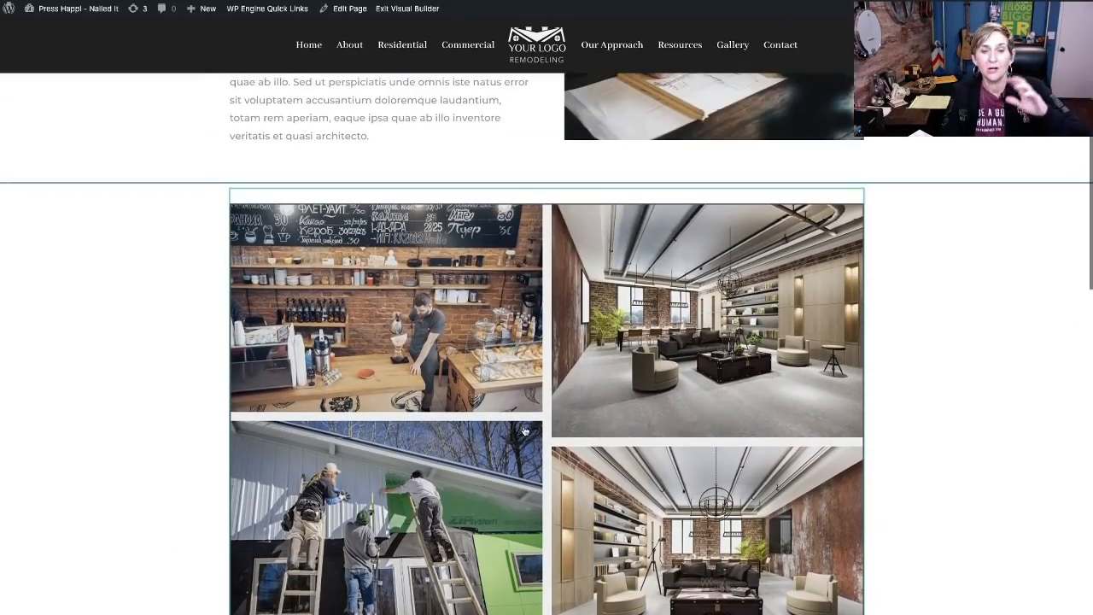
scroll("up", 3)
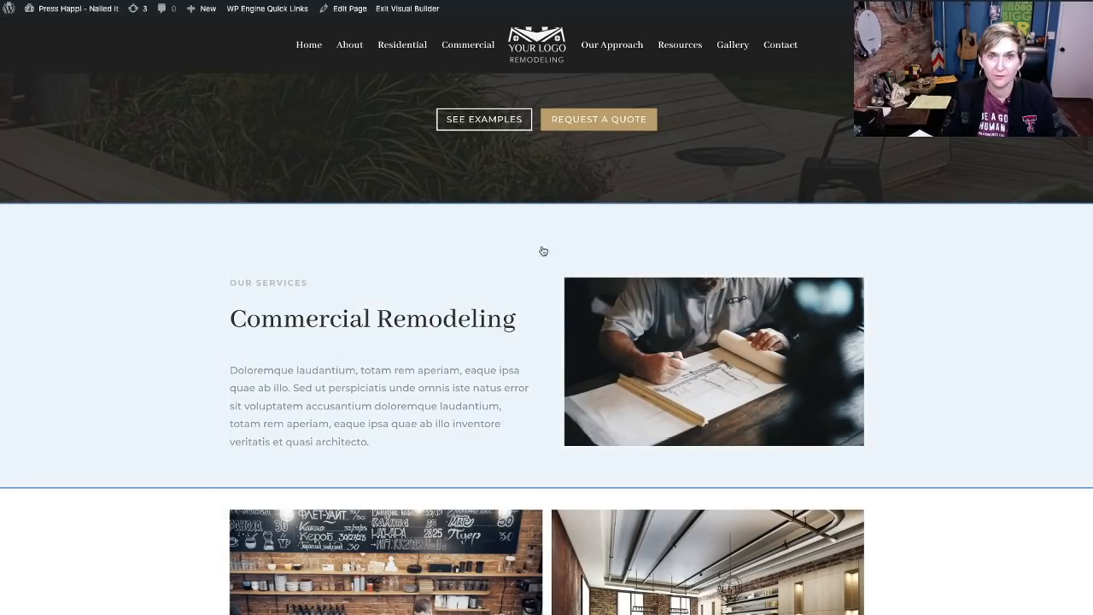
mouse_move(550, 243)
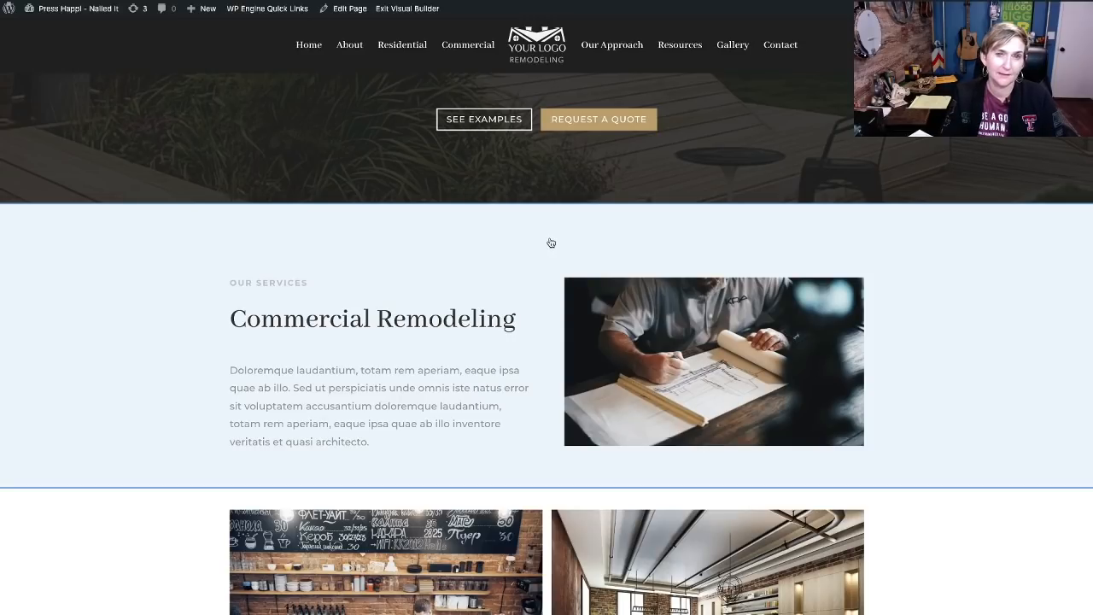
mouse_move(554, 102)
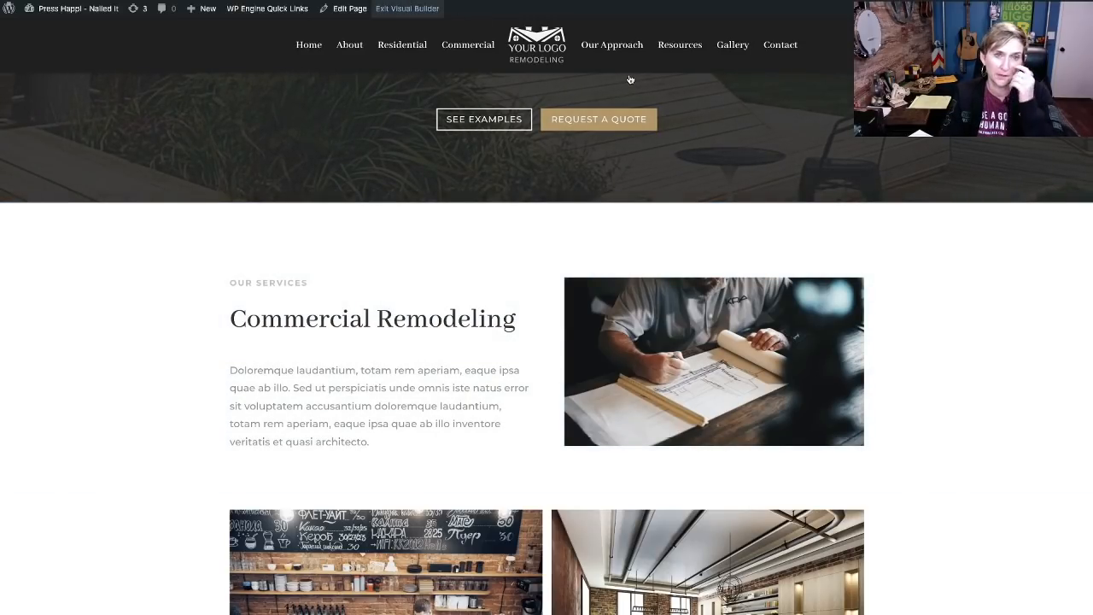
left_click(406, 9)
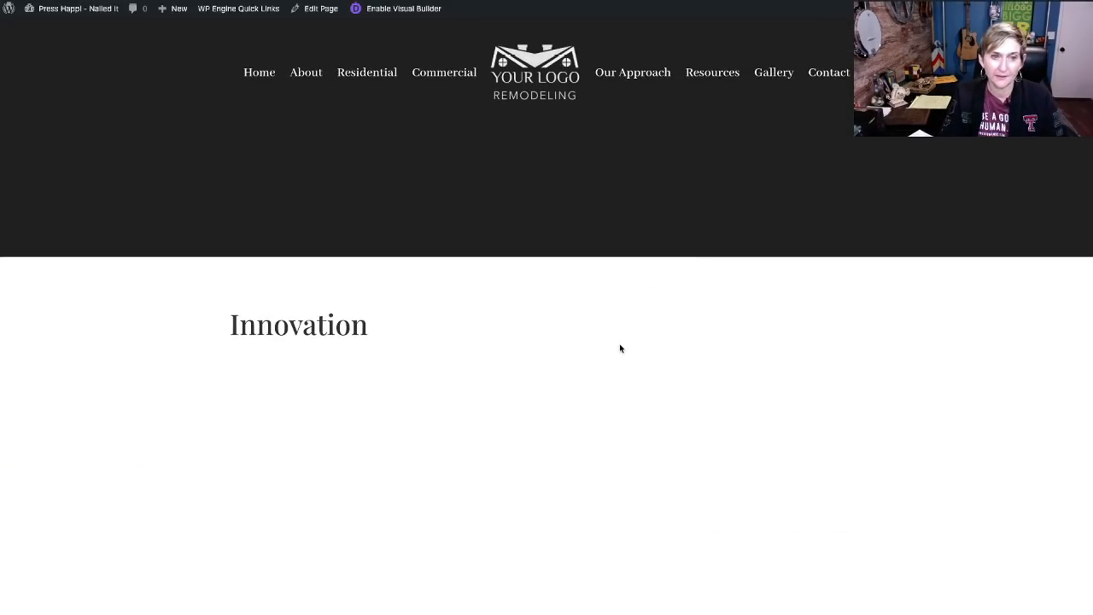
scroll("down", 3)
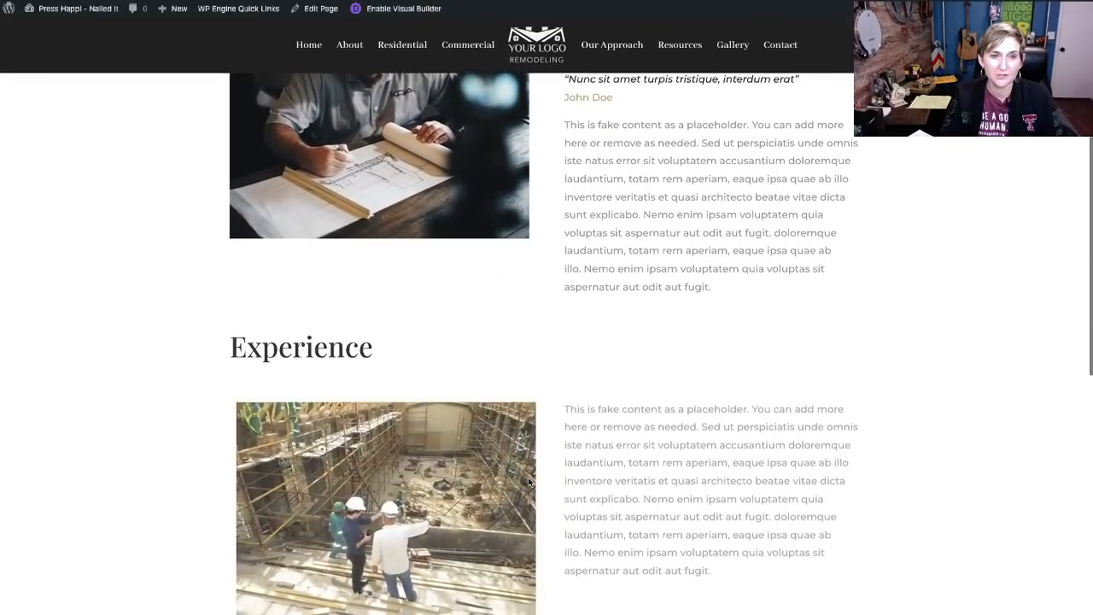
scroll("down", 3)
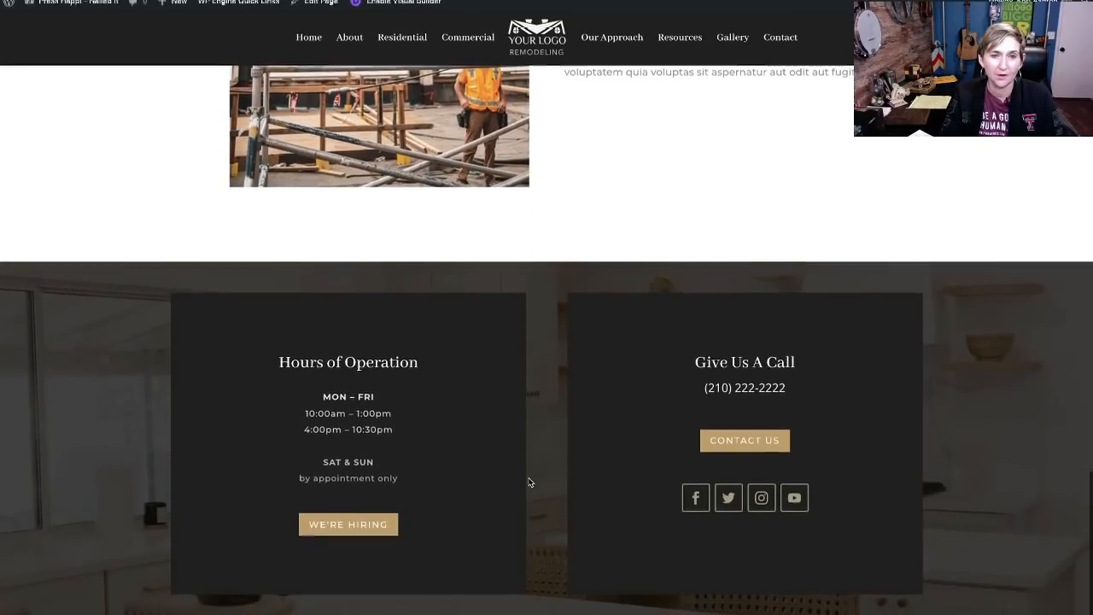
left_click(611, 37)
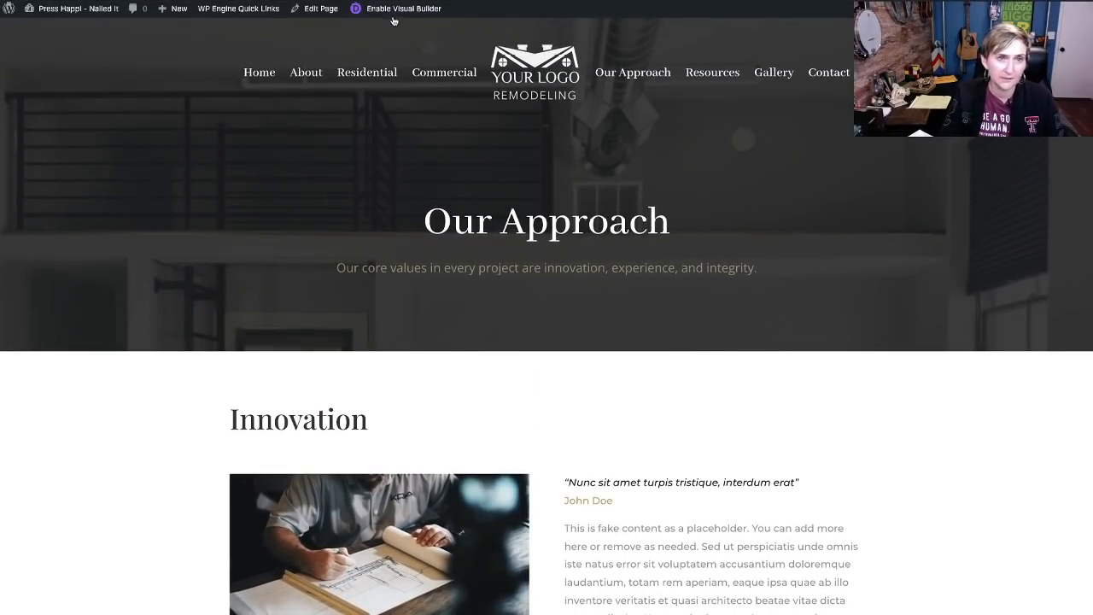
- Enable the Visual Builder on Our Approach and insert a section below Integrity from the library
left_click(402, 9)
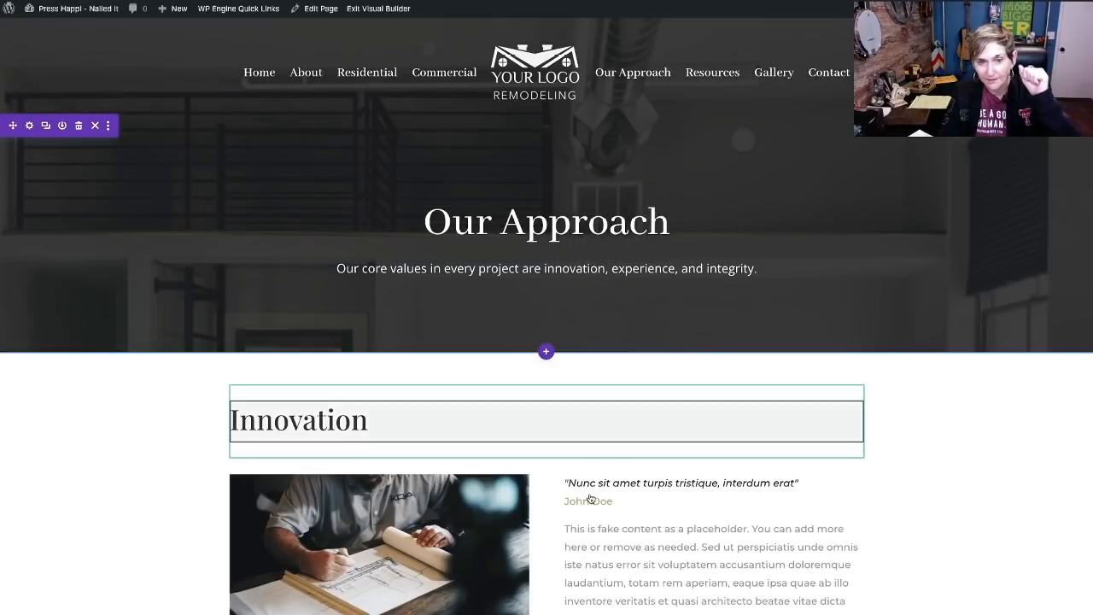
scroll("down", 3)
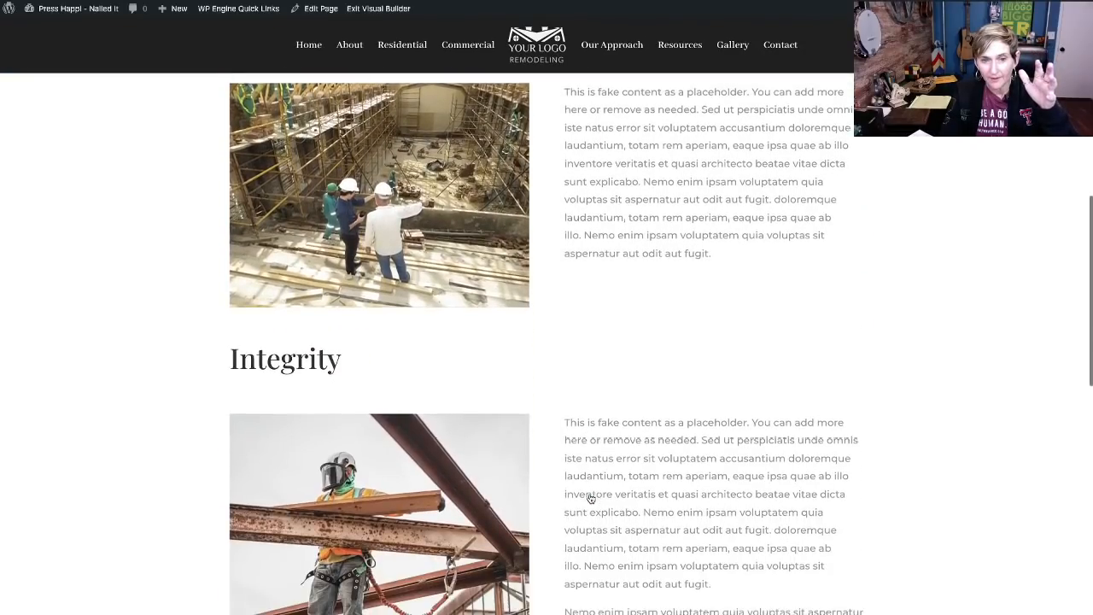
scroll("down", 3)
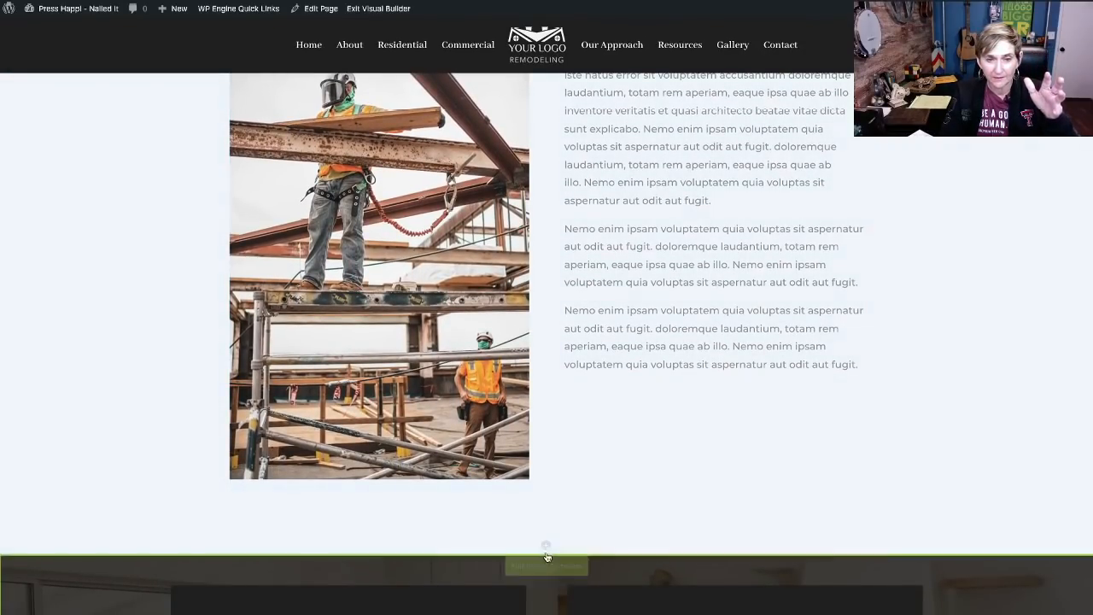
left_click(547, 545)
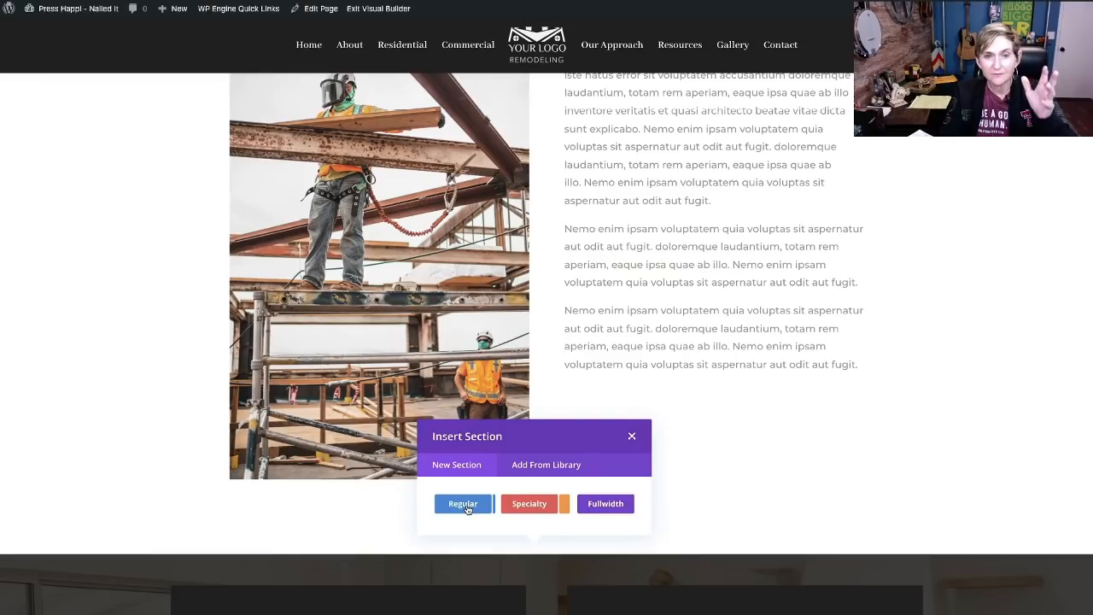
mouse_move(480, 494)
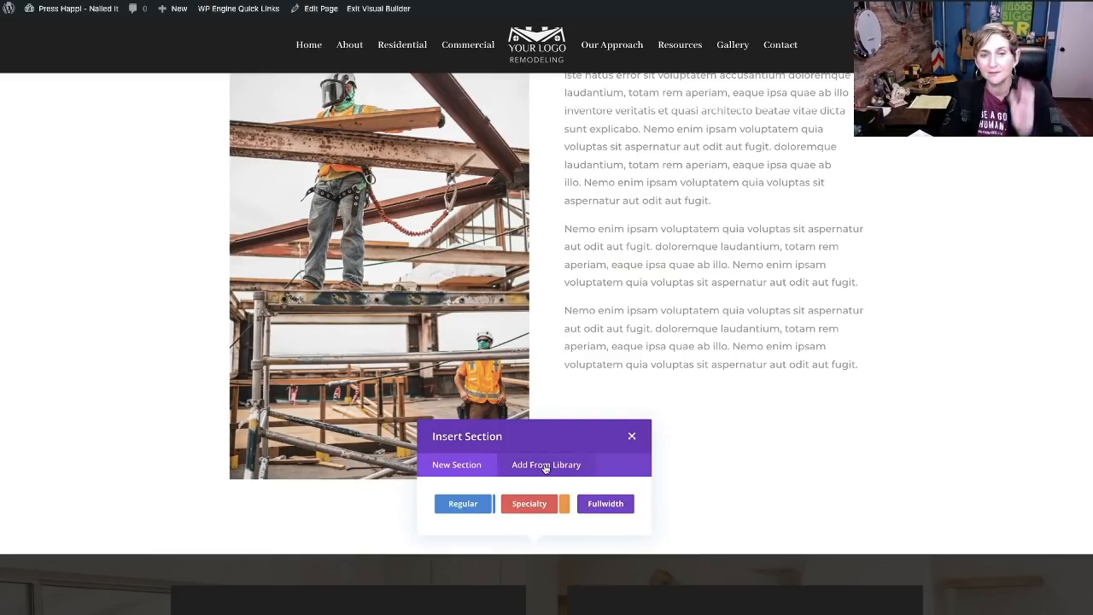
left_click(547, 465)
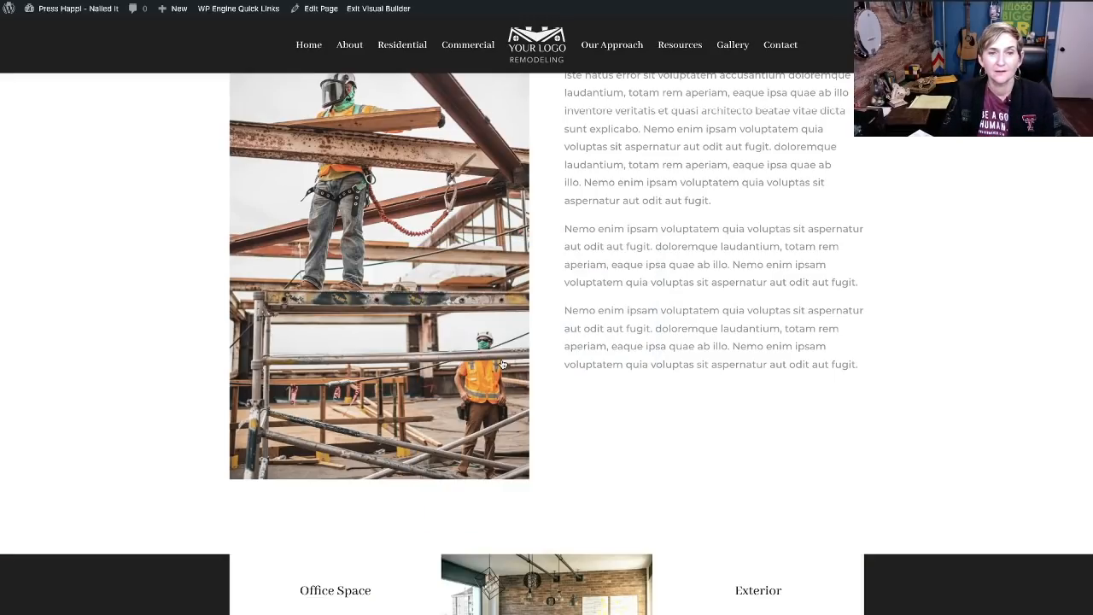
- Scroll through the Add From Library list and the page after inserting 3Col_Full_Gallery
scroll("down", 3)
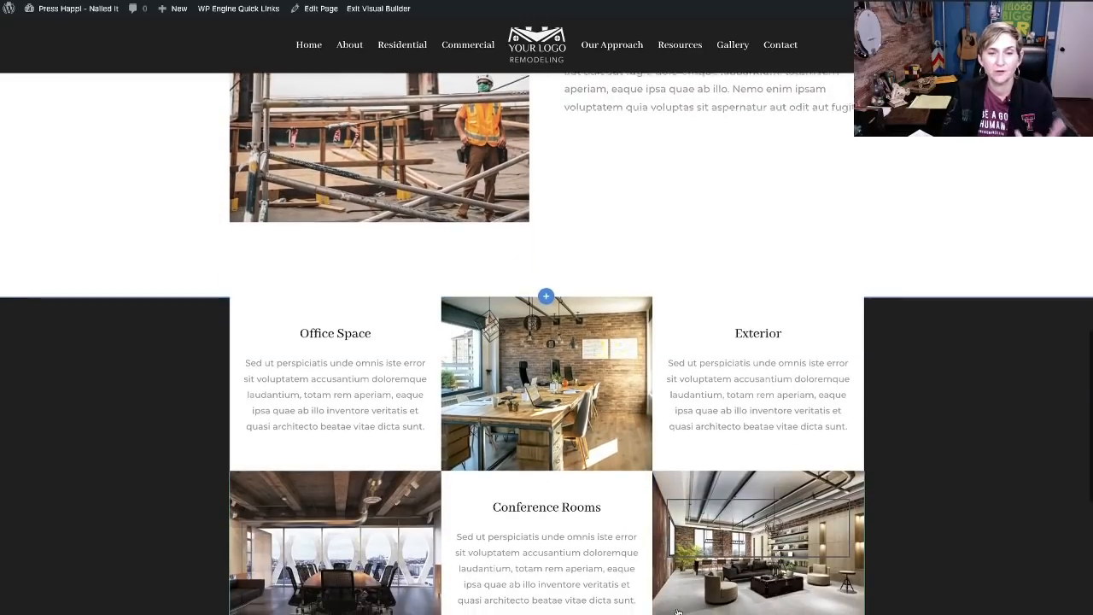
scroll("down", 3)
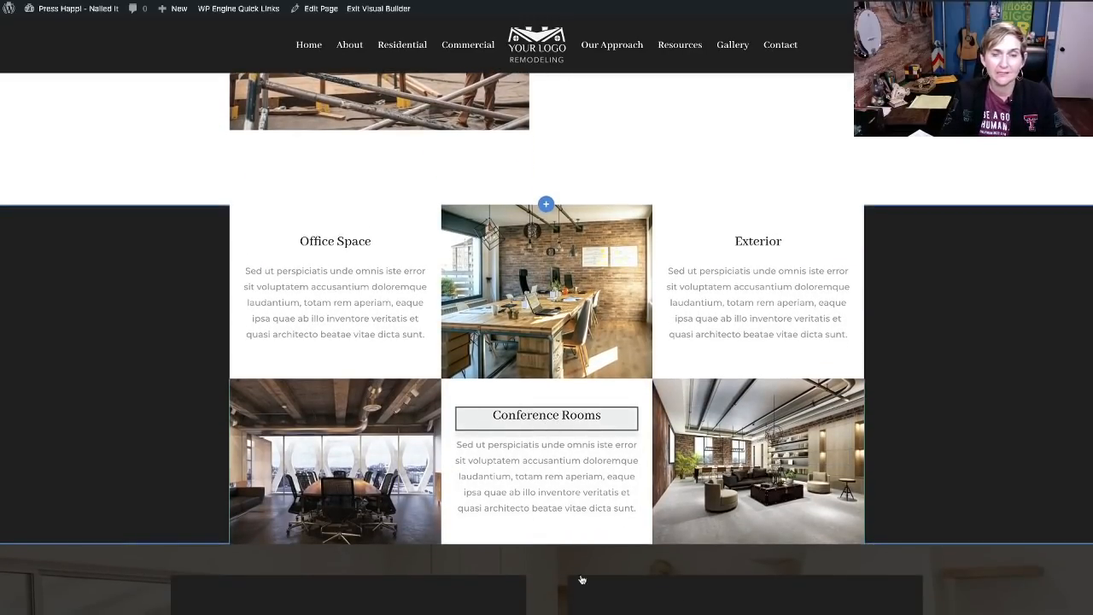
scroll("down", 3)
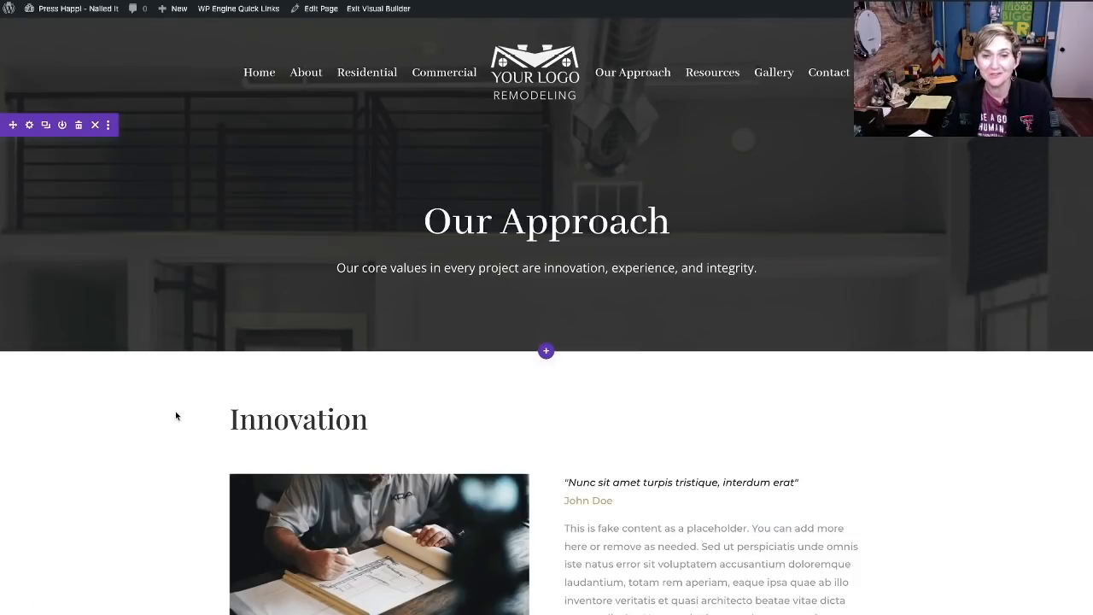
scroll("down", 3)
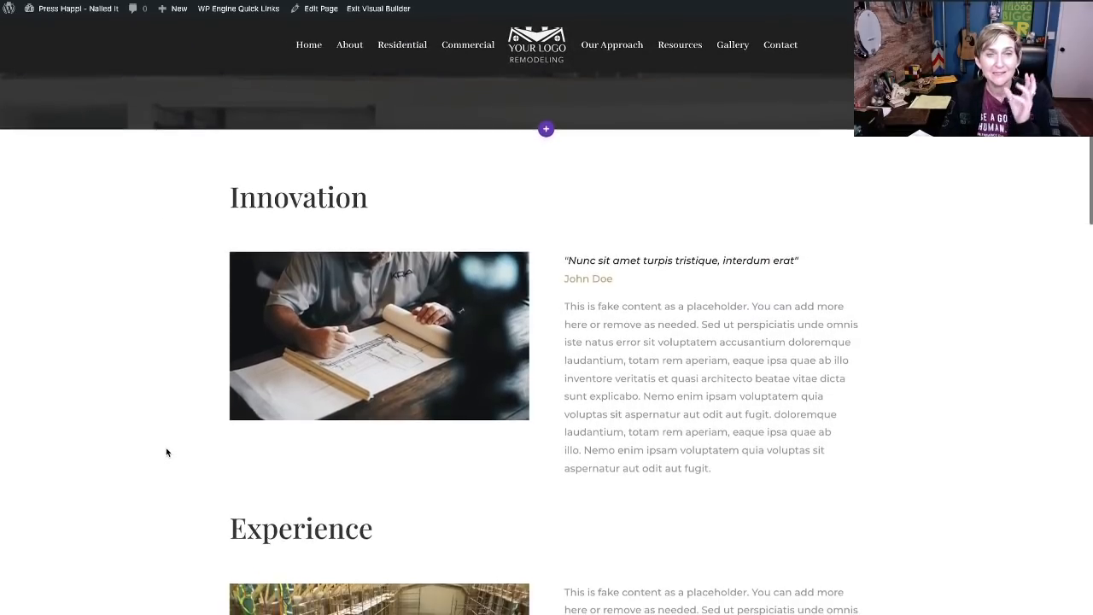
scroll("down", 3)
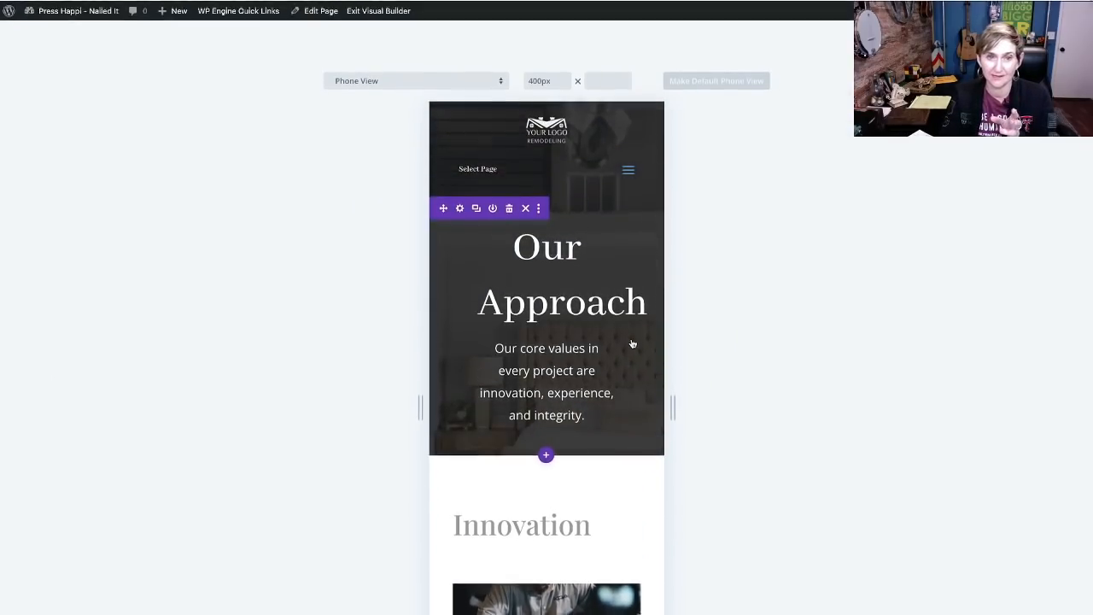
- Scroll the phone-width preview to see the gallery tiles stacked, then return to desktop view
scroll("down", 3)
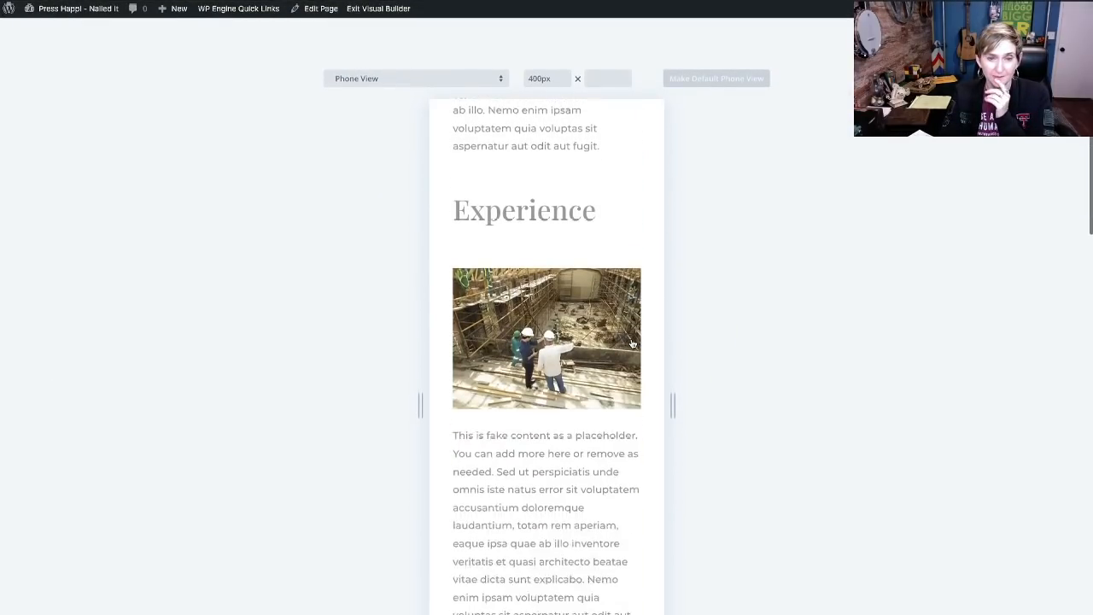
scroll("down", 3)
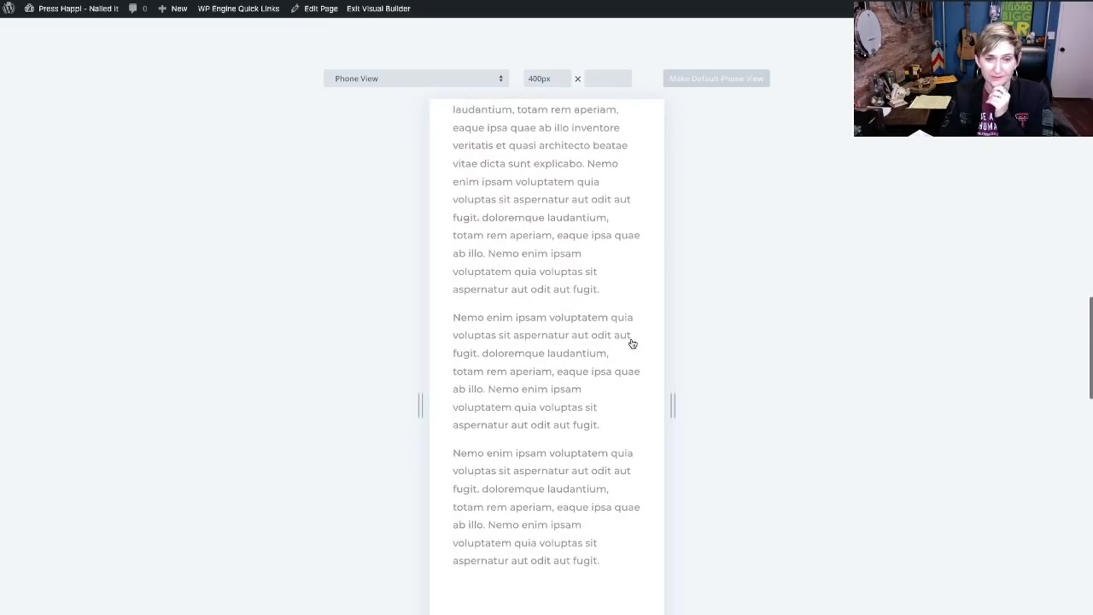
scroll("up", 3)
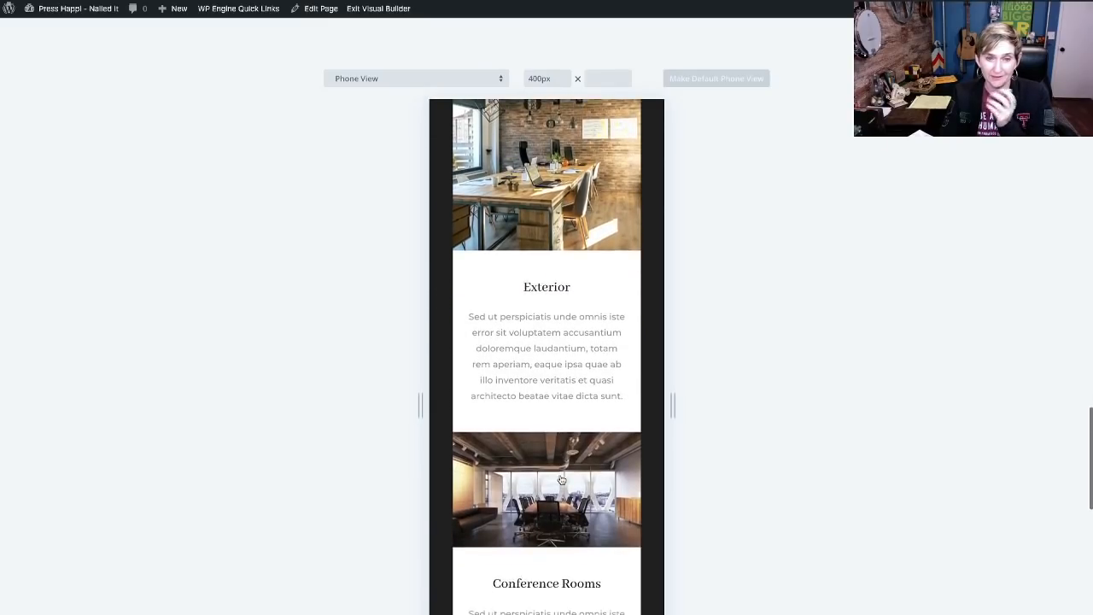
scroll("down", 3)
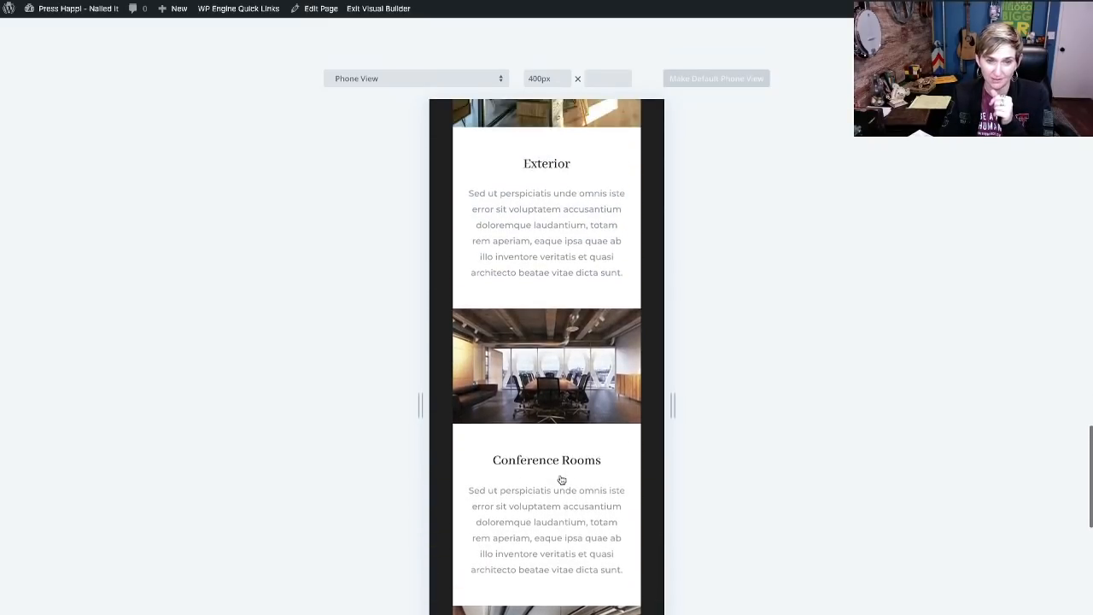
scroll("down", 3)
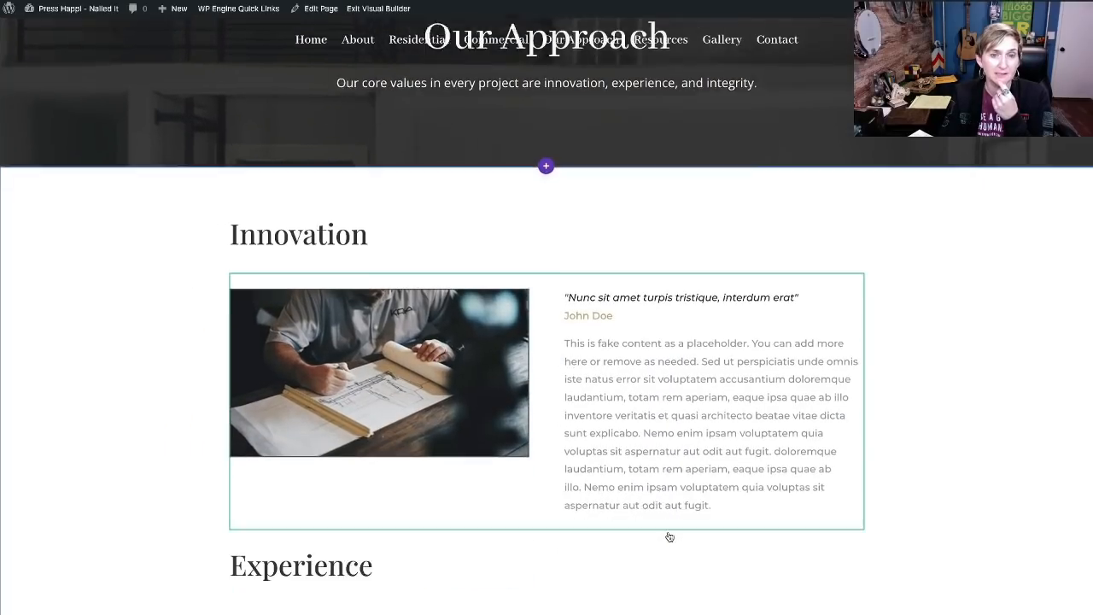
- Bring up the section options menu for the inserted office gallery section
scroll("down", 3)
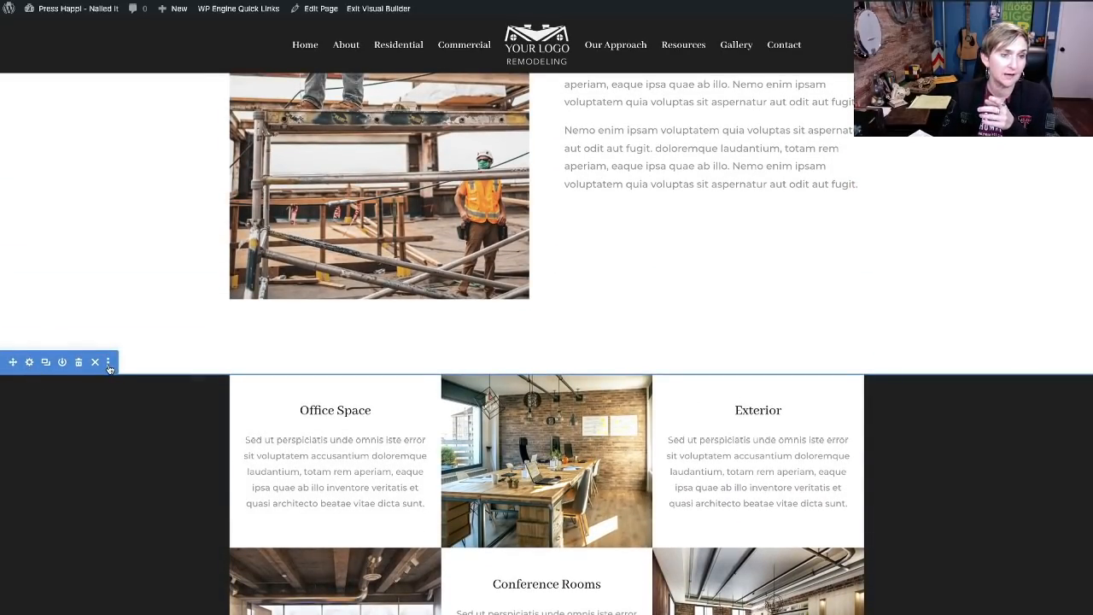
left_click(108, 362)
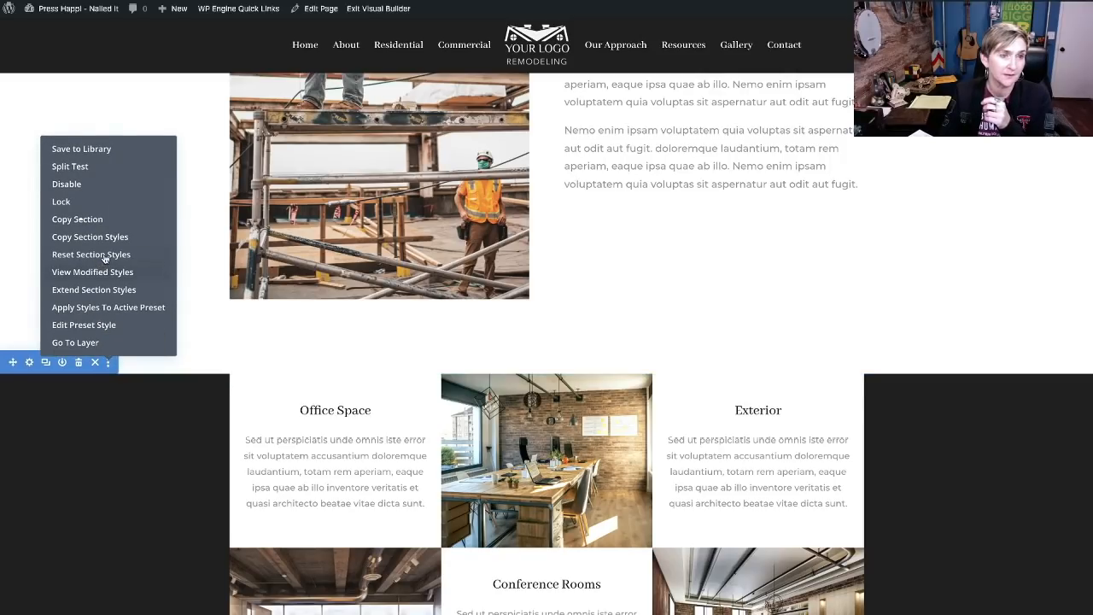
mouse_move(100, 186)
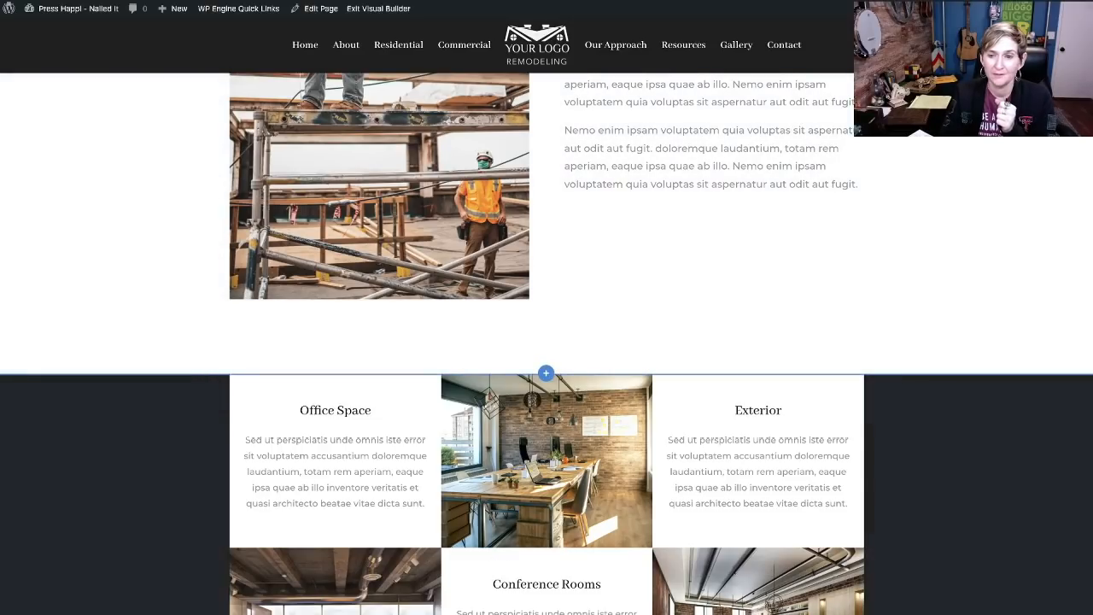
mouse_move(807, 315)
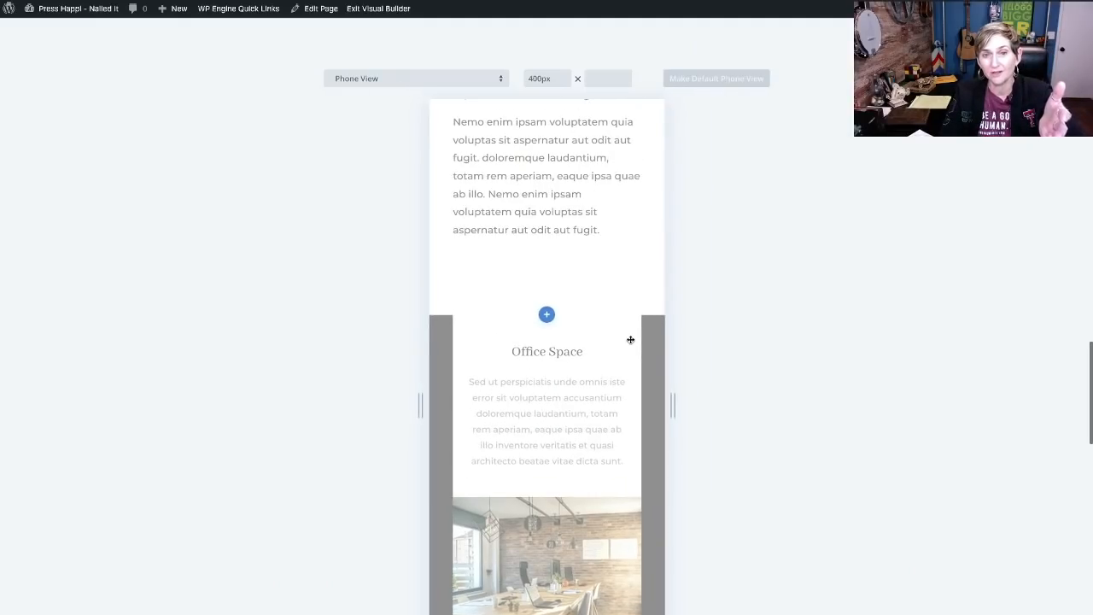
- Scroll the phone preview to check the gallery section appears greyed out as hidden
scroll("down", 3)
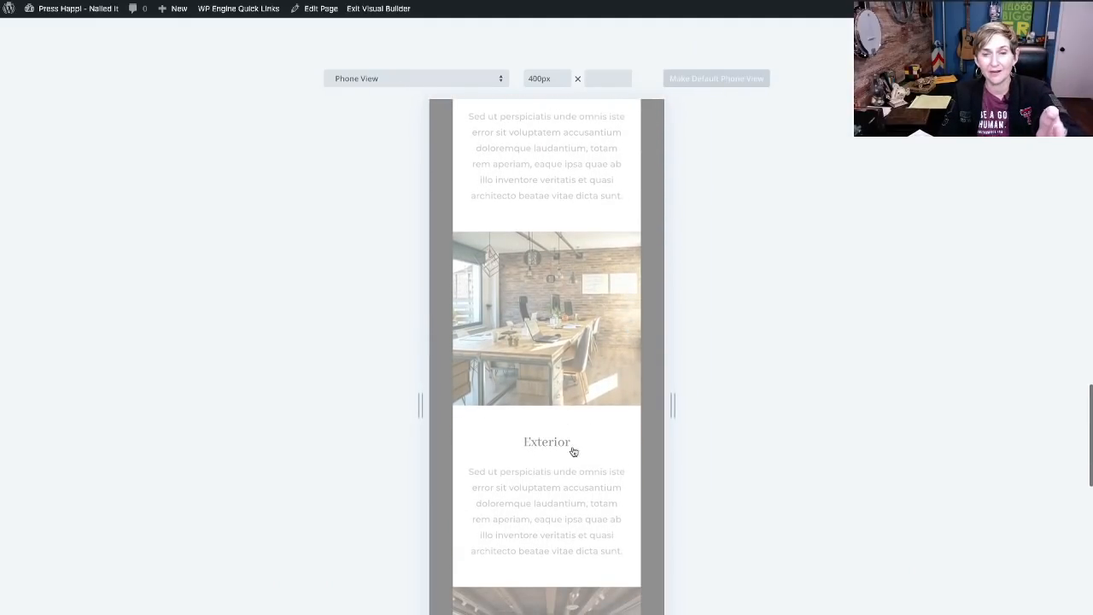
scroll("down", 3)
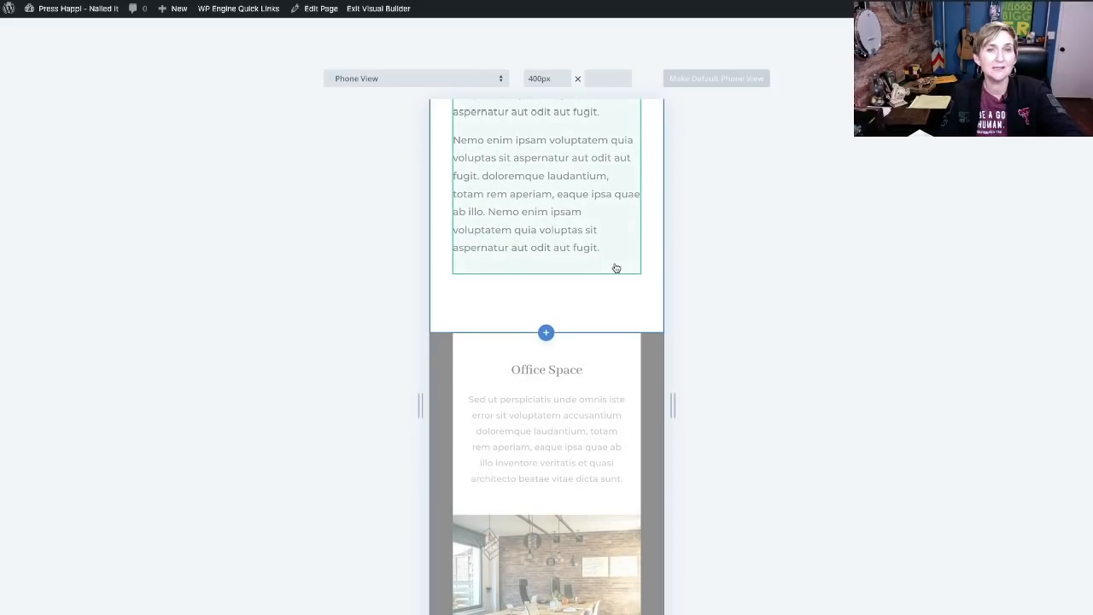
scroll("down", 3)
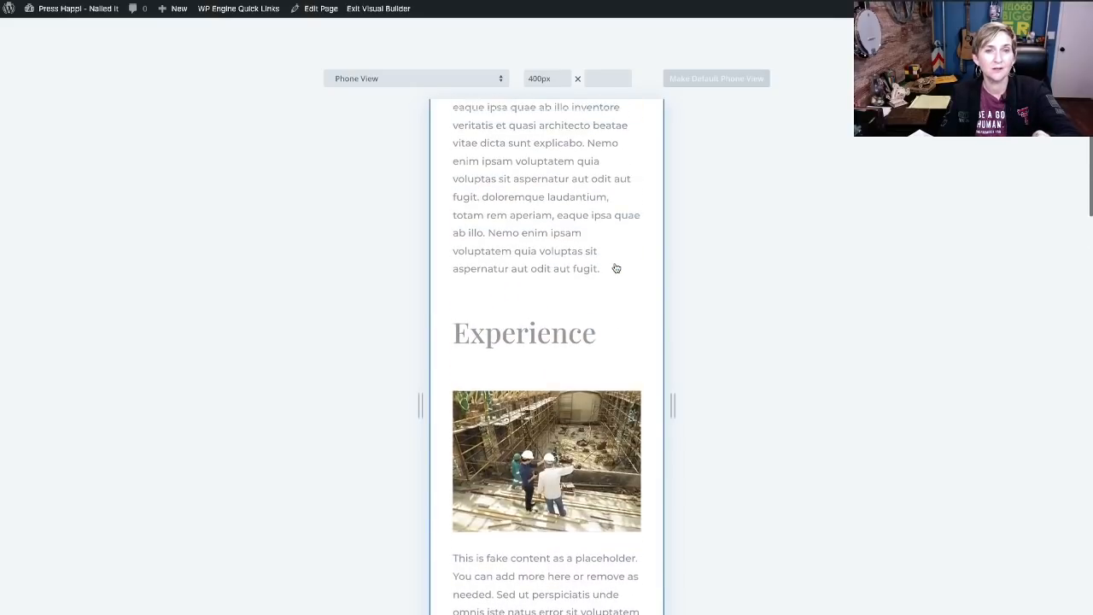
scroll("up", 3)
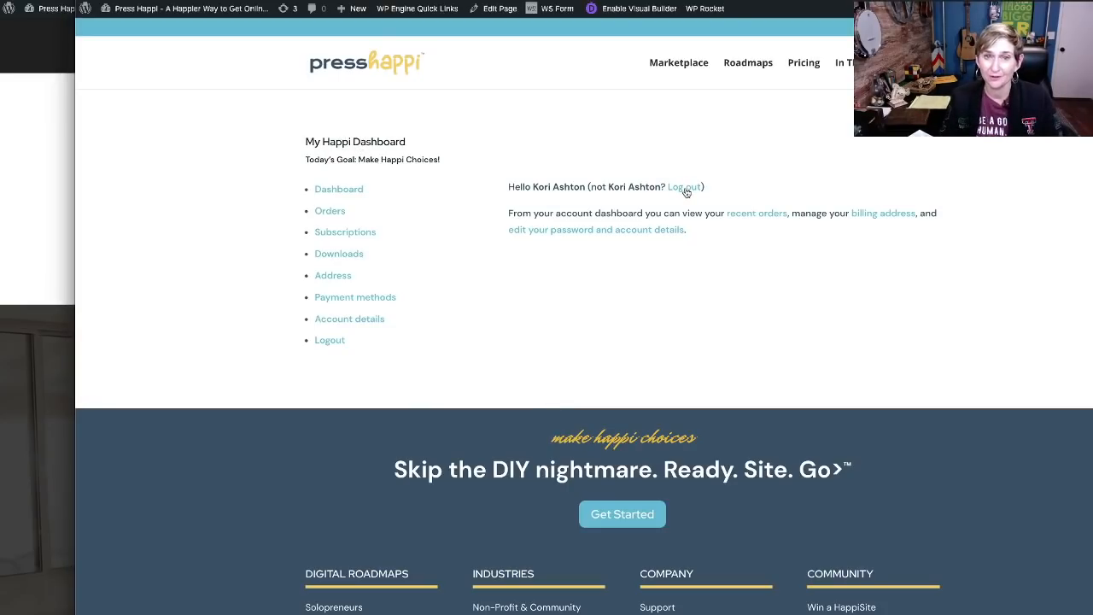
- Log out of Press Happi to see the login form, then return to the logged-in My Happi Dashboard
left_click(683, 186)
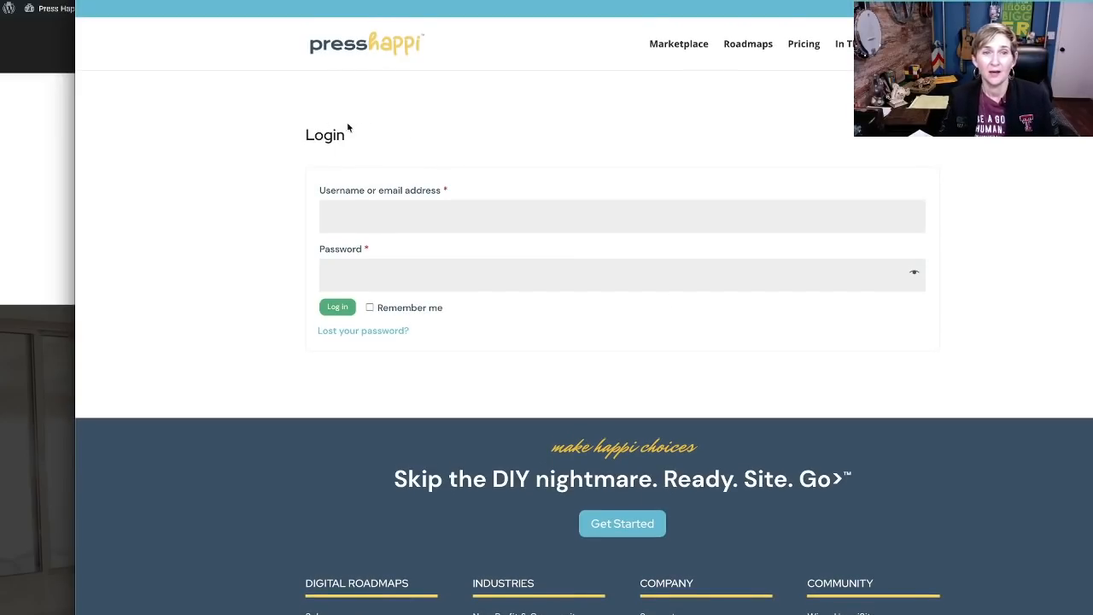
mouse_move(465, 147)
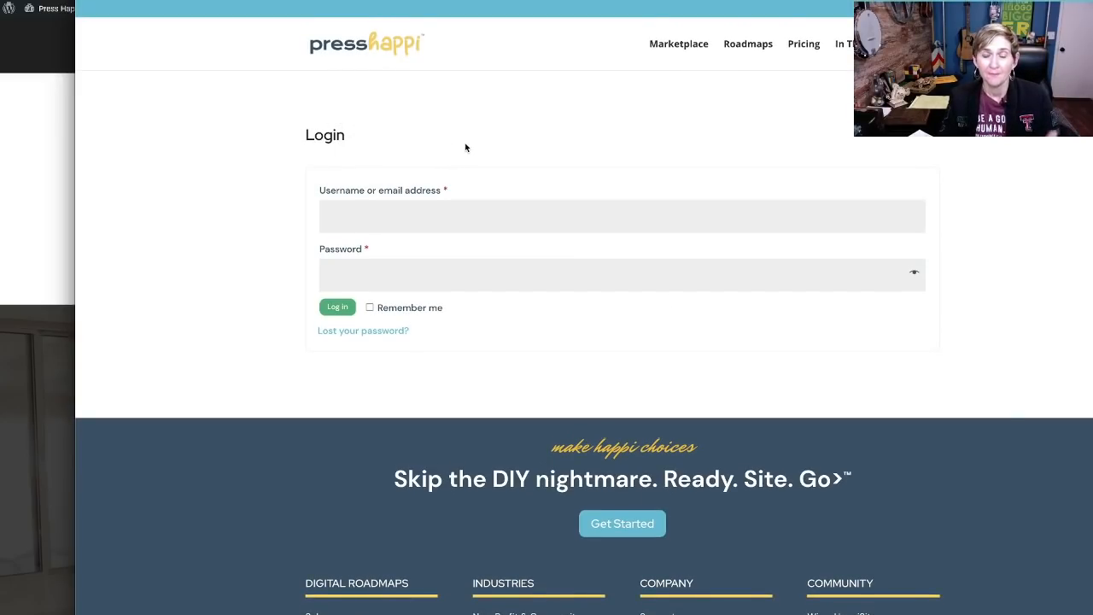
mouse_move(443, 205)
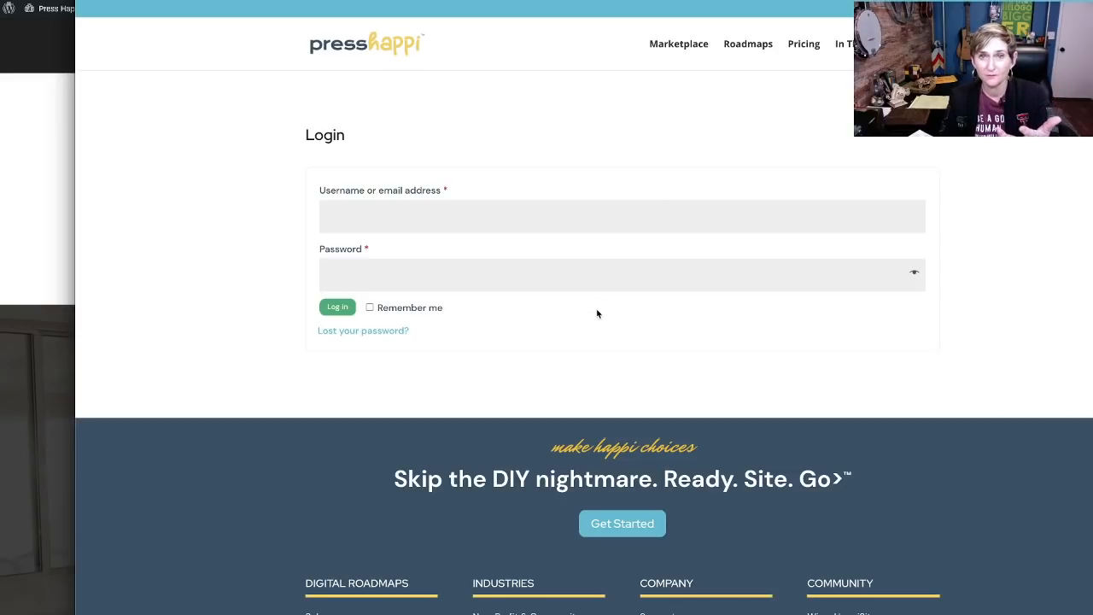
left_click(337, 308)
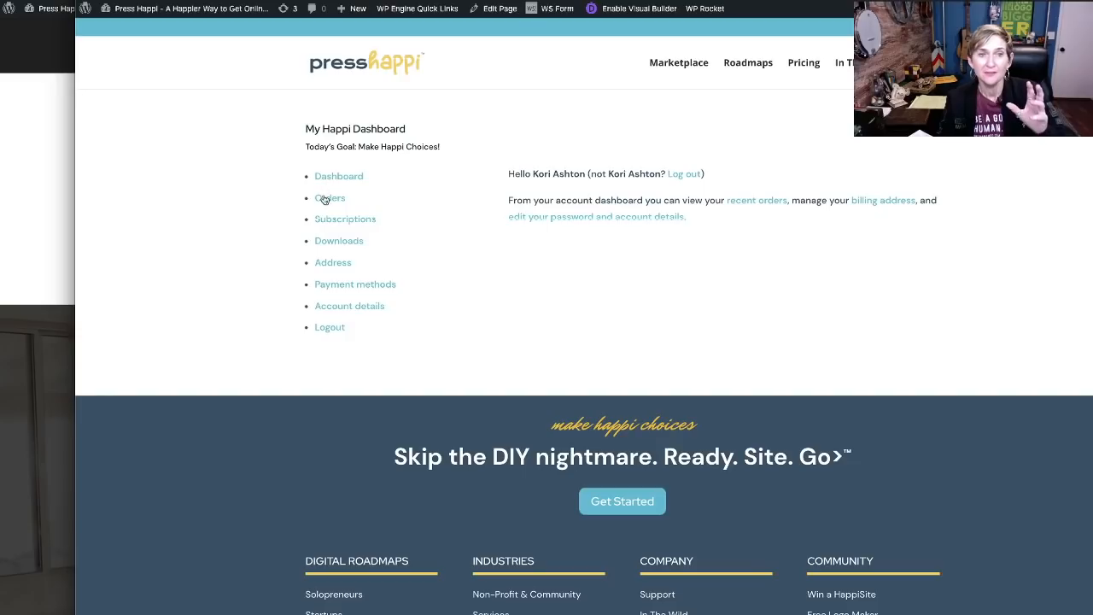
mouse_move(331, 276)
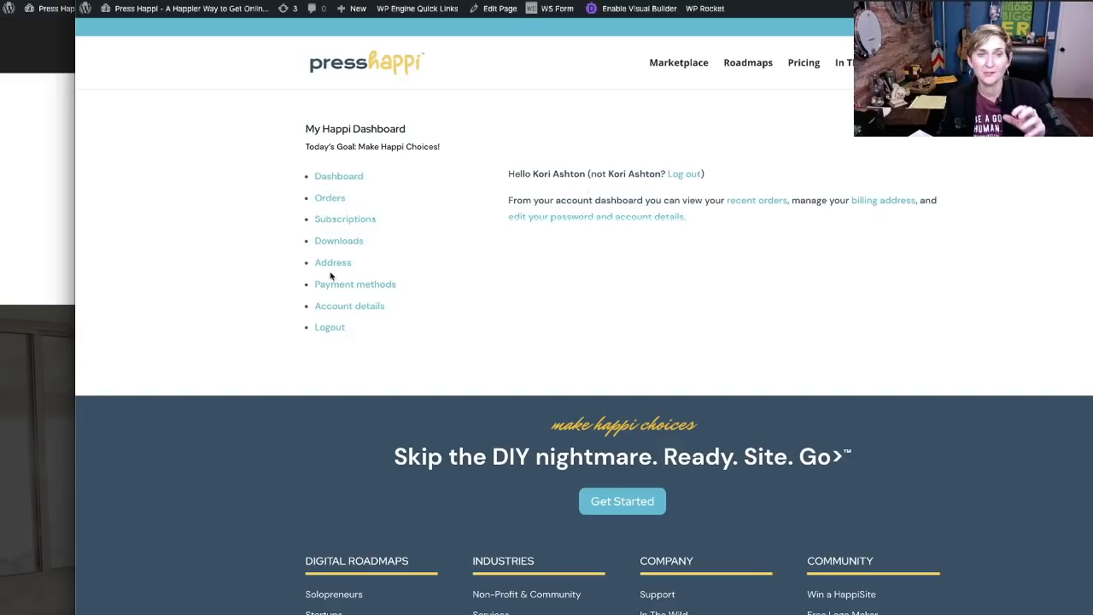
mouse_move(363, 157)
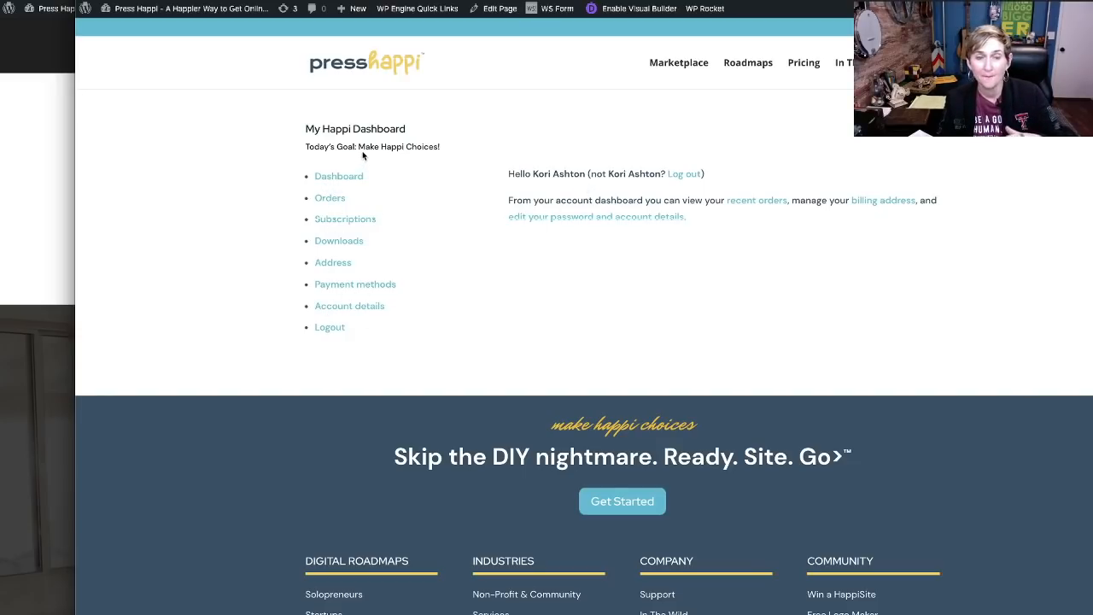
mouse_move(328, 133)
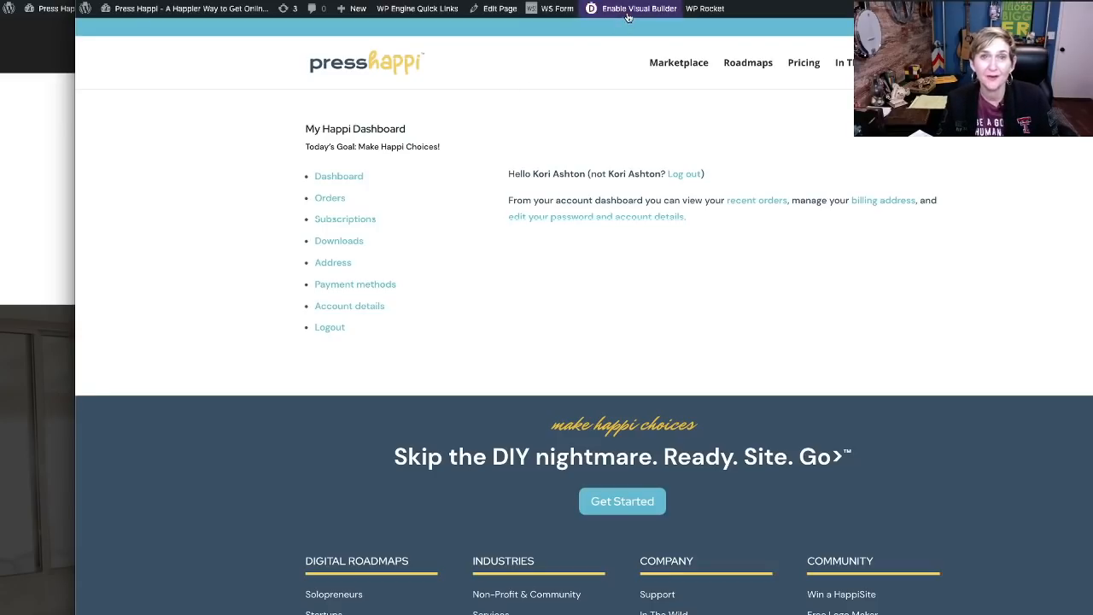
- Give the My Happi Dashboard text module a Logged In Status condition of User is Logged In
left_click(635, 8)
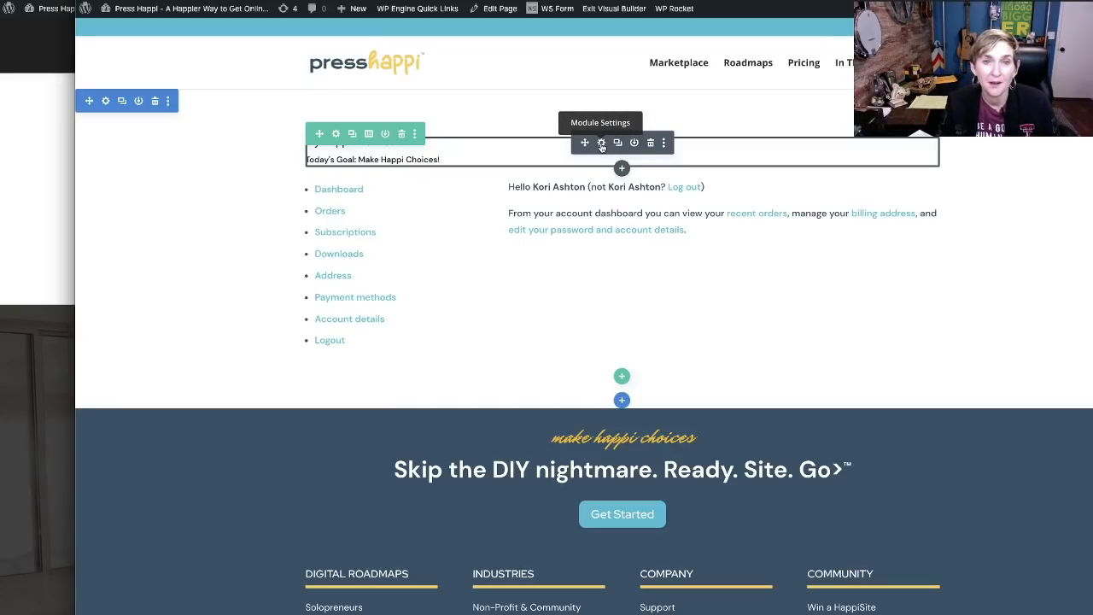
left_click(601, 144)
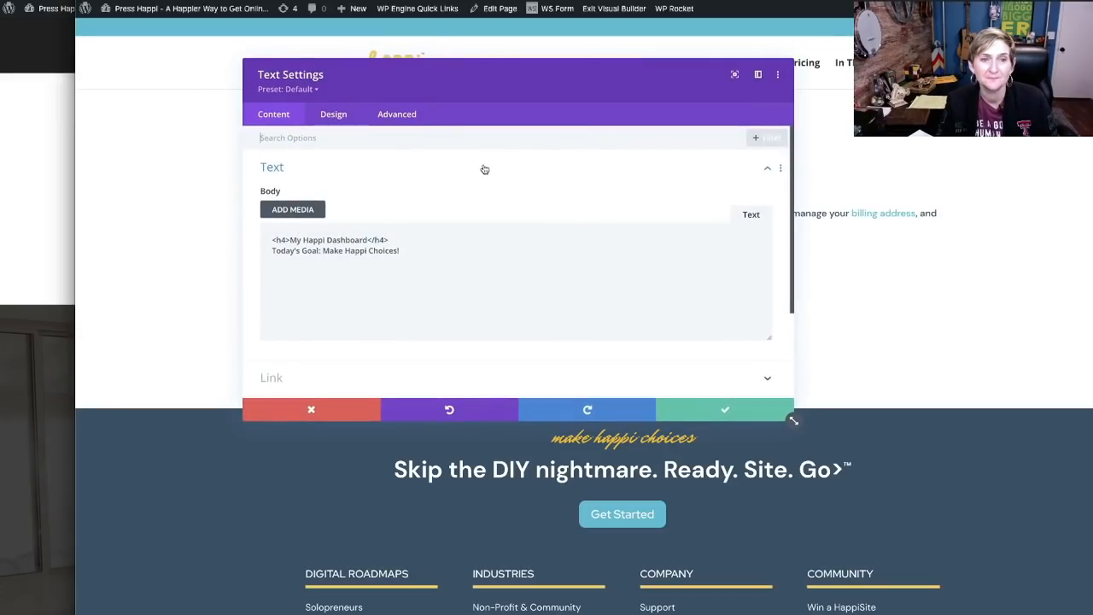
left_click(397, 113)
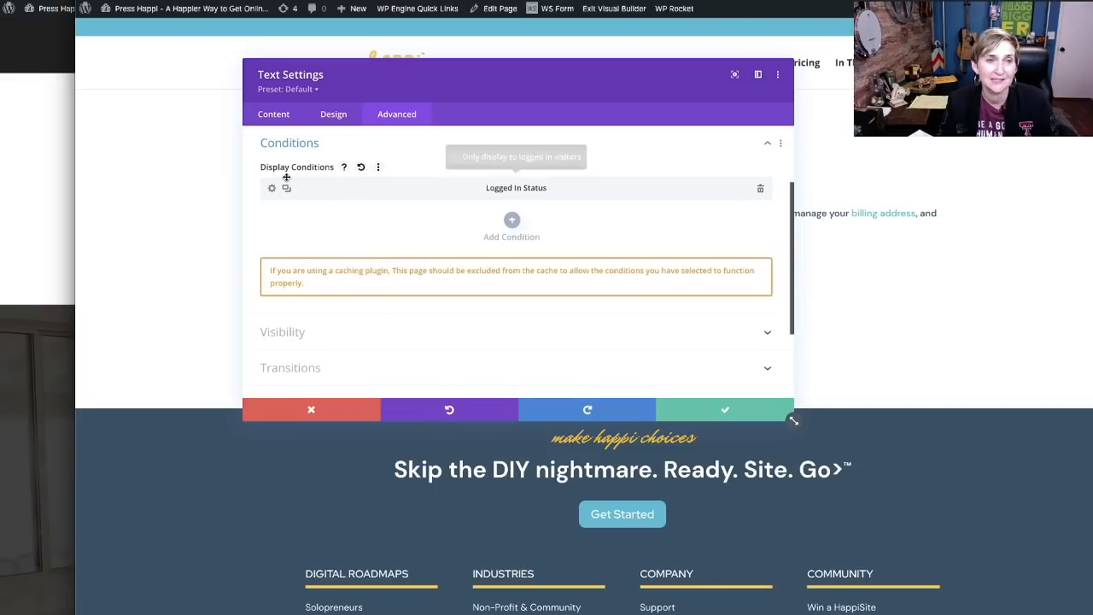
left_click(272, 188)
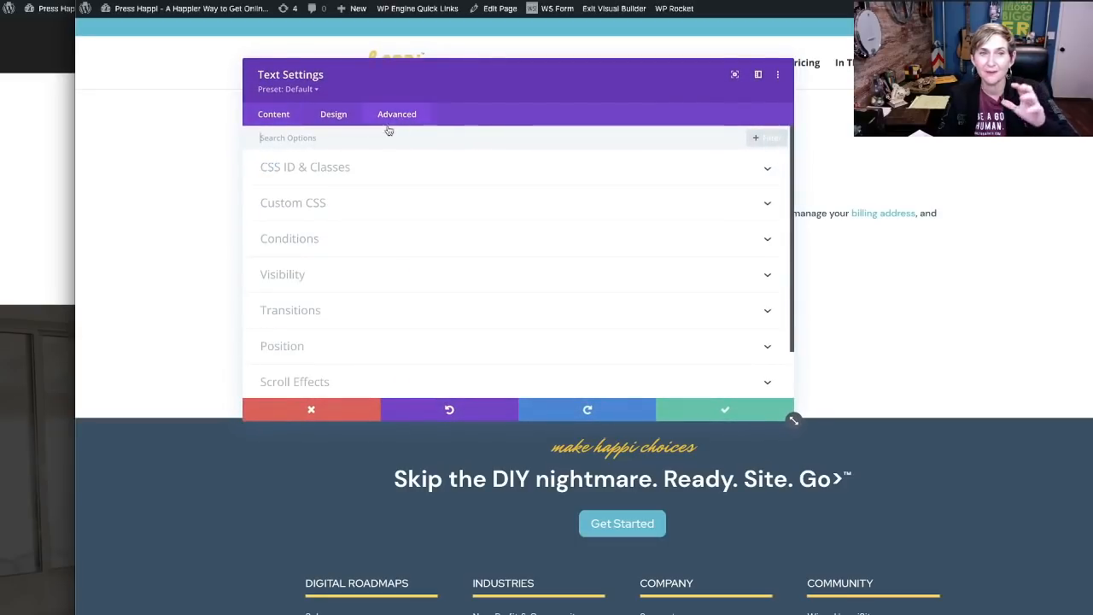
left_click(291, 240)
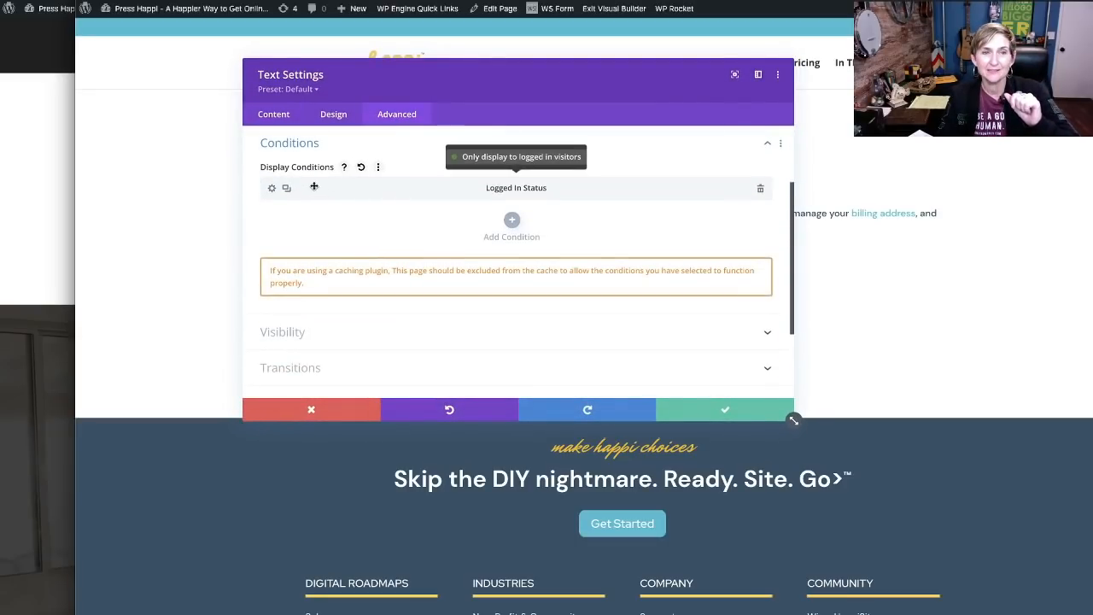
mouse_move(253, 197)
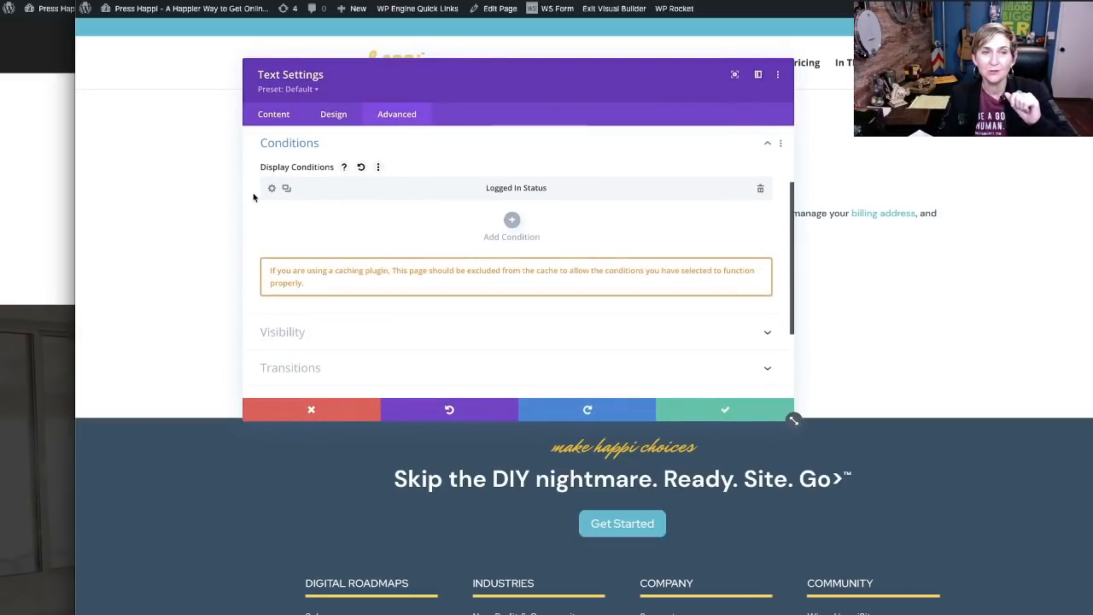
left_click(516, 188)
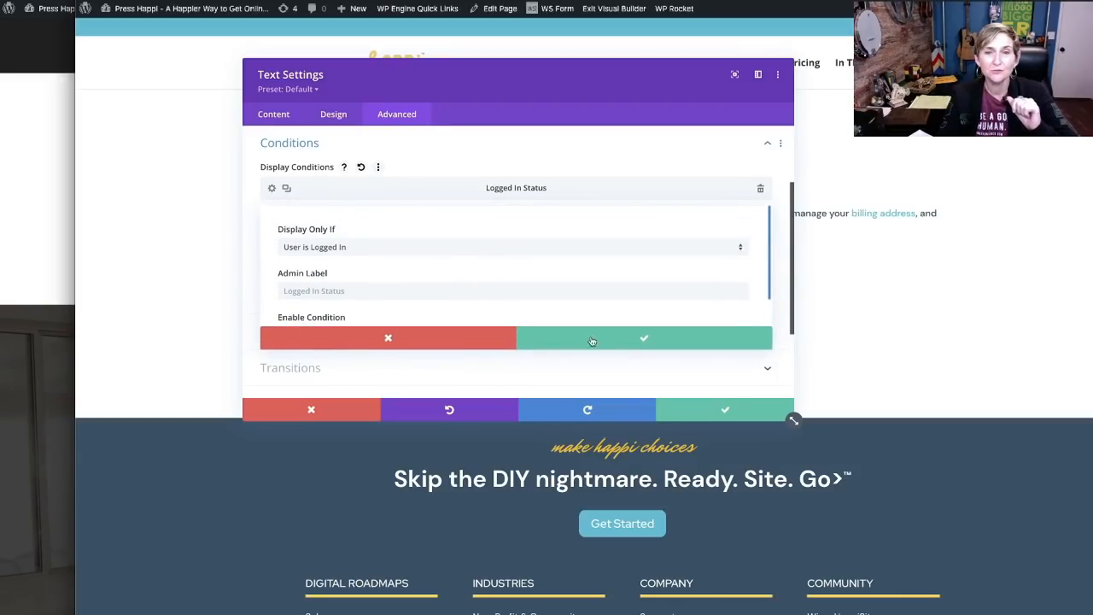
left_click(644, 339)
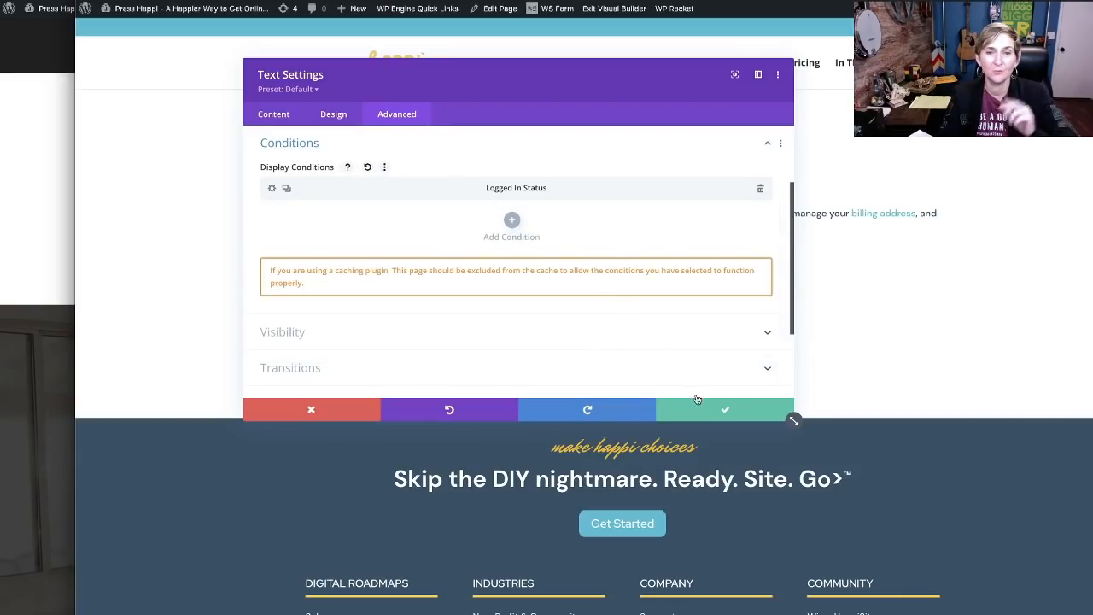